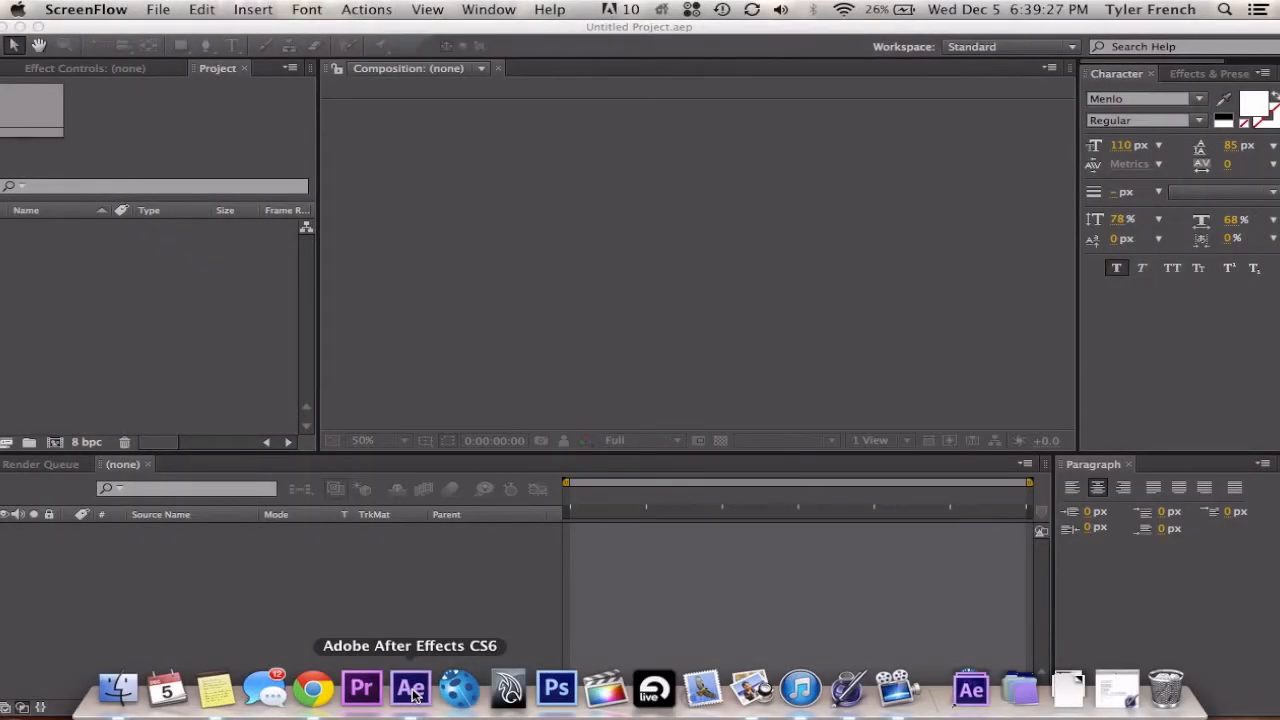
{"action": "mouse_move", "coordinate": [360, 688]}
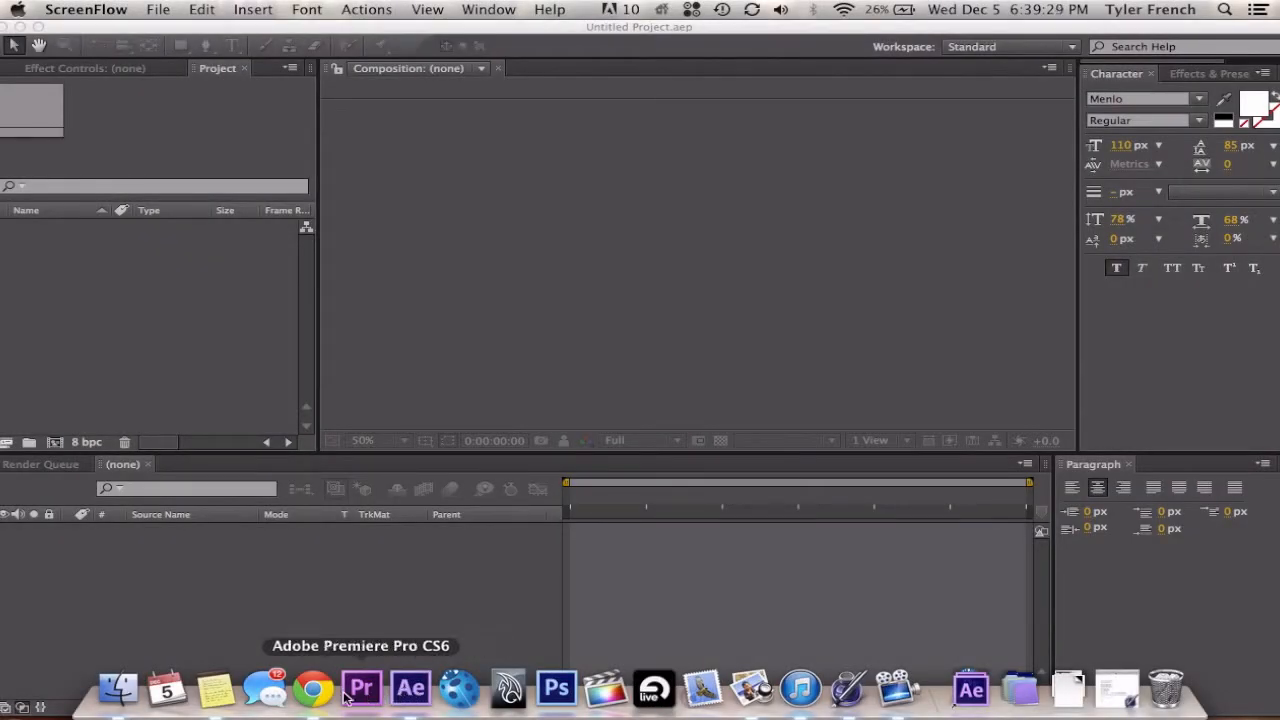
{"action": "mouse_move", "coordinate": [312, 688]}
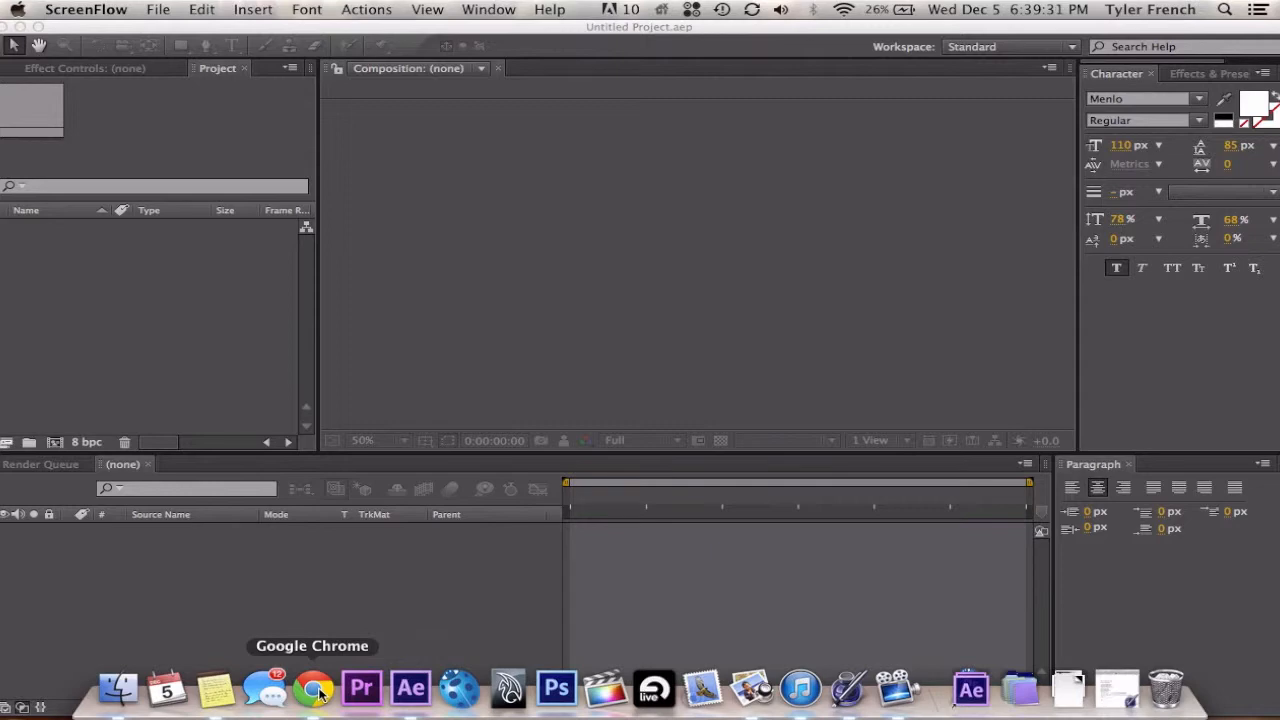
Step: Bring up the frisbee video in Chrome and set its quality to 1080p from the gear menu
{"action": "left_click", "coordinate": [312, 688]}
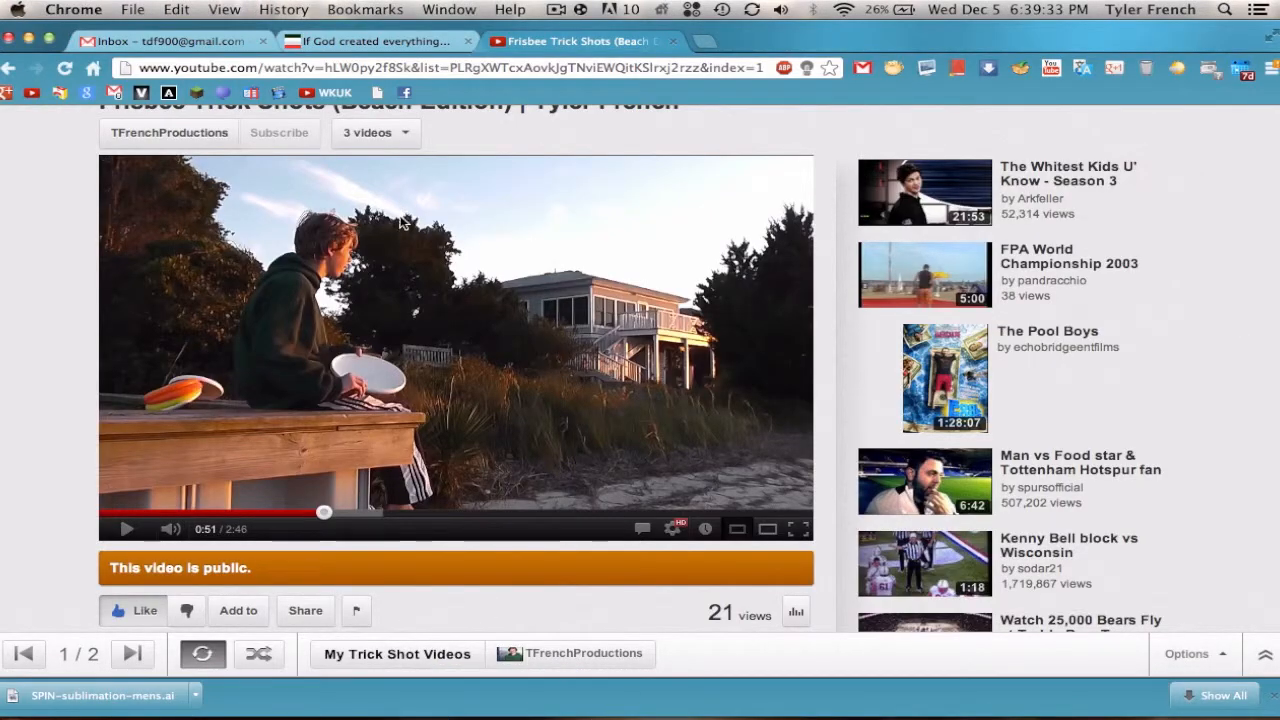
{"action": "scroll", "scroll_direction": "up", "scroll_amount": 3}
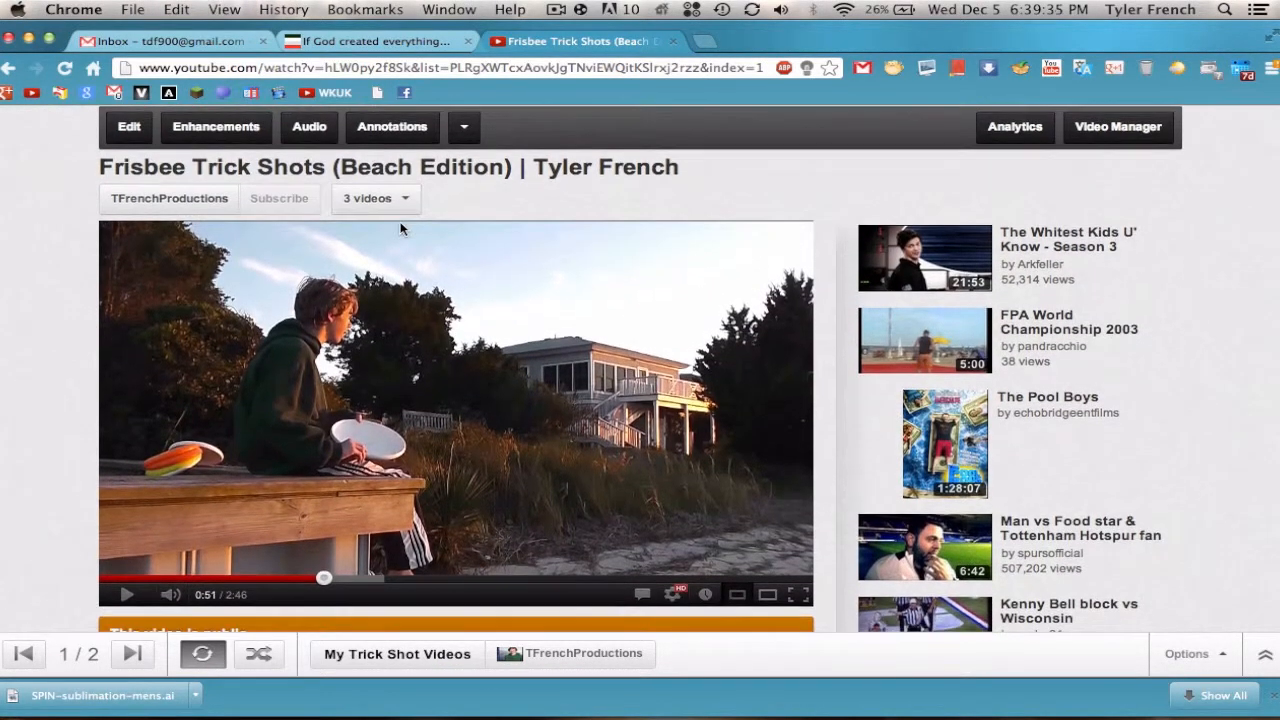
{"action": "scroll", "scroll_direction": "down", "scroll_amount": 3}
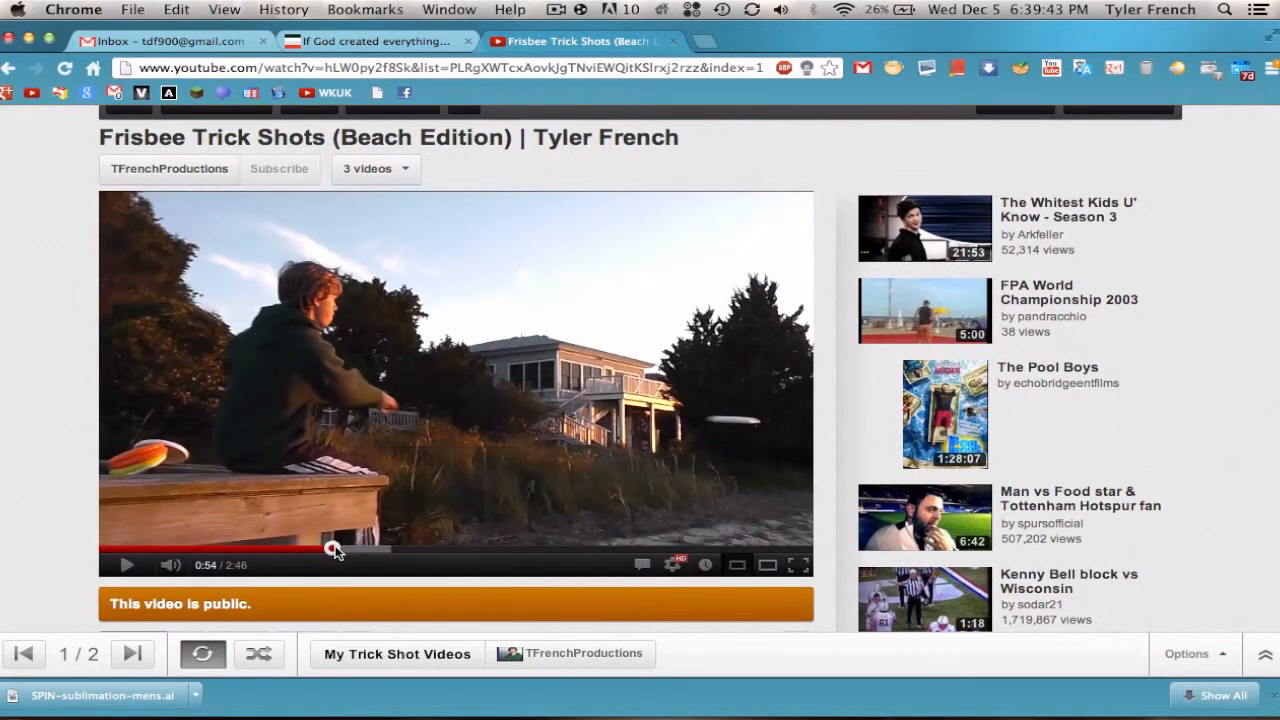
{"action": "mouse_move", "coordinate": [752, 544]}
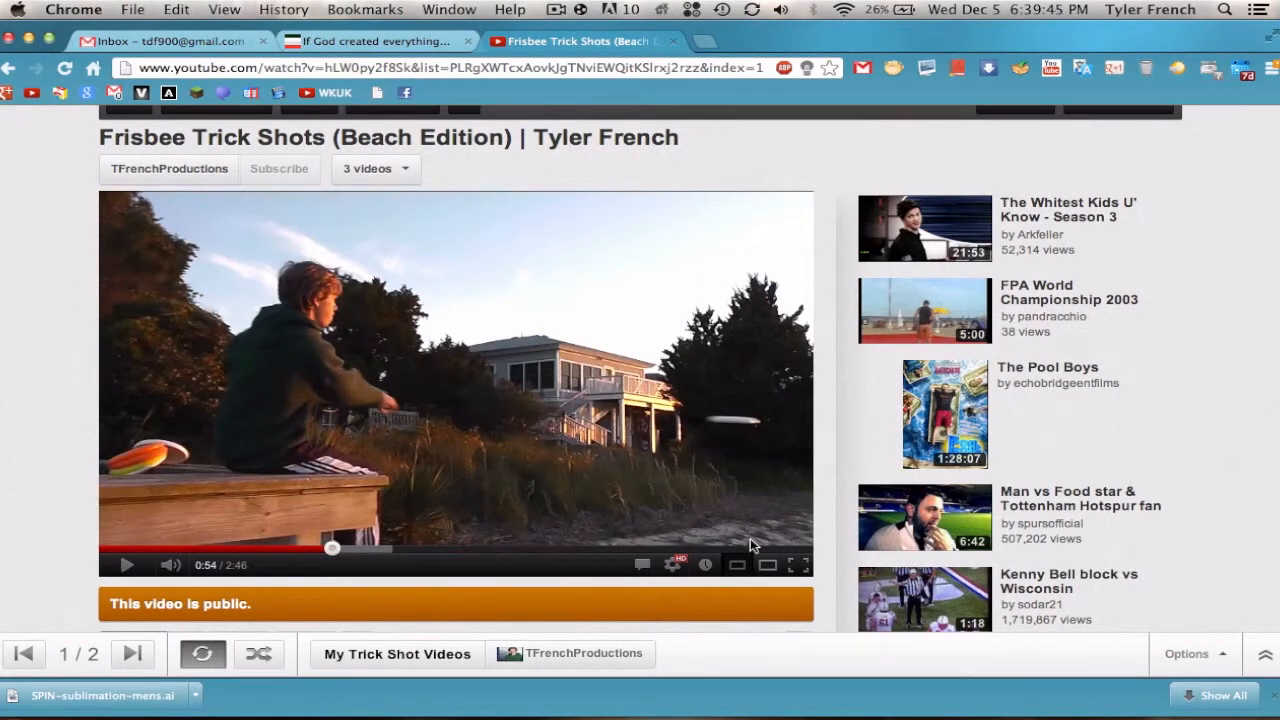
{"action": "left_click", "coordinate": [672, 564]}
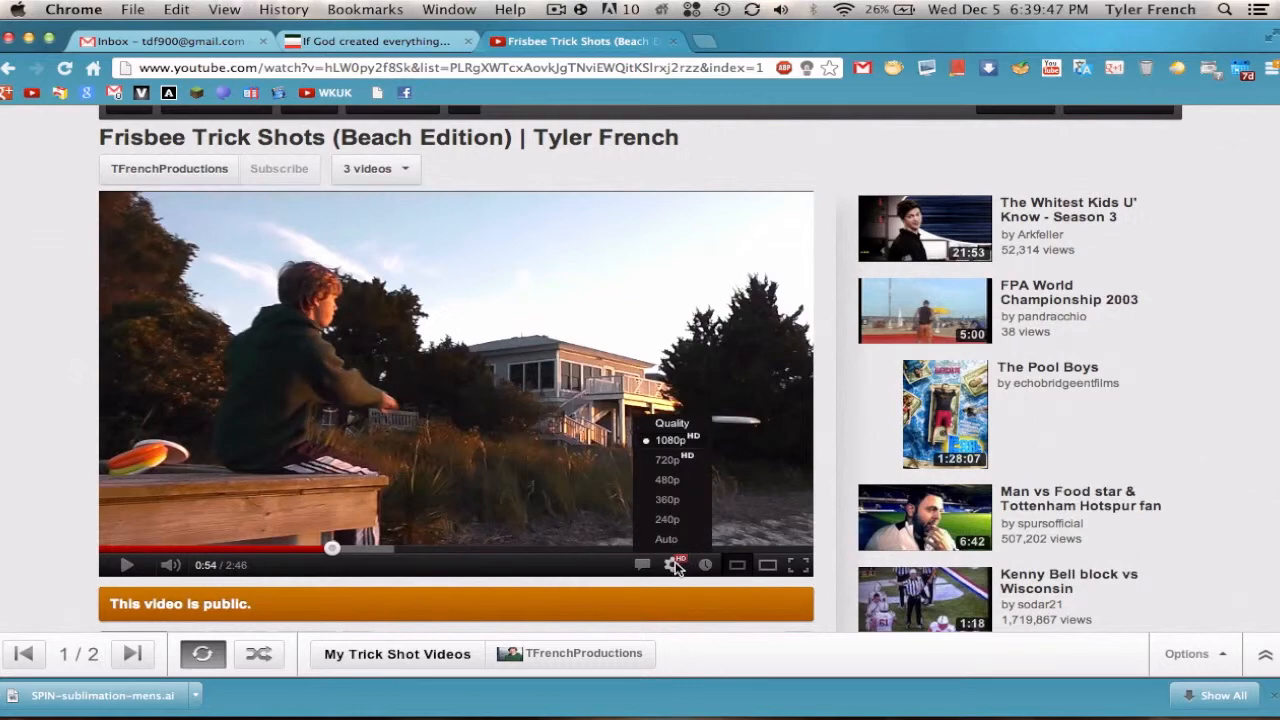
{"action": "left_click", "coordinate": [796, 564]}
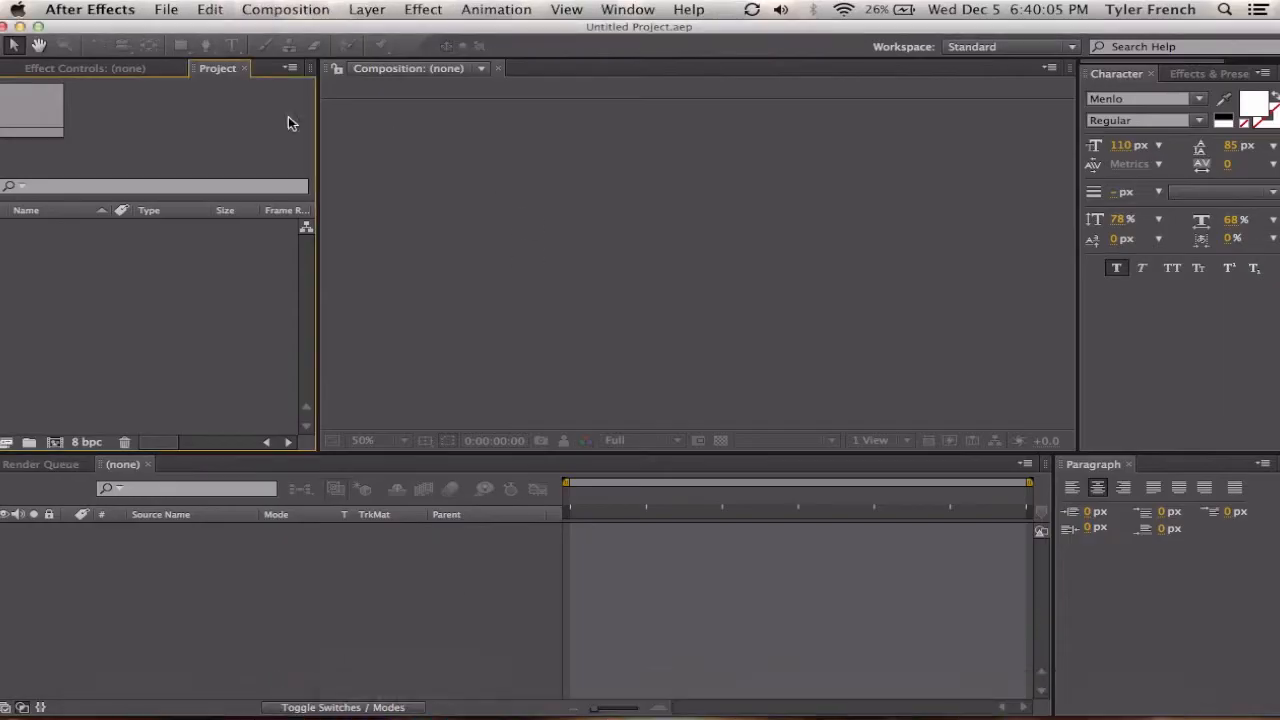
{"action": "mouse_move", "coordinate": [100, 316]}
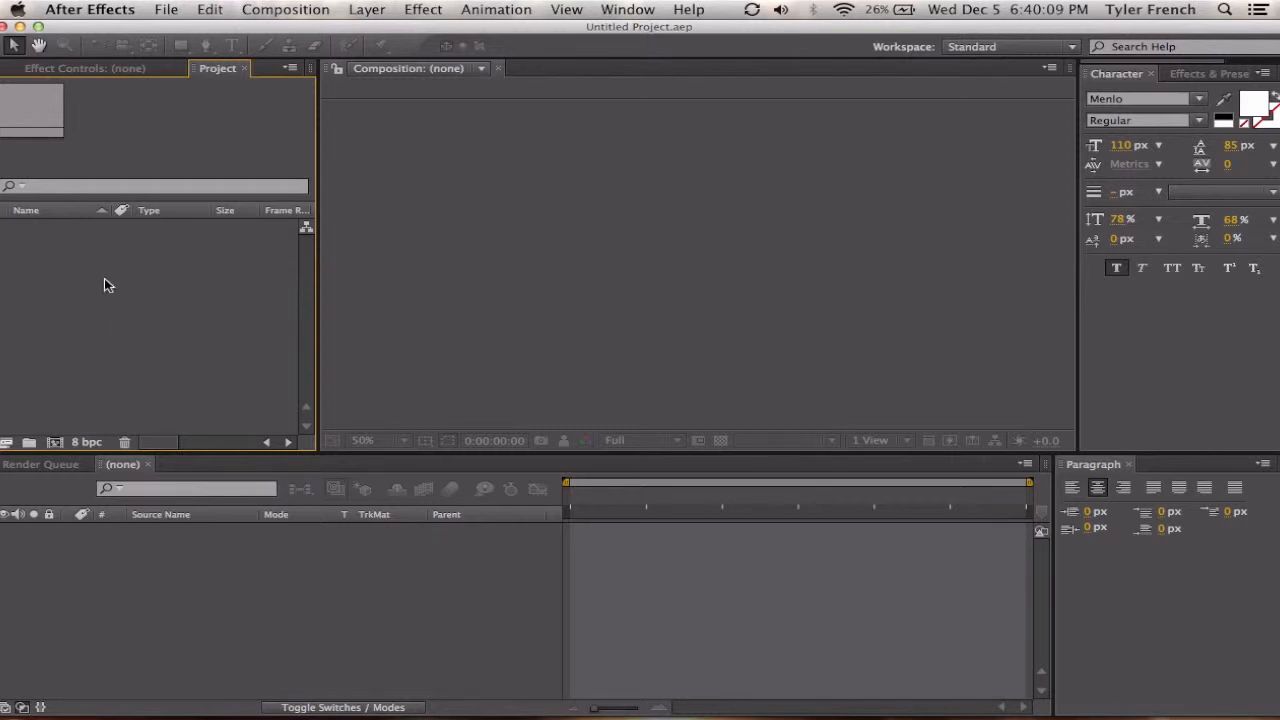
{"action": "mouse_move", "coordinate": [124, 330]}
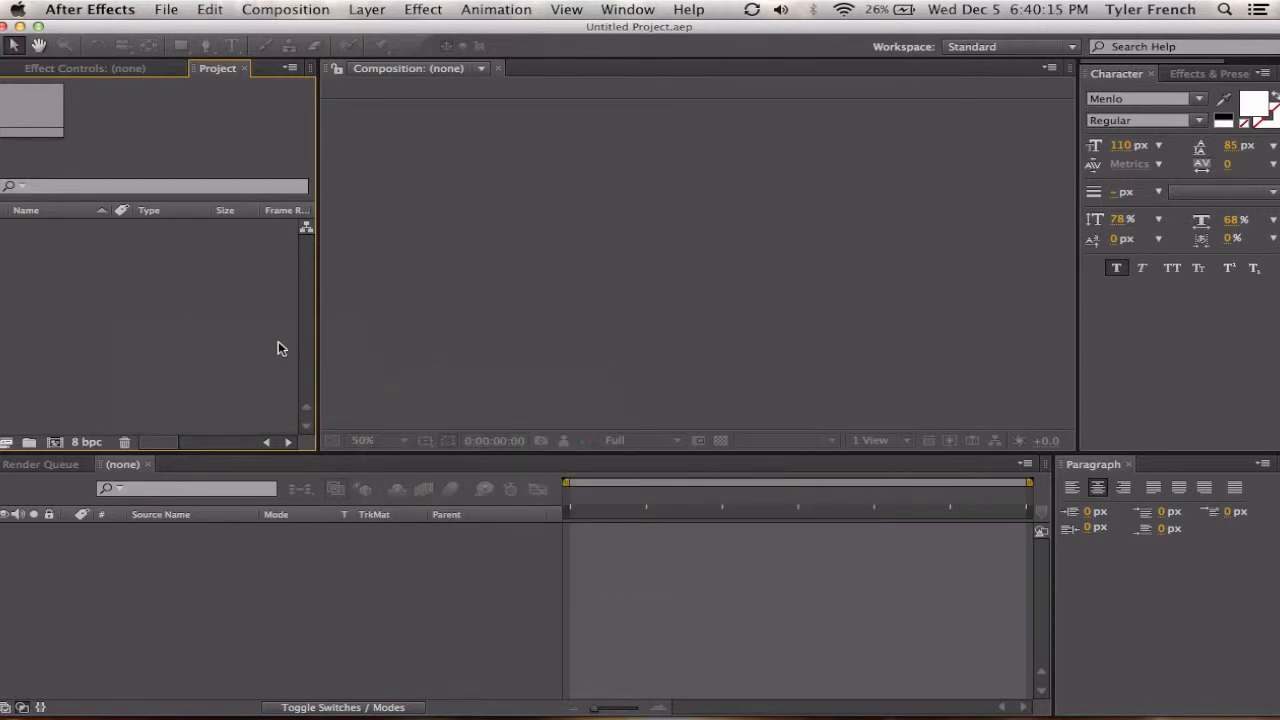
Step: Import the Screen Shot 2012-12-05 PNG from the Desktop into the project
{"action": "left_click", "coordinate": [166, 8]}
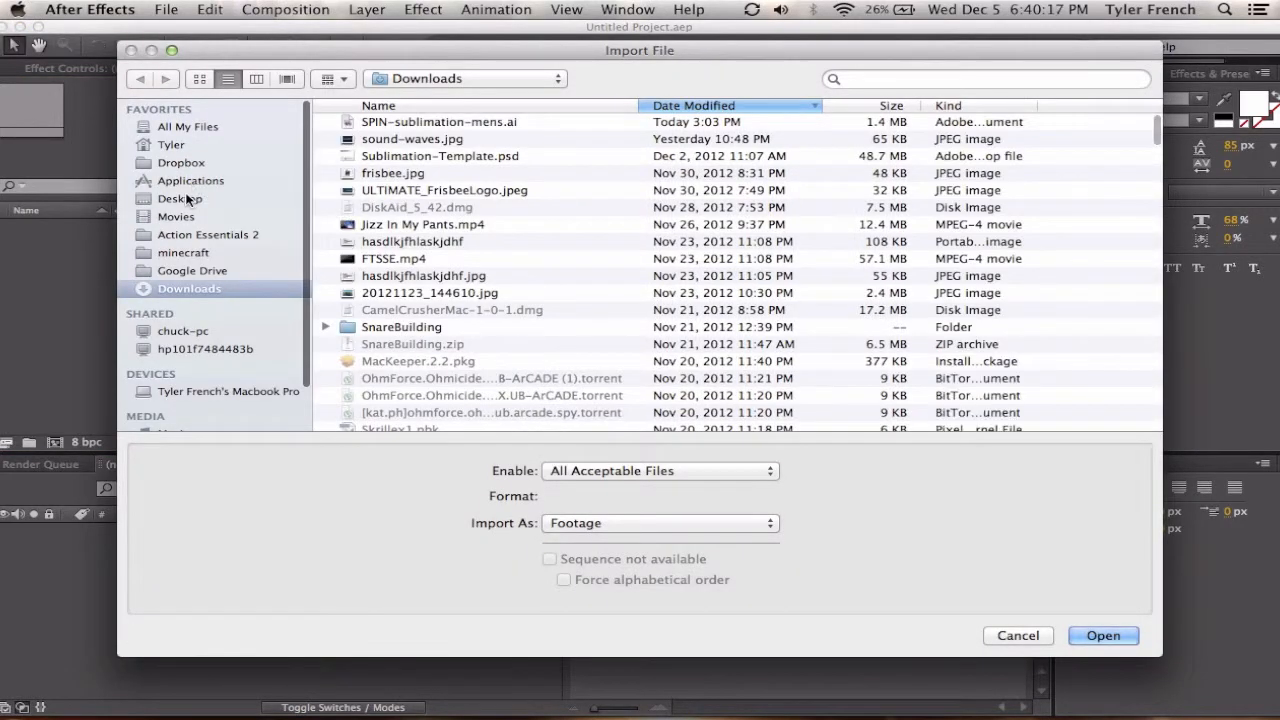
{"action": "left_click", "coordinate": [180, 198]}
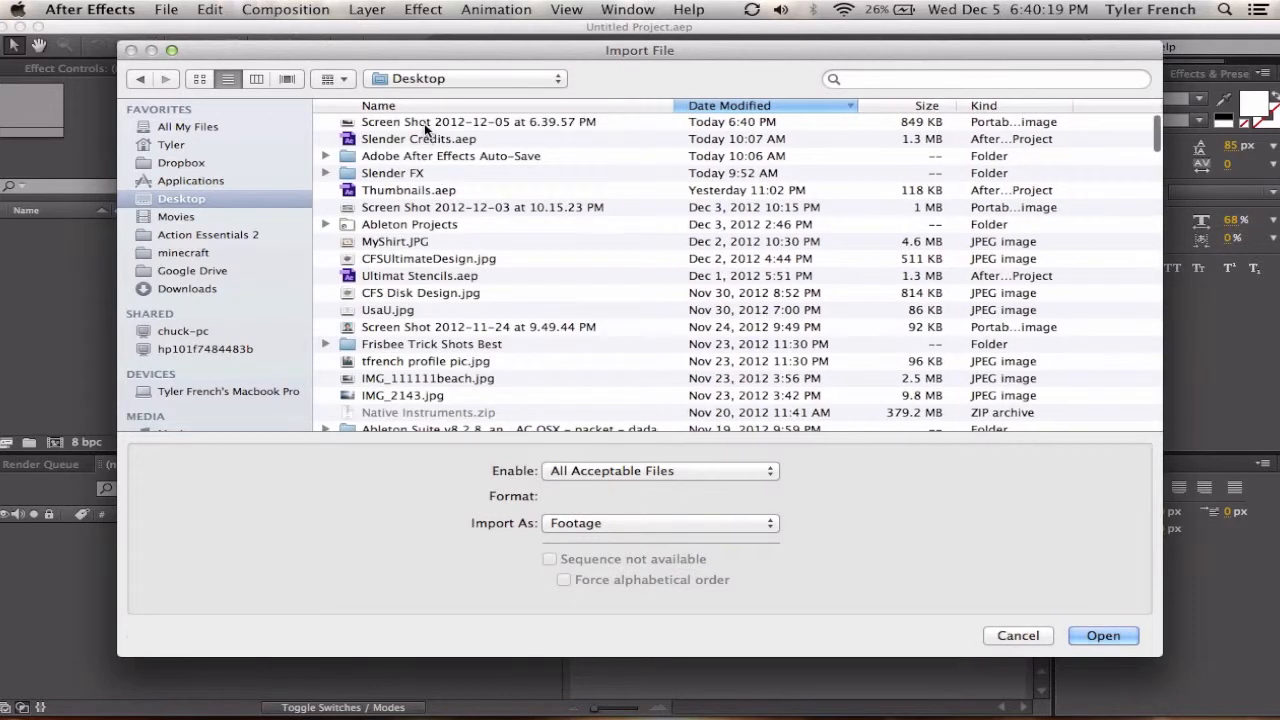
{"action": "left_click", "coordinate": [1104, 636]}
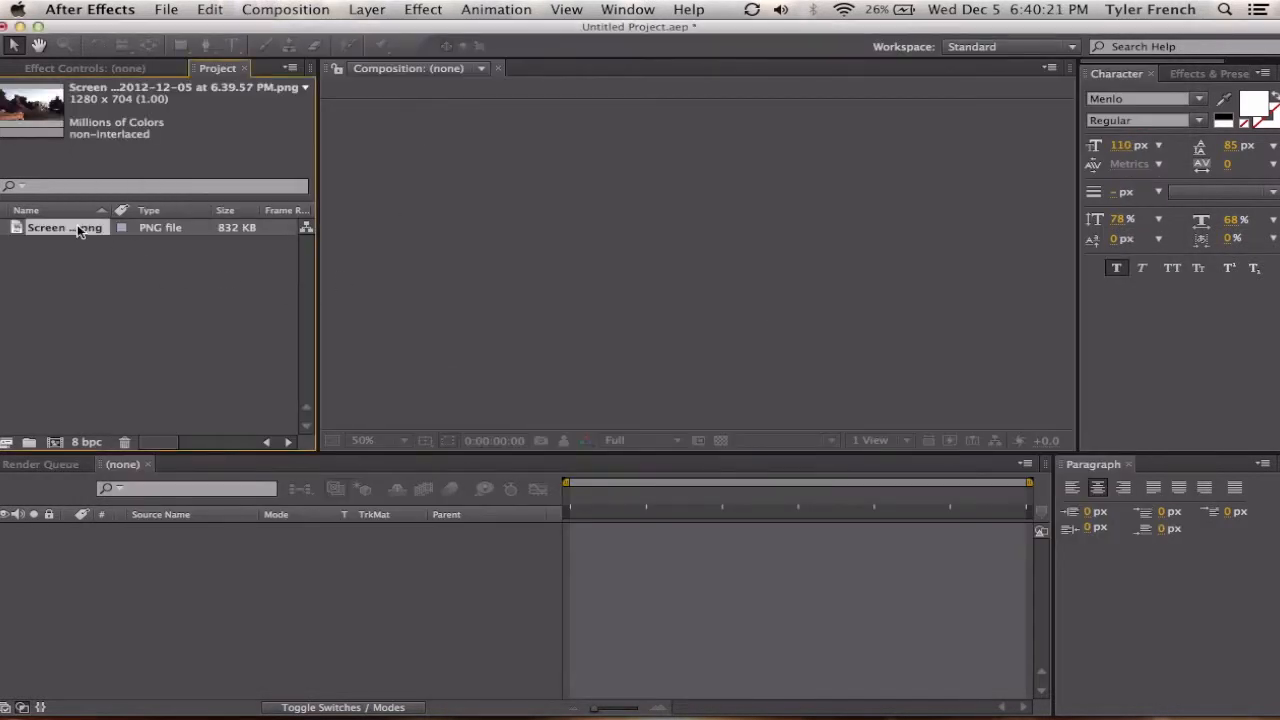
Step: Create a new 640×360 composition named Thumbnail
{"action": "left_click", "coordinate": [284, 8]}
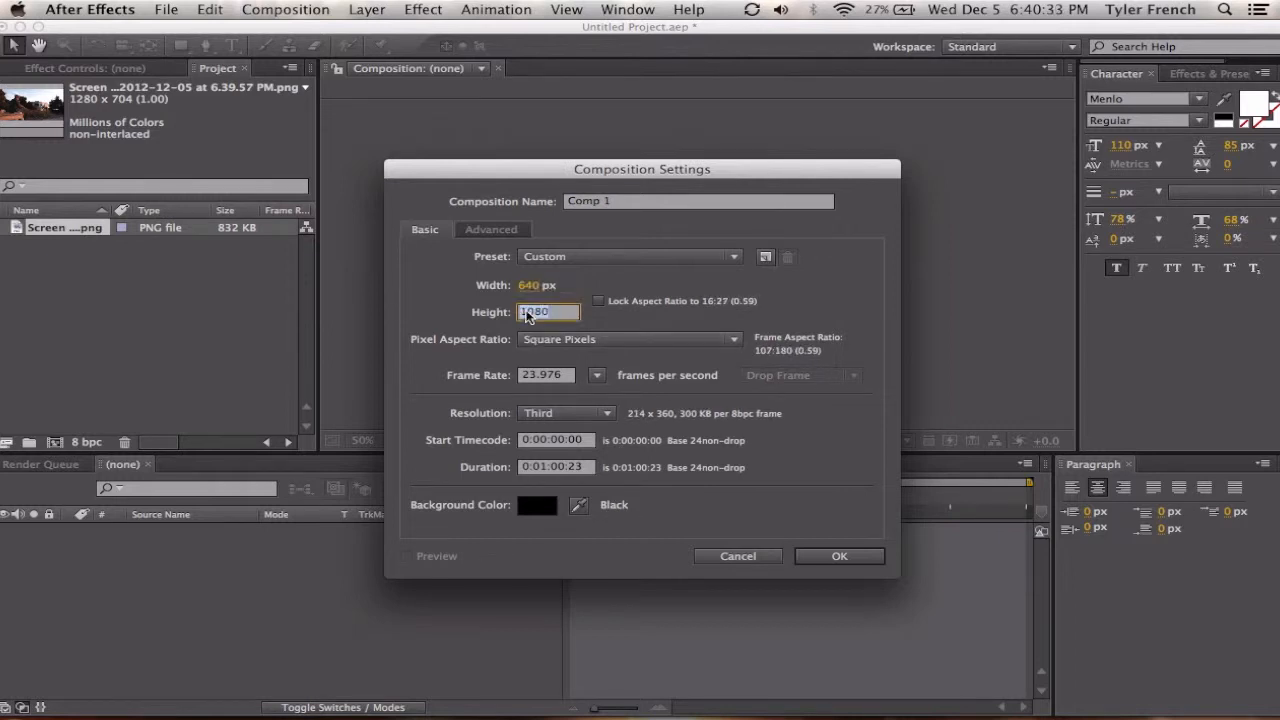
{"action": "type", "text": "360"}
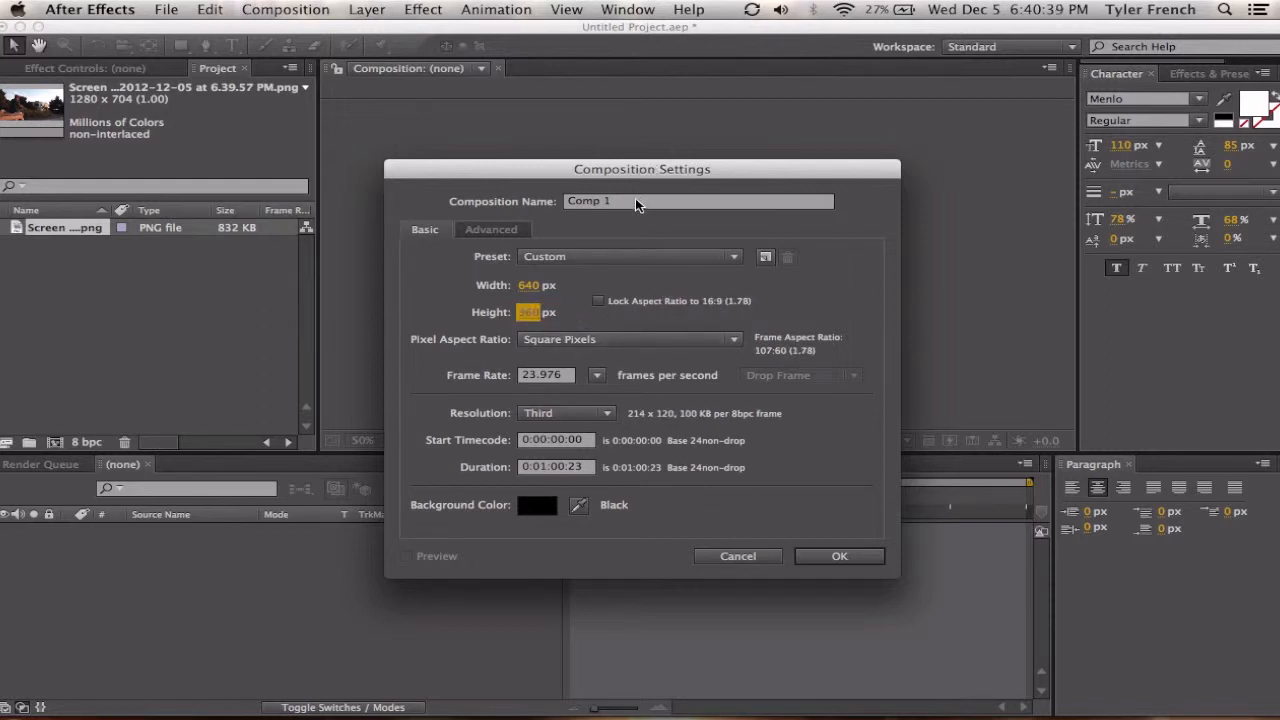
{"action": "type", "text": "Thumb"}
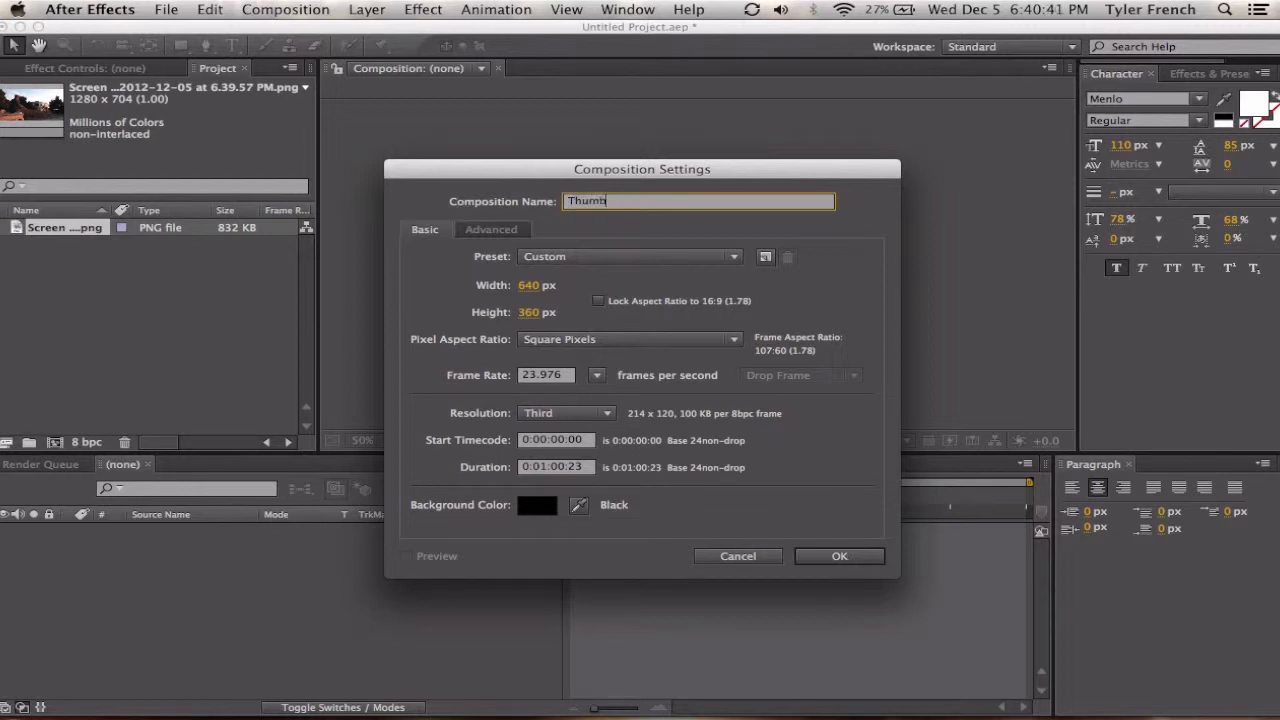
{"action": "left_click", "coordinate": [838, 556]}
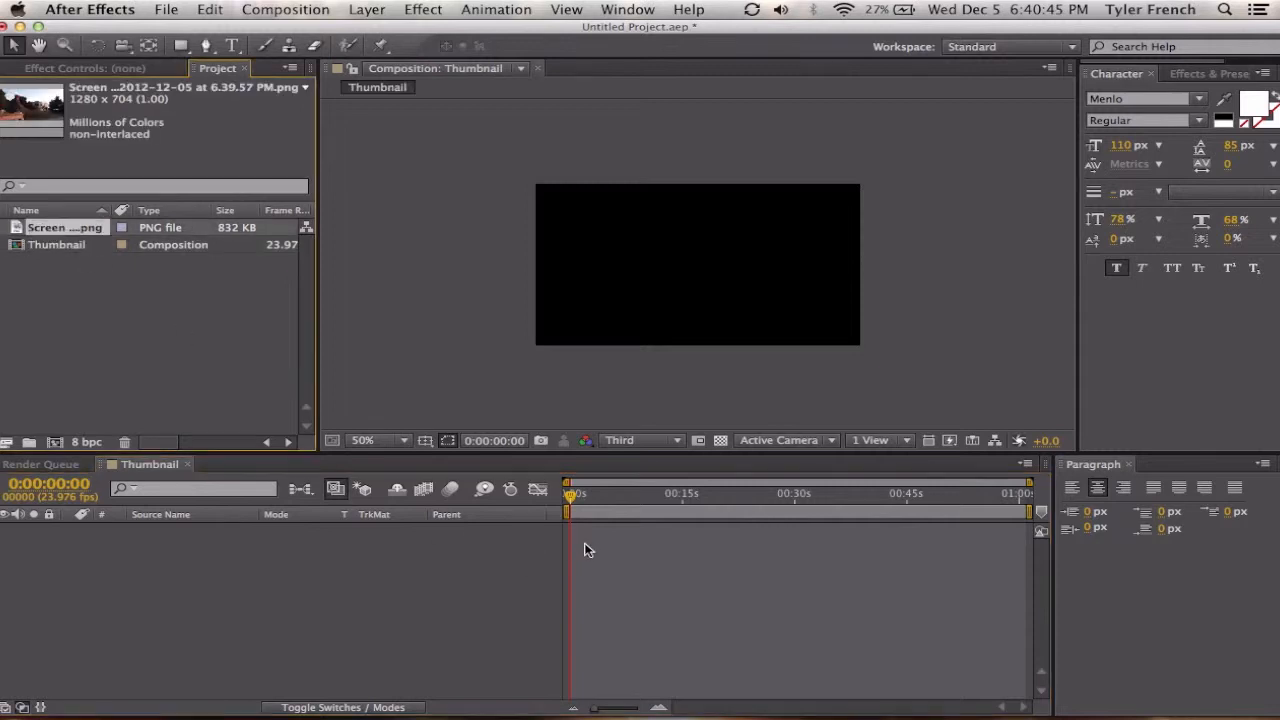
Step: Place the screenshot as a layer at 60% scale covering the frame, previewed at Full resolution
{"action": "left_click_drag", "start_coordinate": [64, 228], "coordinate": [640, 530]}
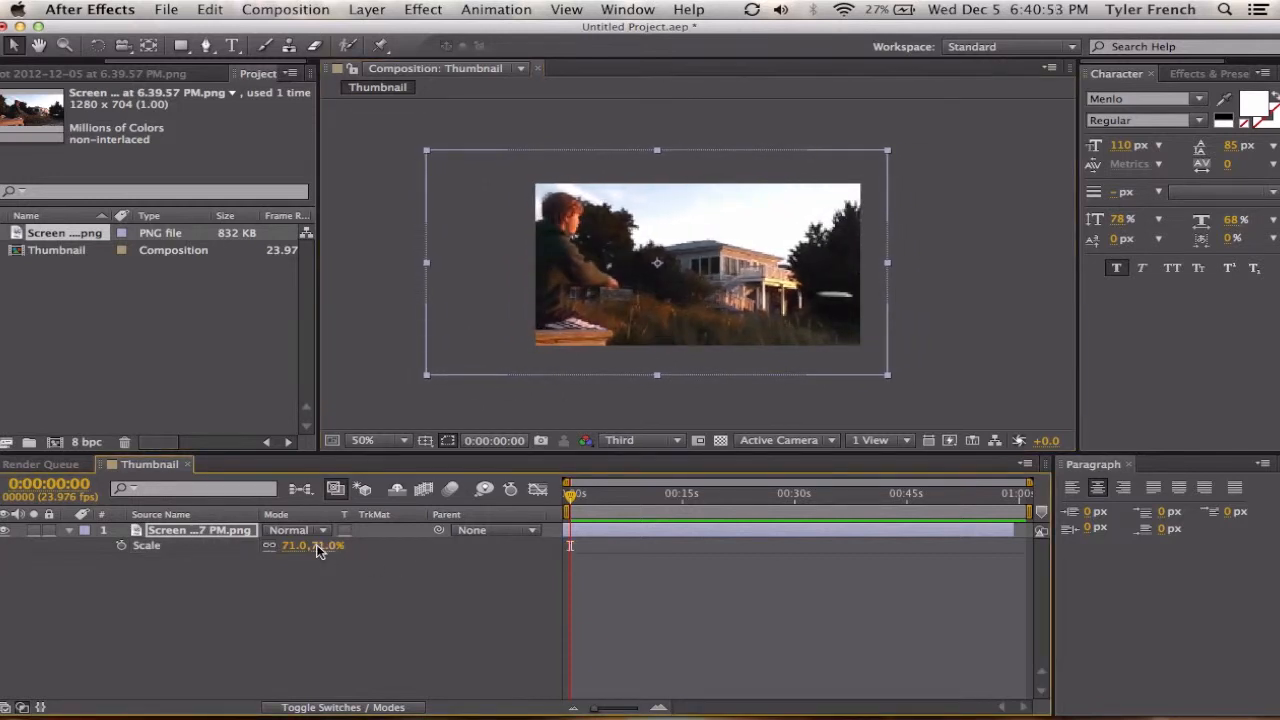
{"action": "left_click_drag", "start_coordinate": [310, 544], "coordinate": [290, 544]}
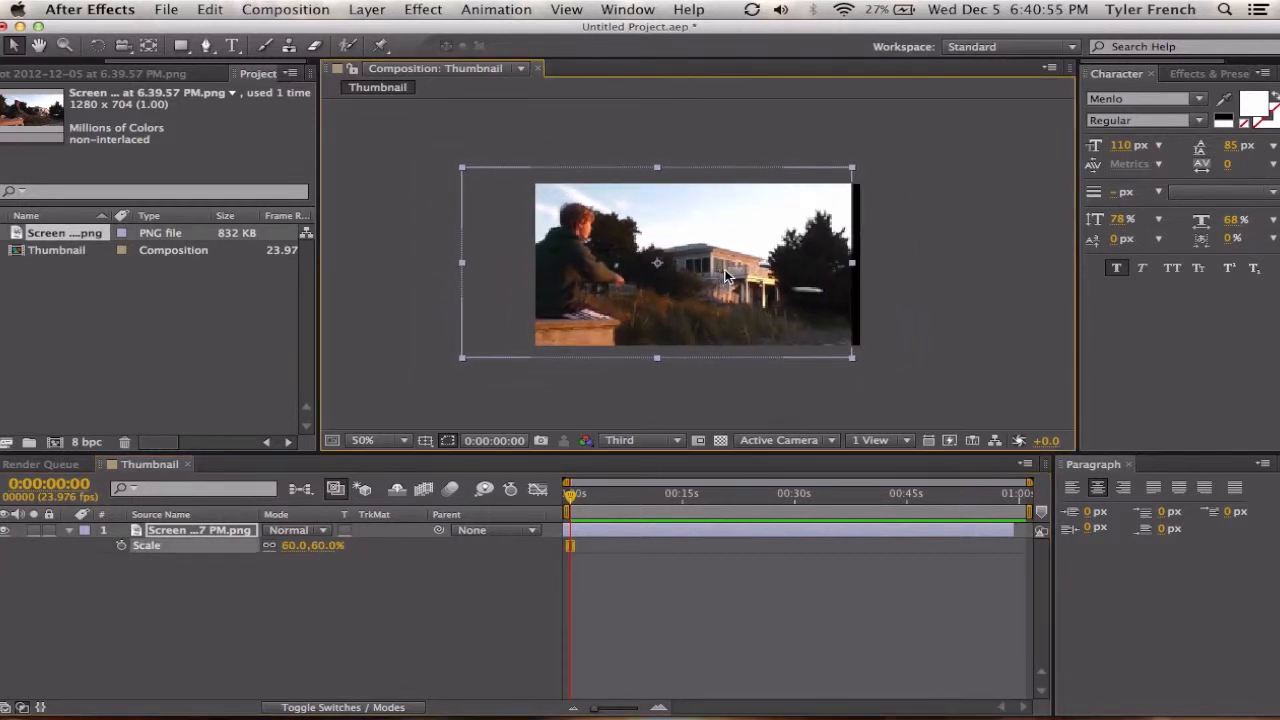
{"action": "left_click_drag", "start_coordinate": [656, 264], "coordinate": [672, 270]}
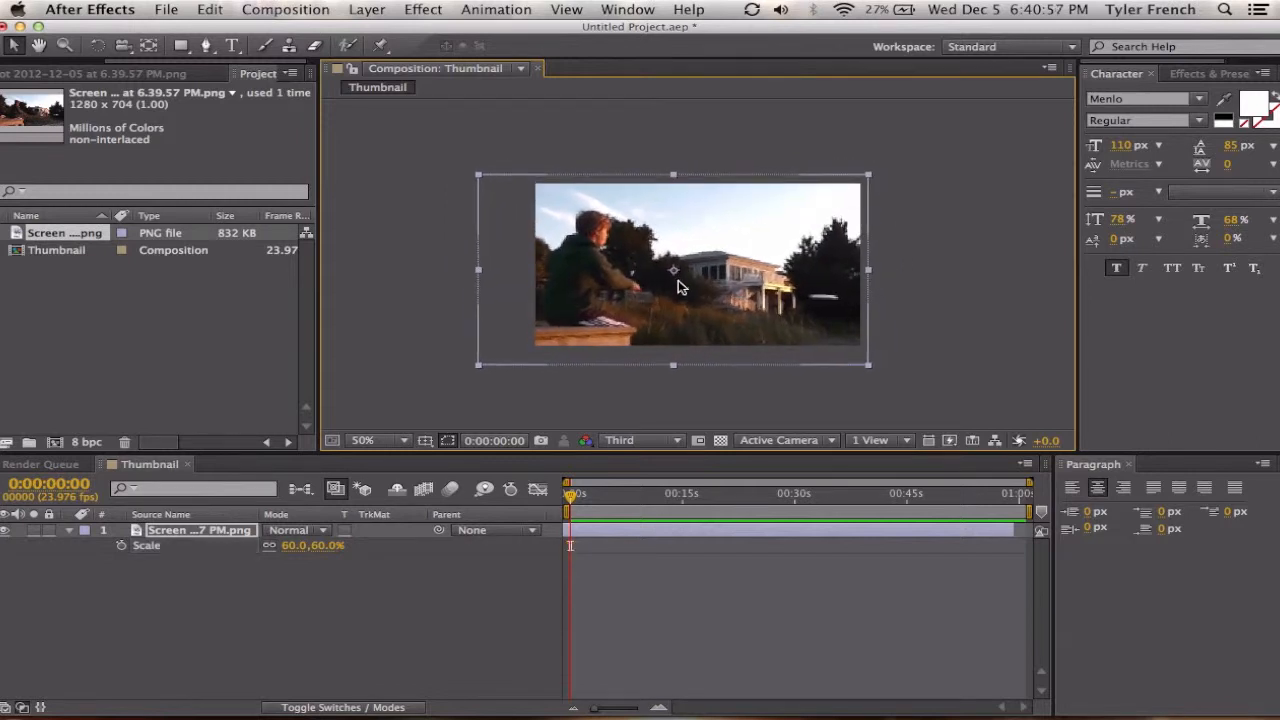
{"action": "left_click", "coordinate": [640, 440]}
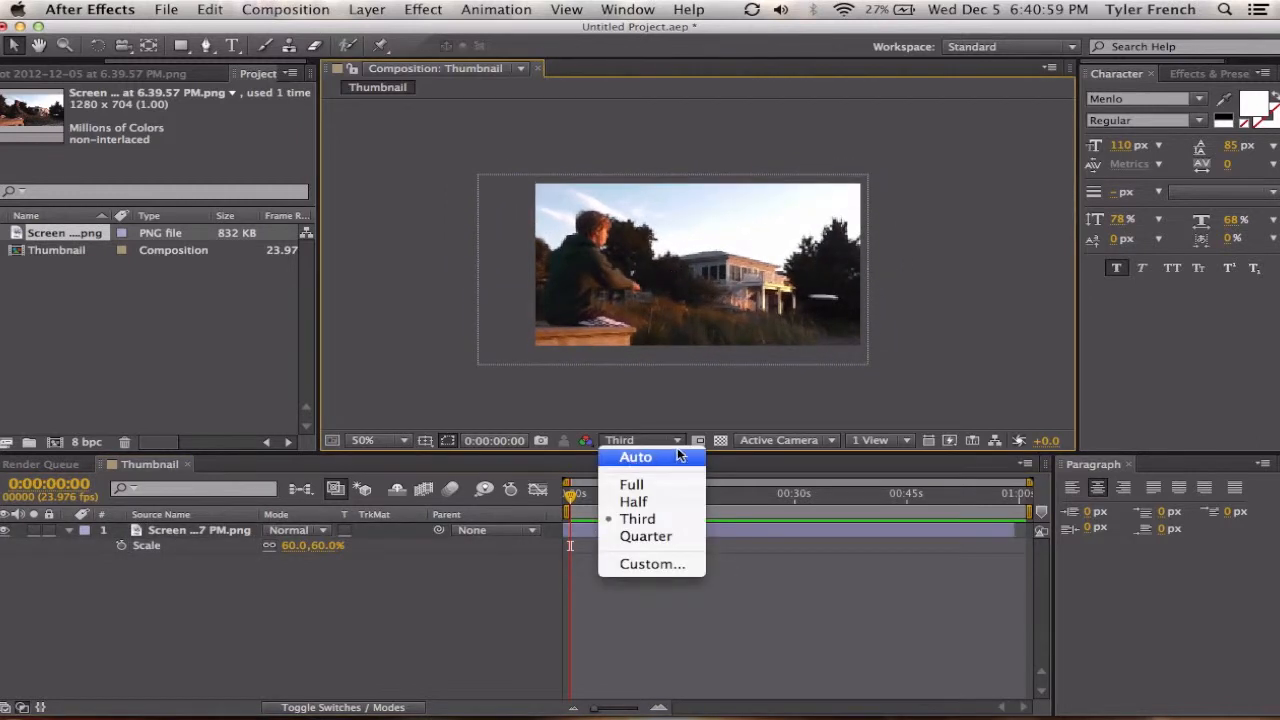
{"action": "left_click", "coordinate": [632, 484]}
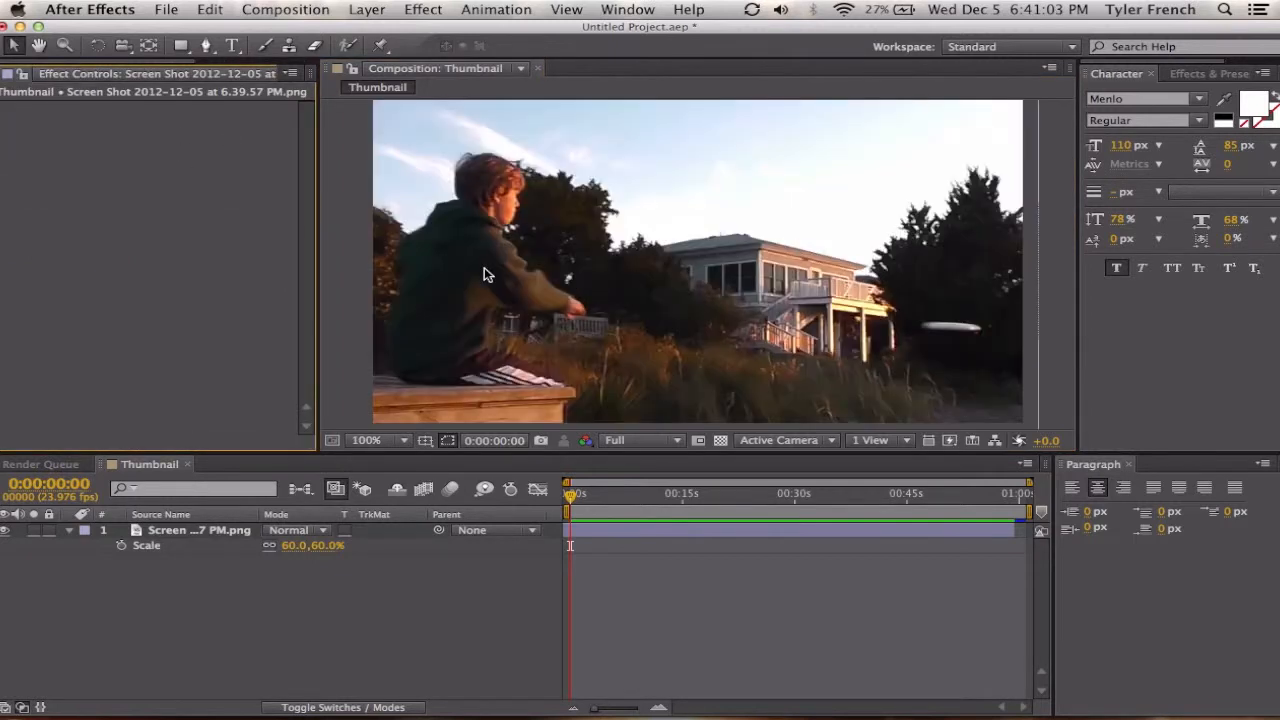
{"action": "mouse_move", "coordinate": [276, 260]}
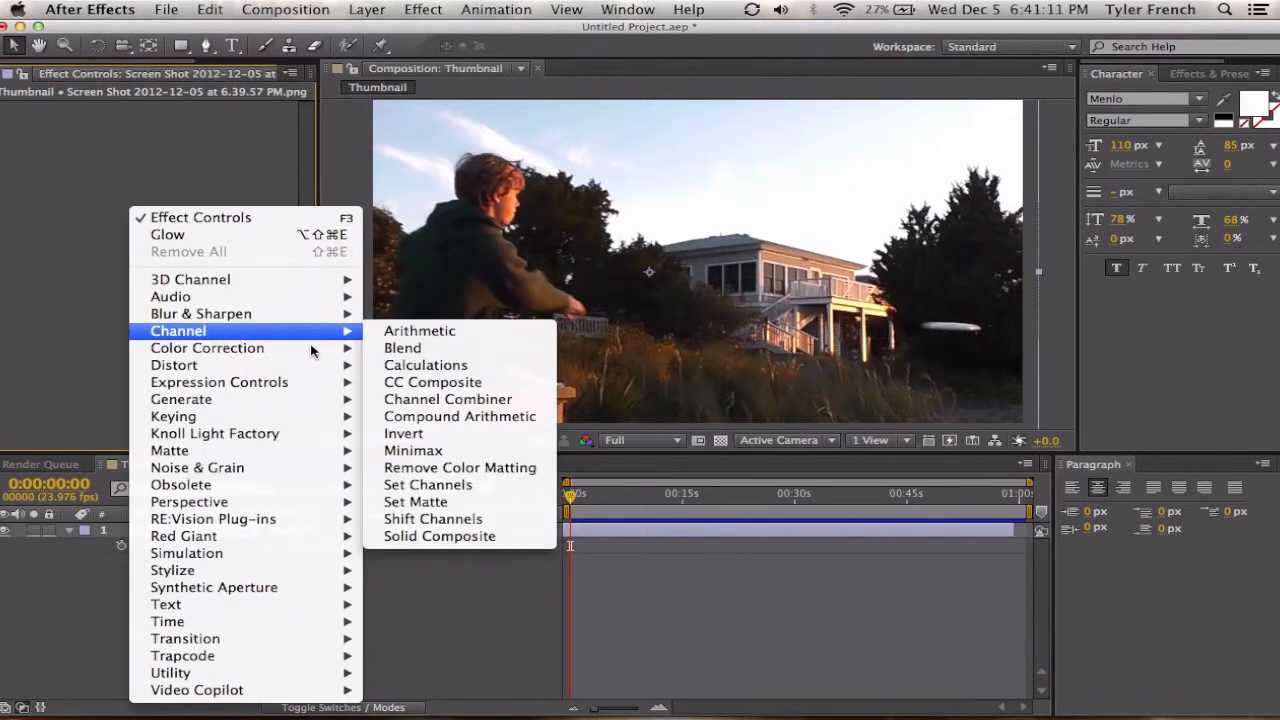
{"action": "mouse_move", "coordinate": [208, 348]}
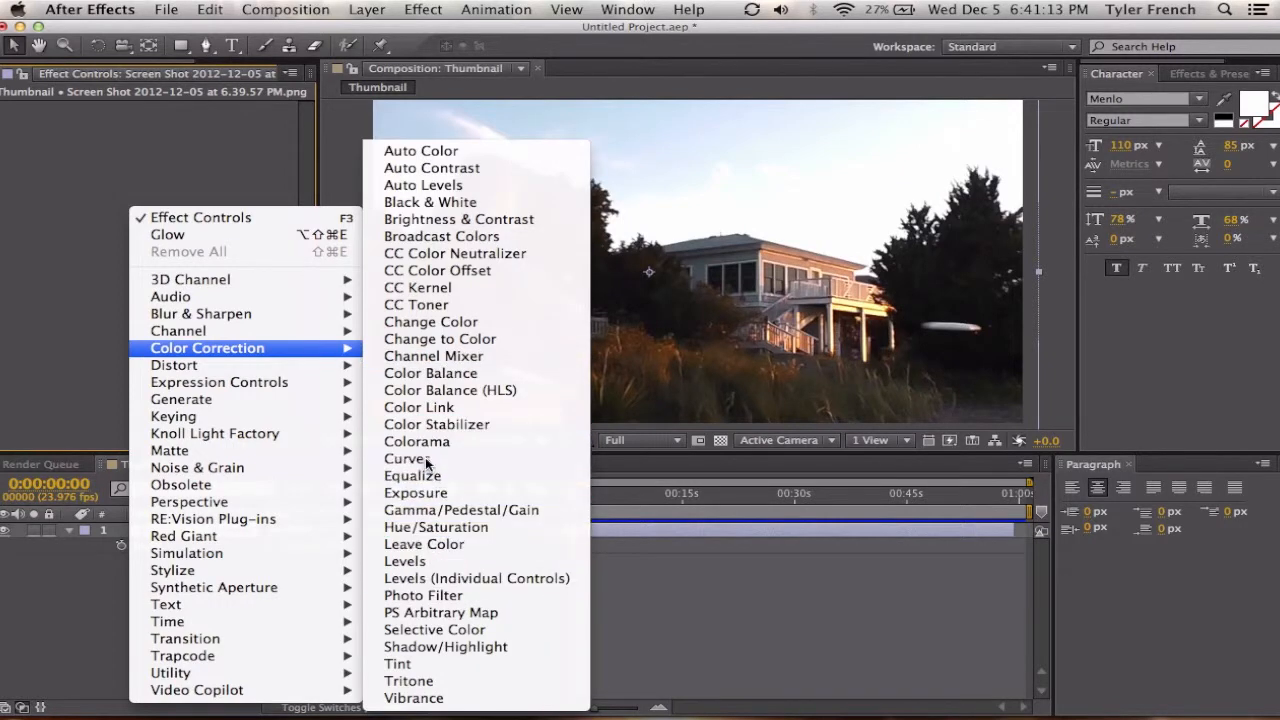
Step: Apply an S-shaped Curves correction and a Hue/Saturation adjustment to the screenshot layer
{"action": "left_click", "coordinate": [408, 458]}
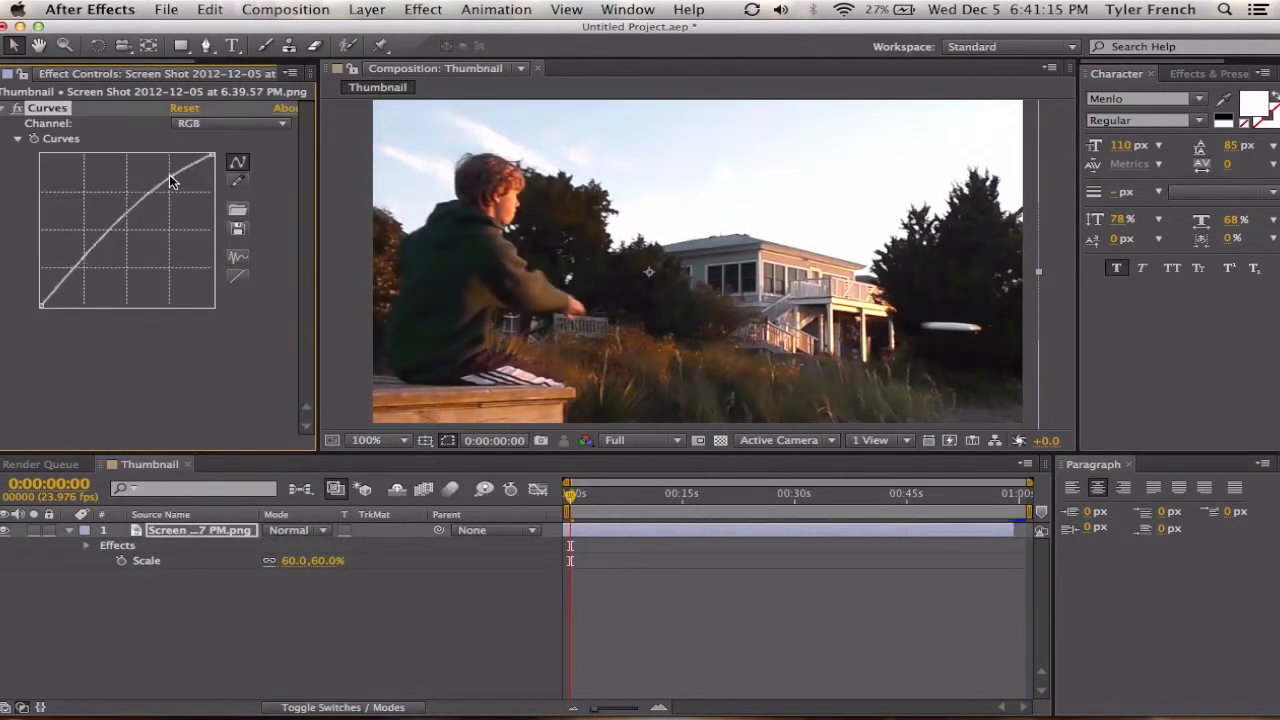
{"action": "left_click_drag", "start_coordinate": [170, 180], "coordinate": [98, 268]}
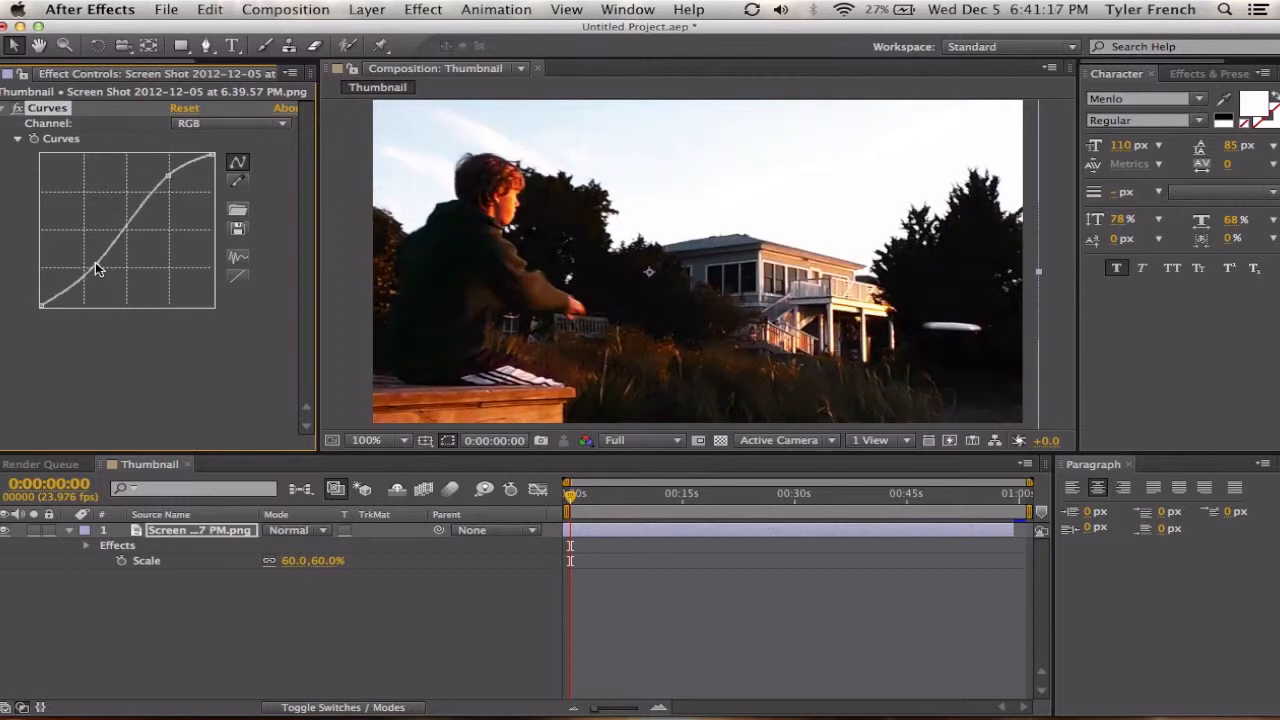
{"action": "left_click_drag", "start_coordinate": [98, 268], "coordinate": [110, 376]}
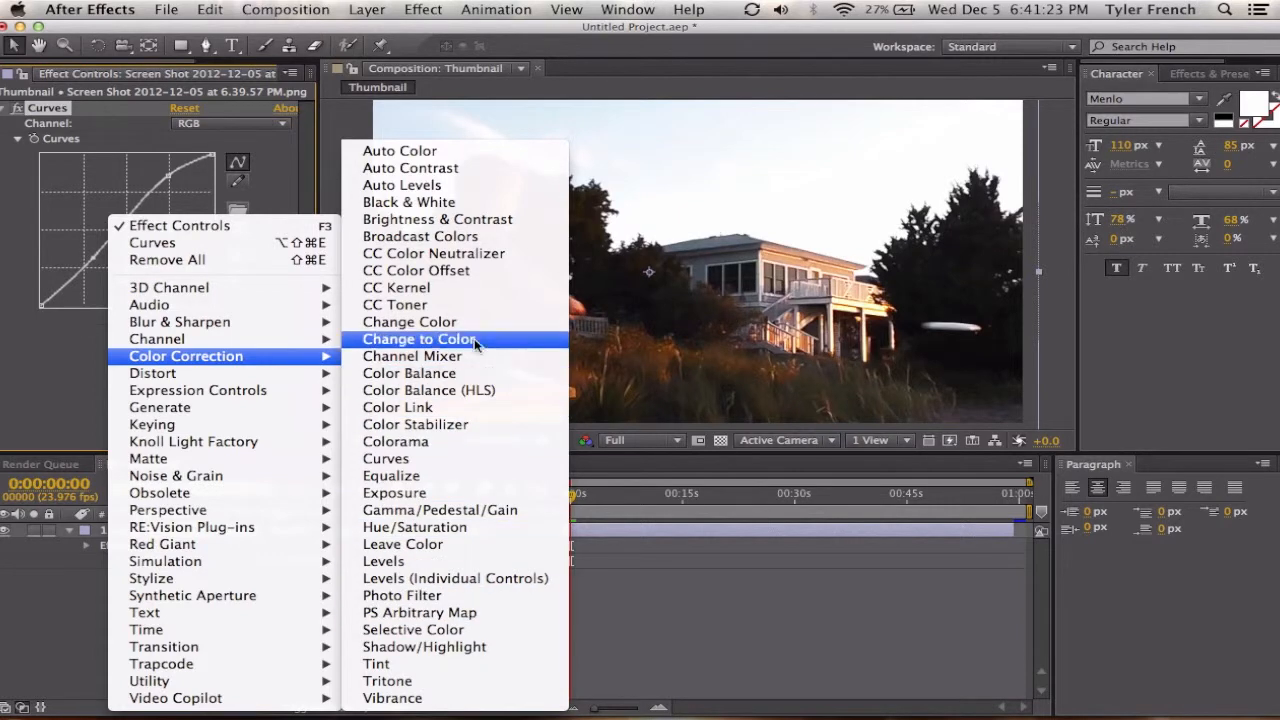
{"action": "mouse_move", "coordinate": [448, 528]}
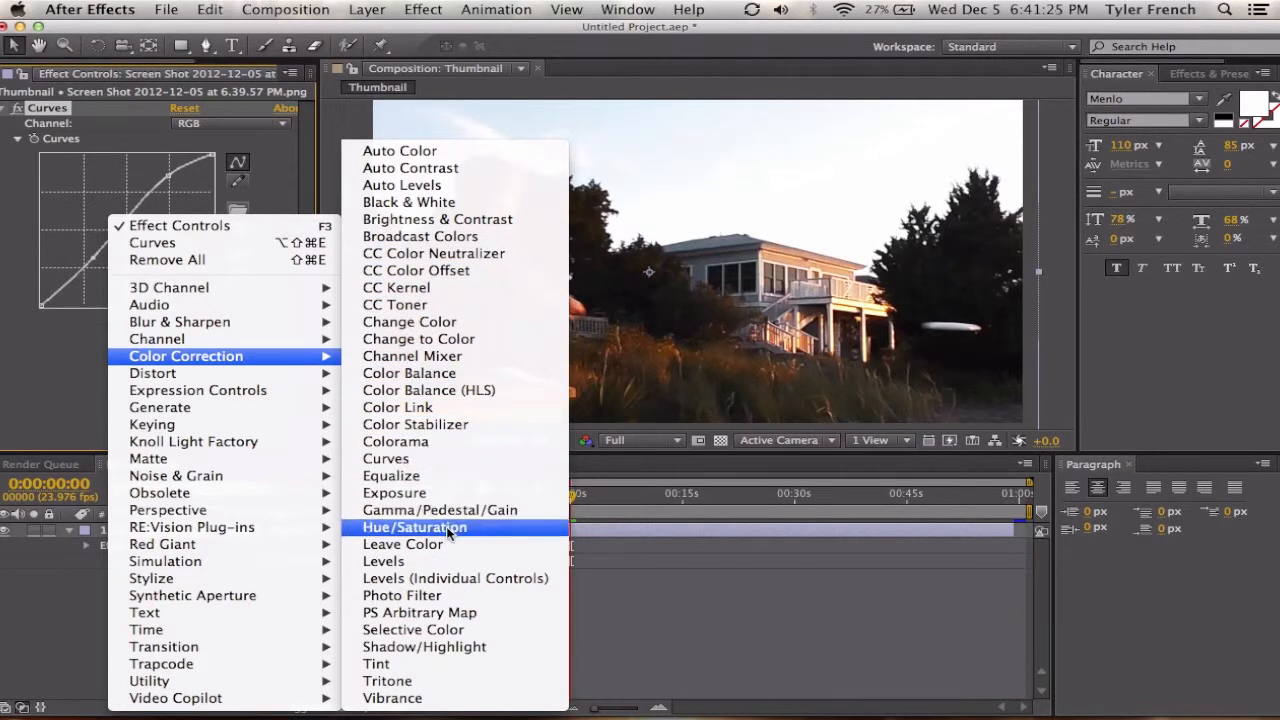
{"action": "left_click", "coordinate": [416, 528]}
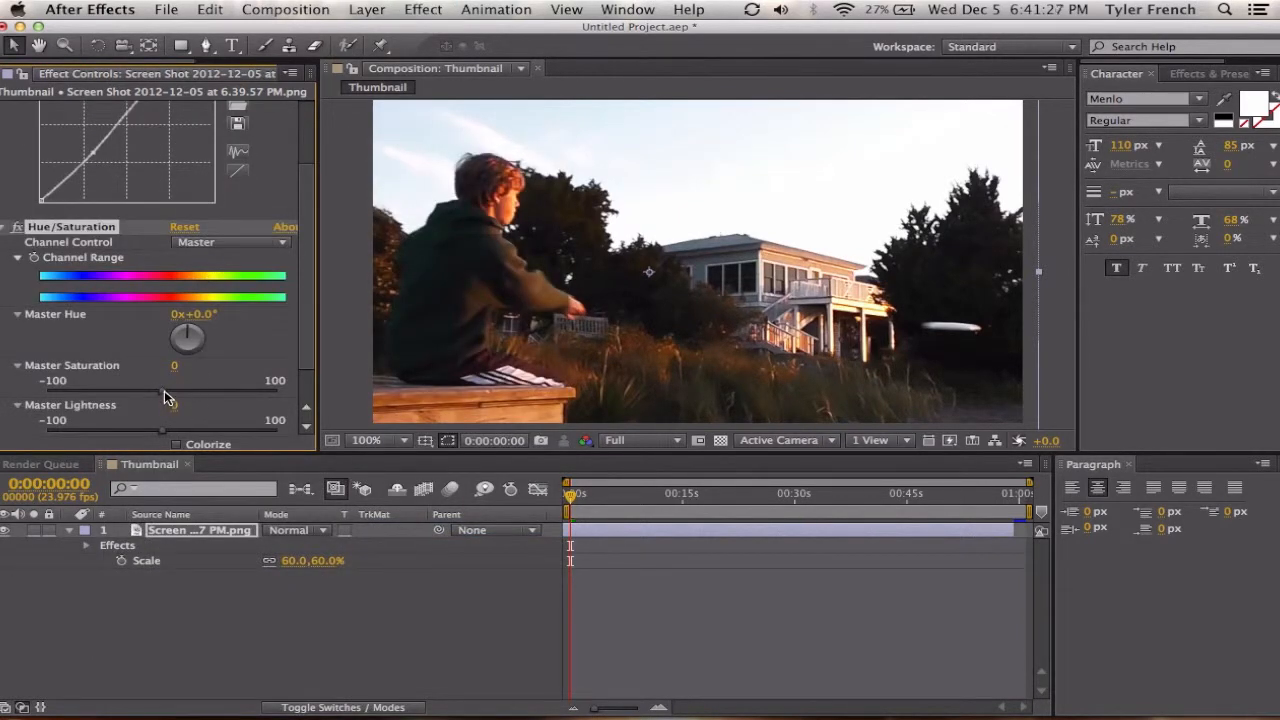
{"action": "left_click_drag", "start_coordinate": [176, 364], "coordinate": [130, 364]}
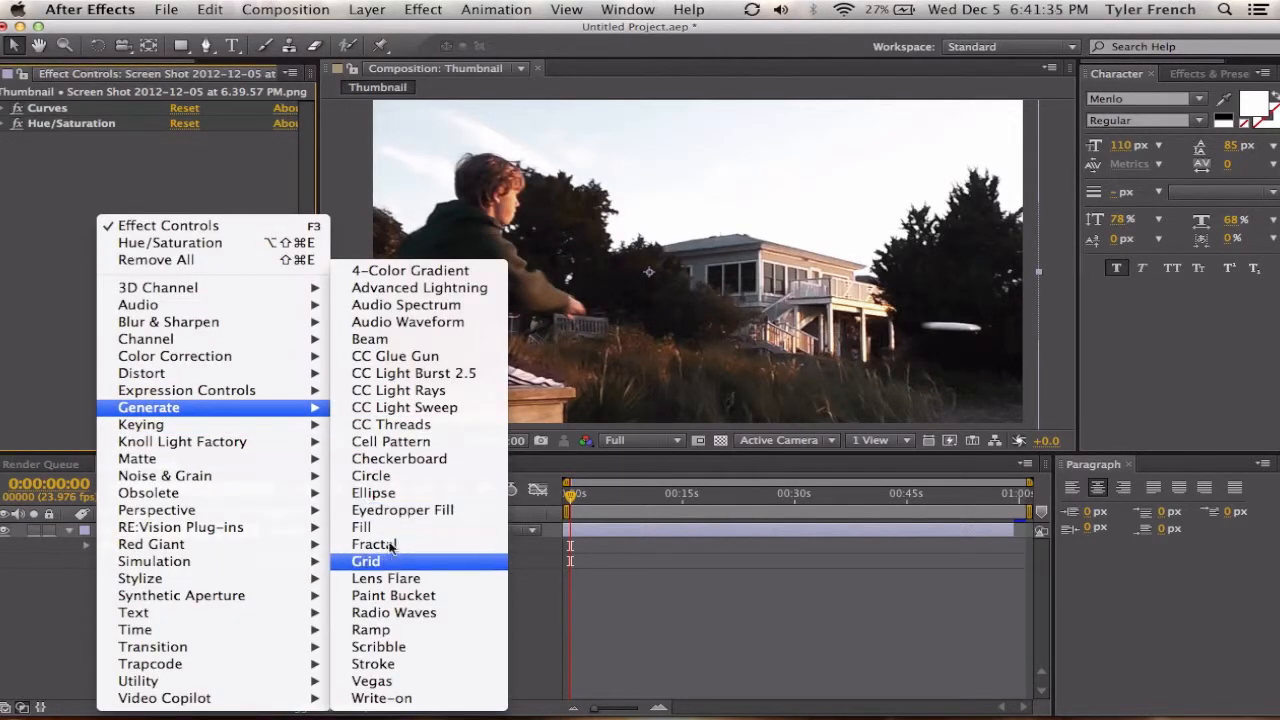
{"action": "mouse_move", "coordinate": [392, 596]}
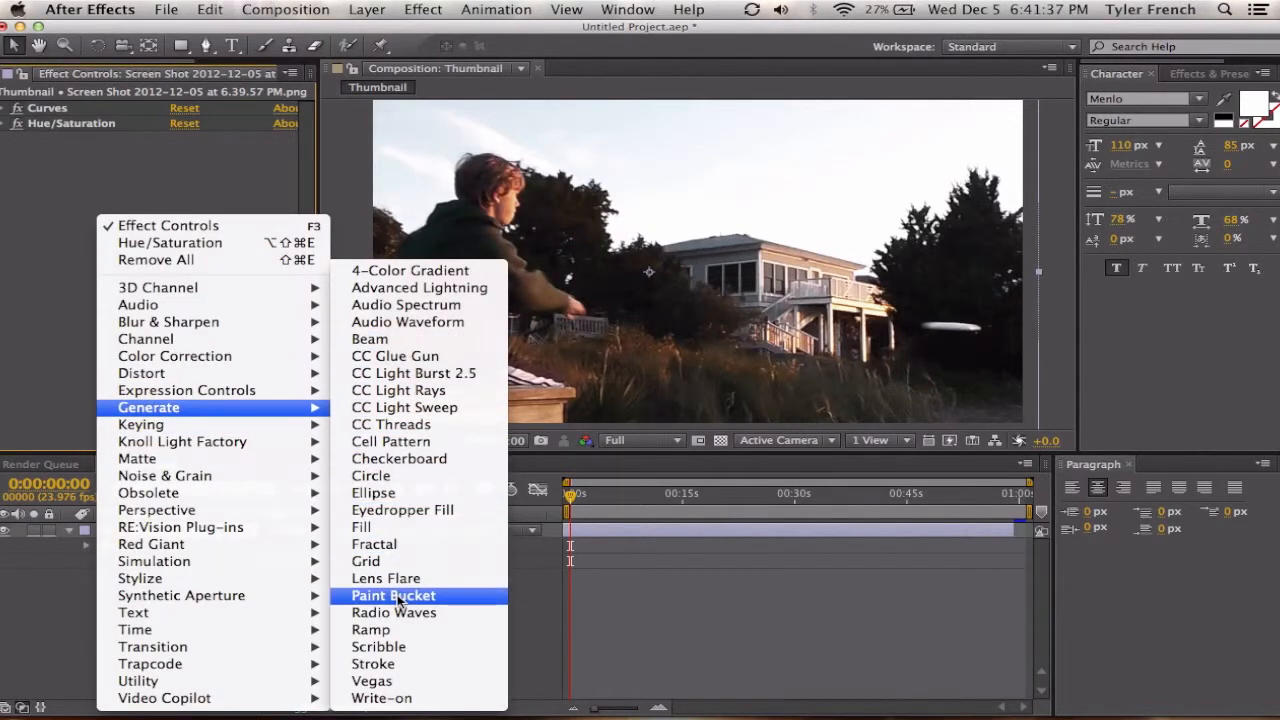
{"action": "left_click", "coordinate": [386, 578]}
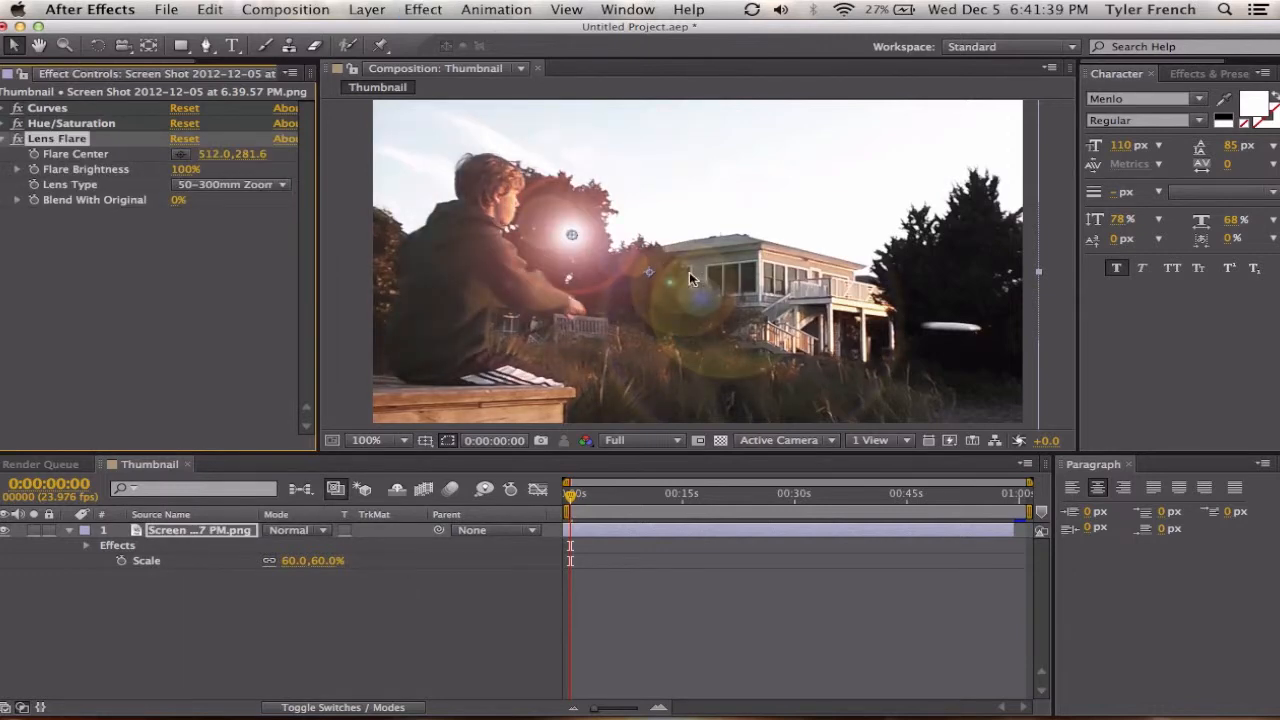
{"action": "left_click", "coordinate": [16, 138]}
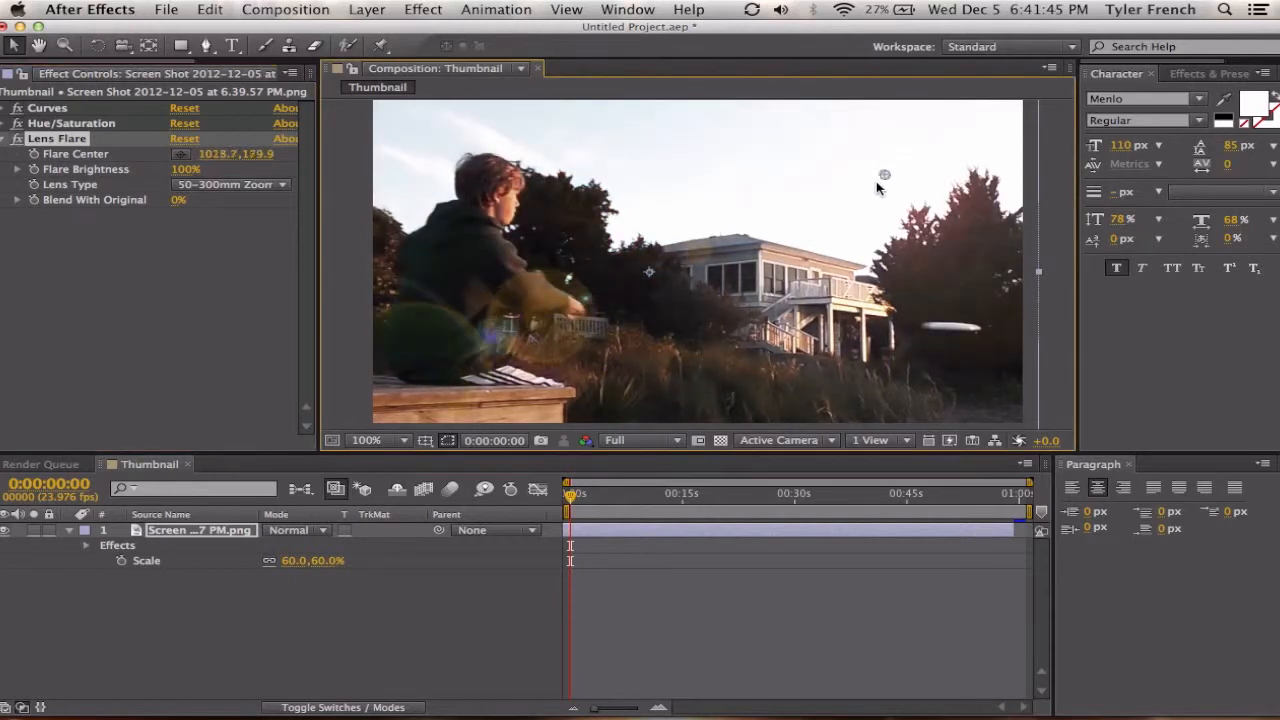
{"action": "left_click_drag", "start_coordinate": [884, 174], "coordinate": [644, 284]}
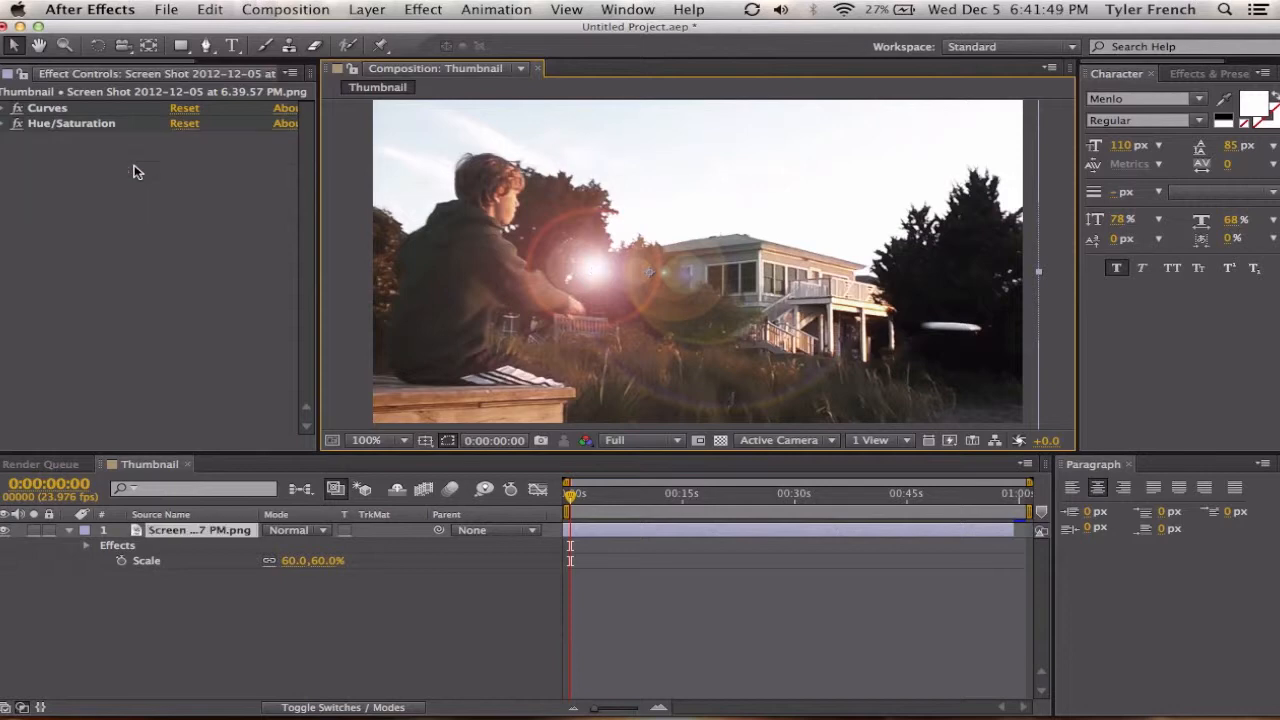
Step: Create a frame-sized black solid carrying a Lens Flare centred toward the top-left
{"action": "left_click", "coordinate": [368, 8]}
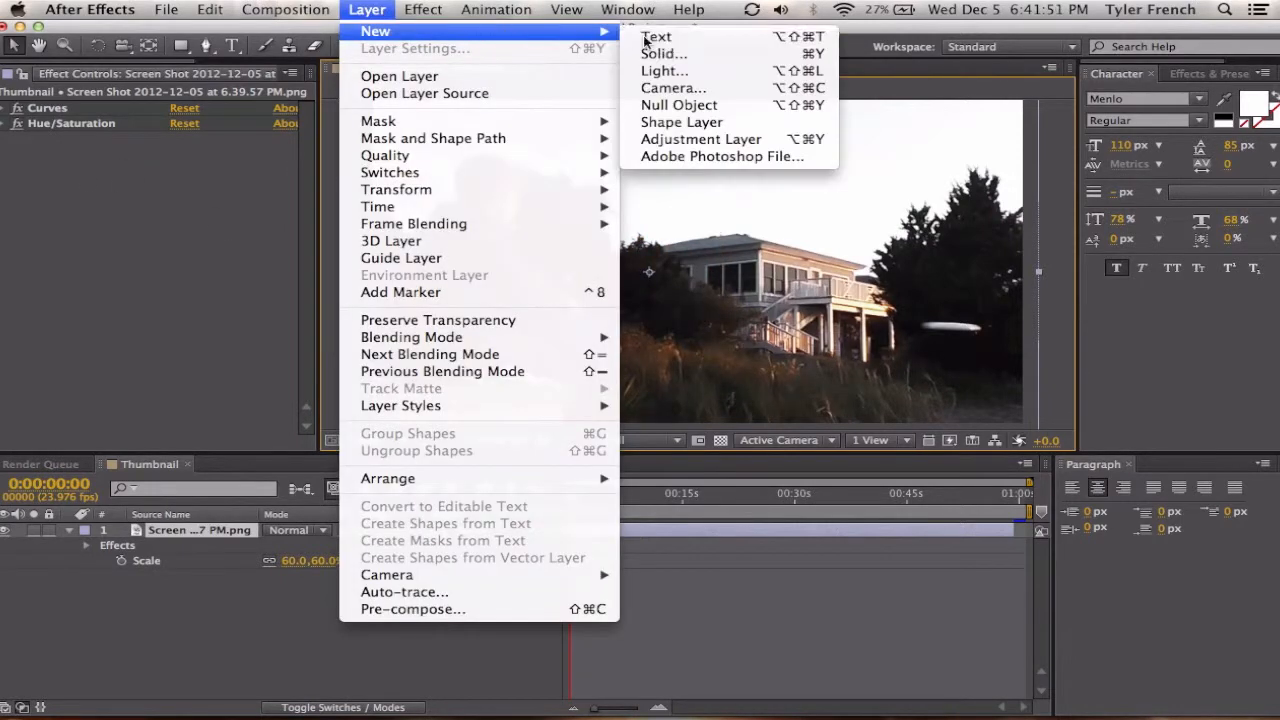
{"action": "left_click", "coordinate": [664, 52]}
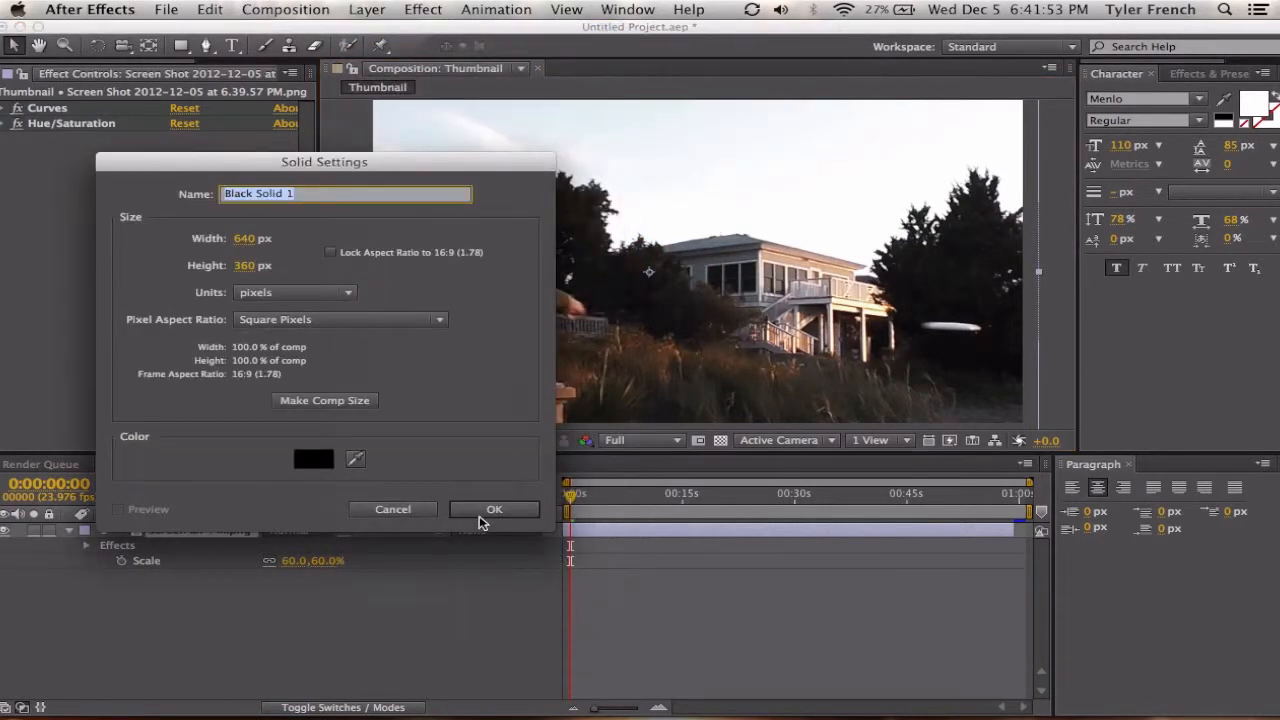
{"action": "left_click", "coordinate": [494, 510]}
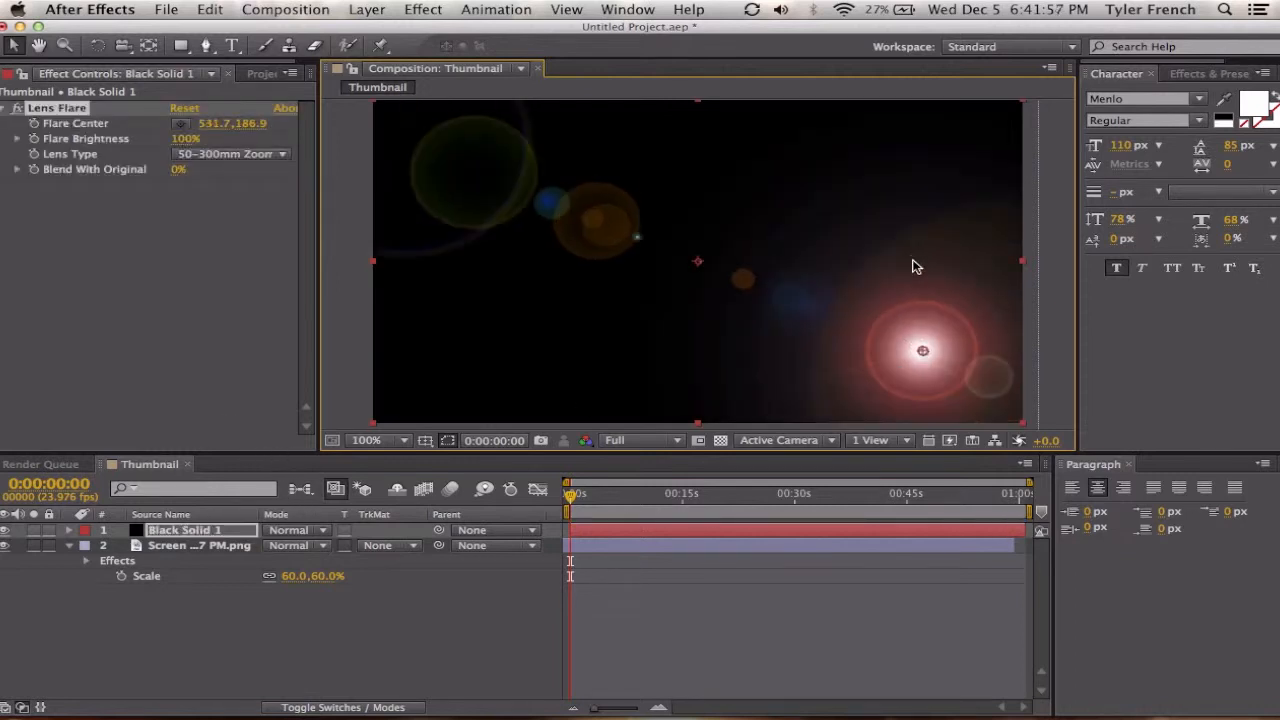
{"action": "left_click", "coordinate": [68, 530]}
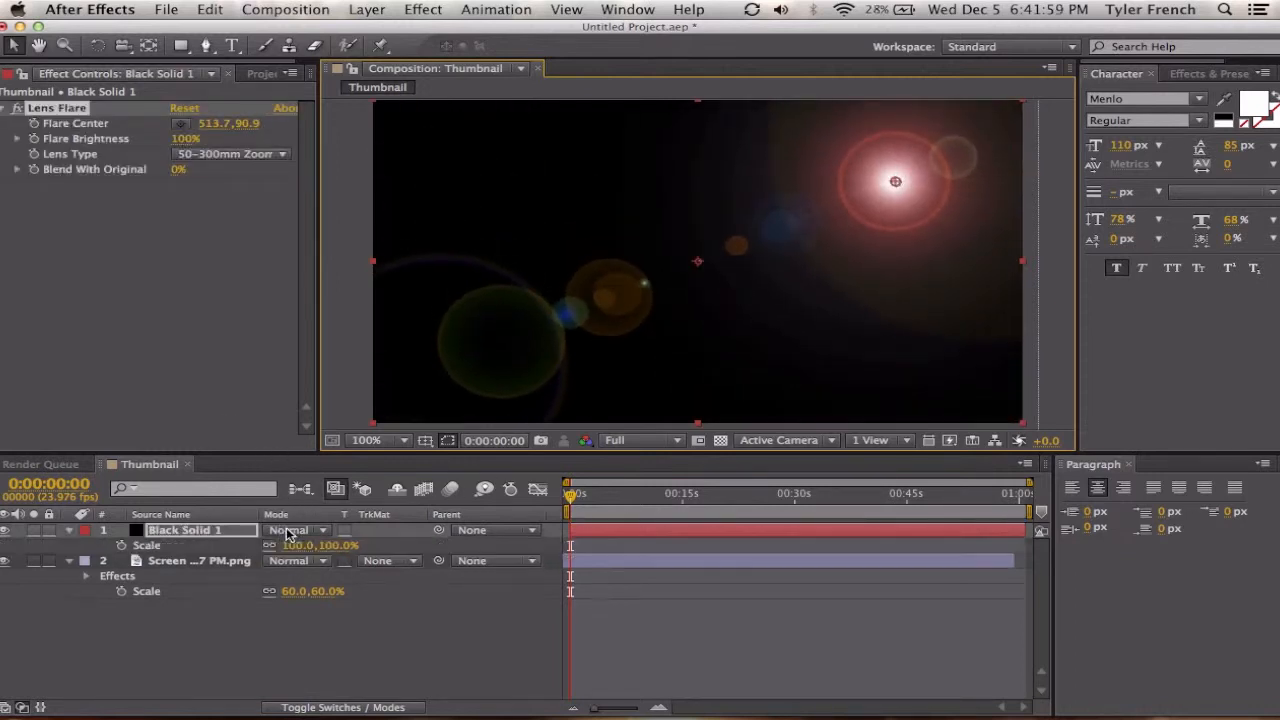
Step: Raise the flare brightness to 141%, lower the solid to 73% opacity and blend it with Add
{"action": "left_click_drag", "start_coordinate": [300, 544], "coordinate": [340, 544]}
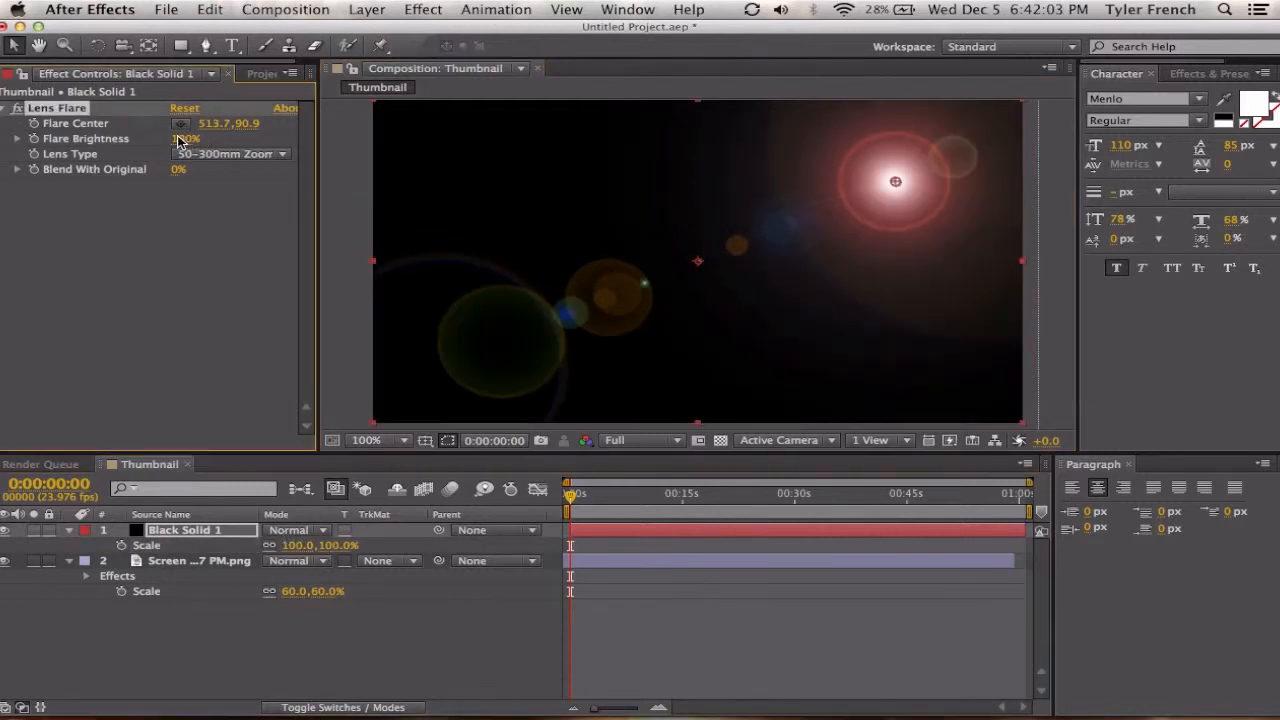
{"action": "left_click_drag", "start_coordinate": [186, 138], "coordinate": [216, 124]}
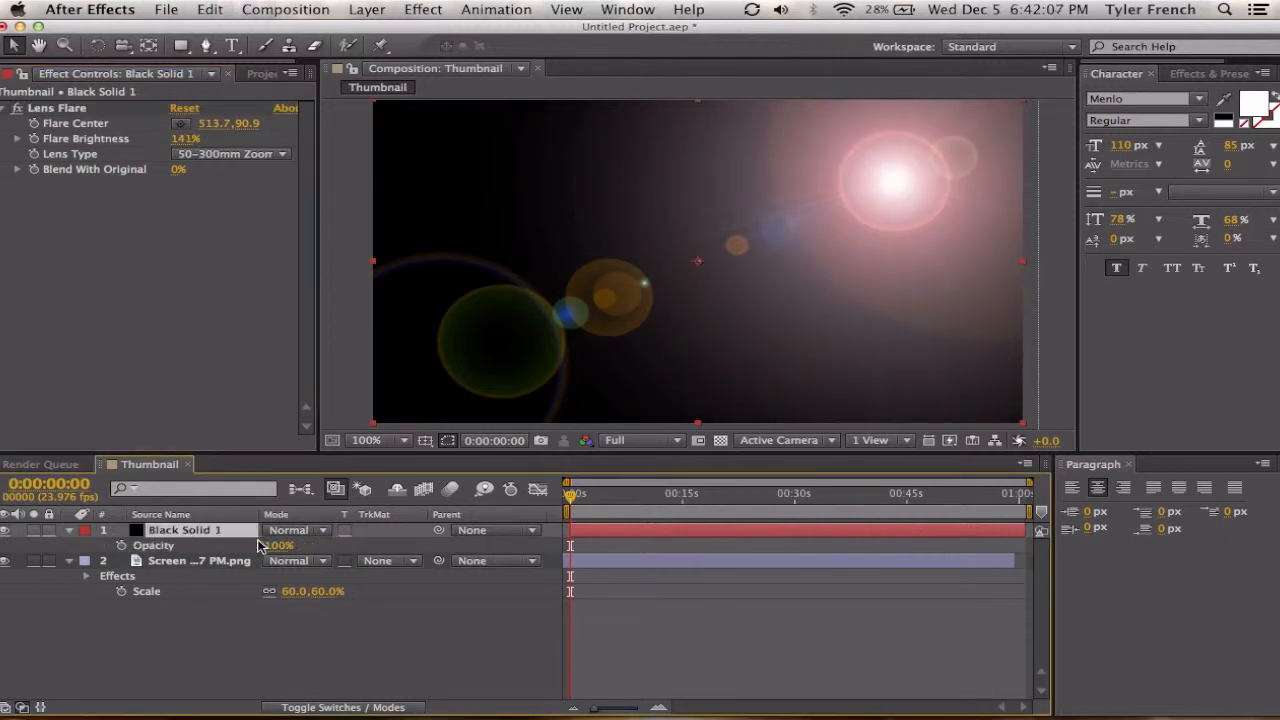
{"action": "left_click_drag", "start_coordinate": [280, 544], "coordinate": [280, 544]}
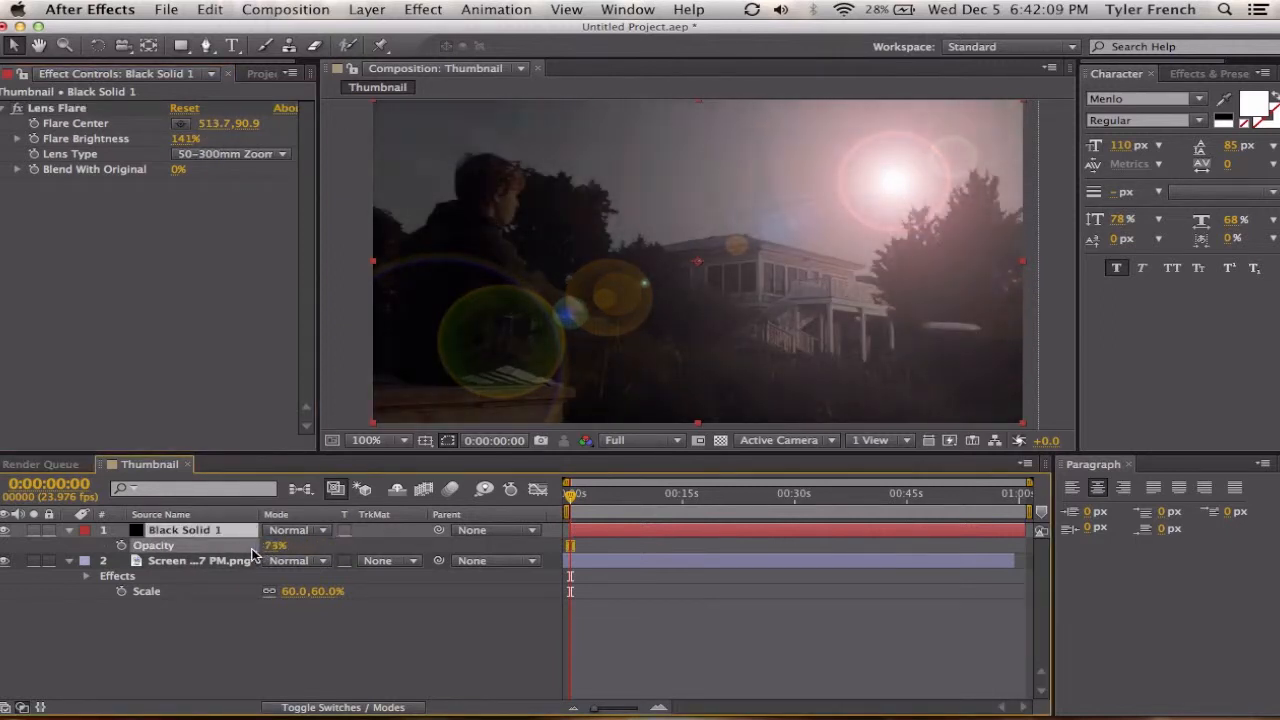
{"action": "left_click", "coordinate": [290, 530]}
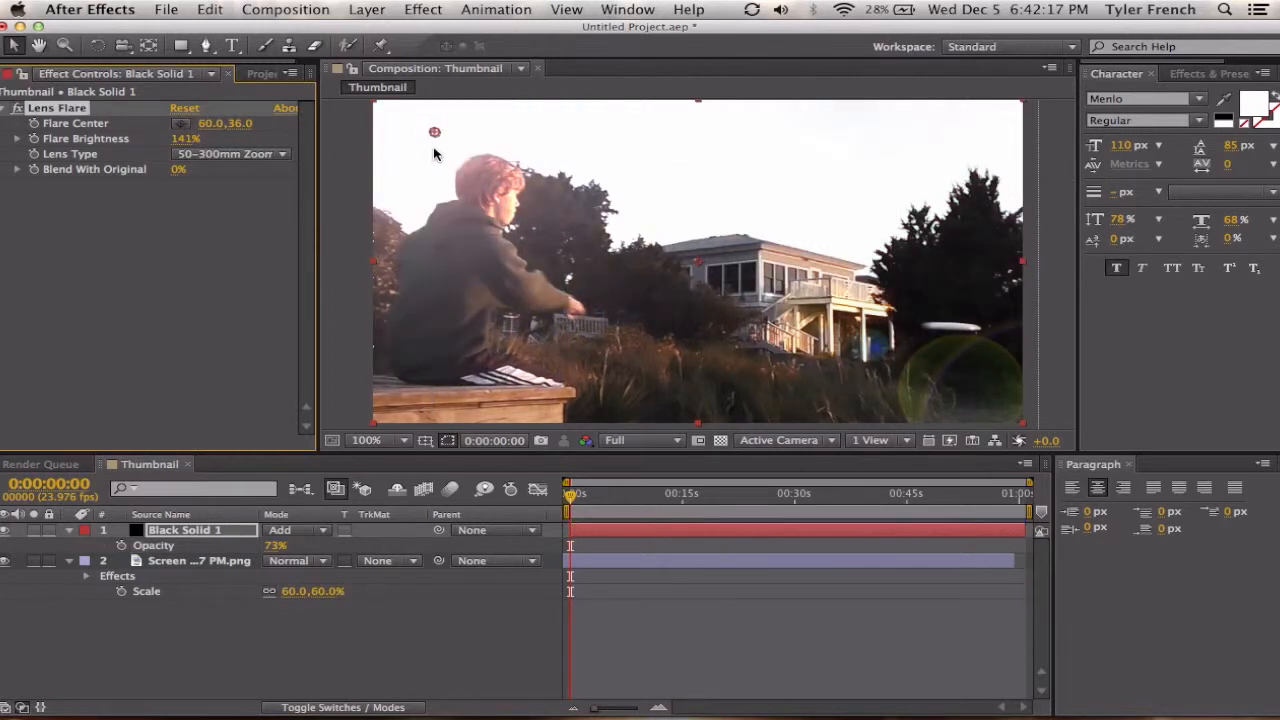
{"action": "mouse_move", "coordinate": [148, 316]}
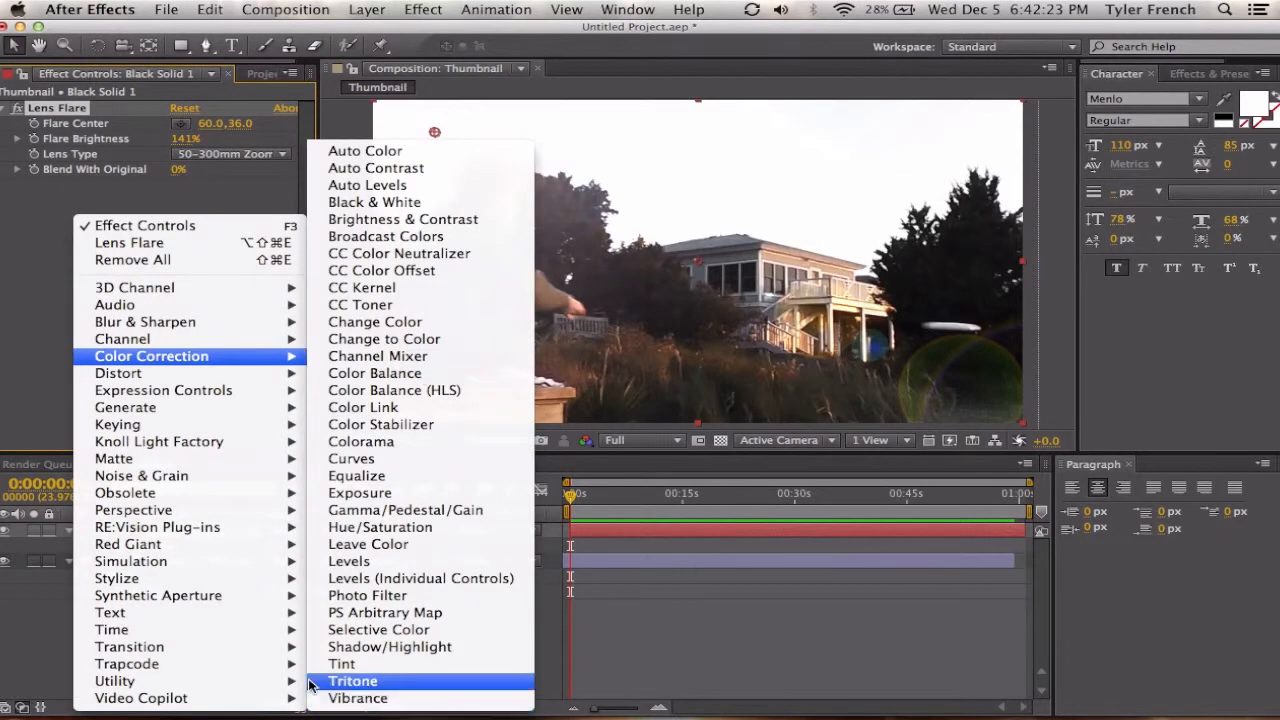
Step: Tint the flare solid with Map White To set to an orange-yellow colour
{"action": "left_click", "coordinate": [340, 664]}
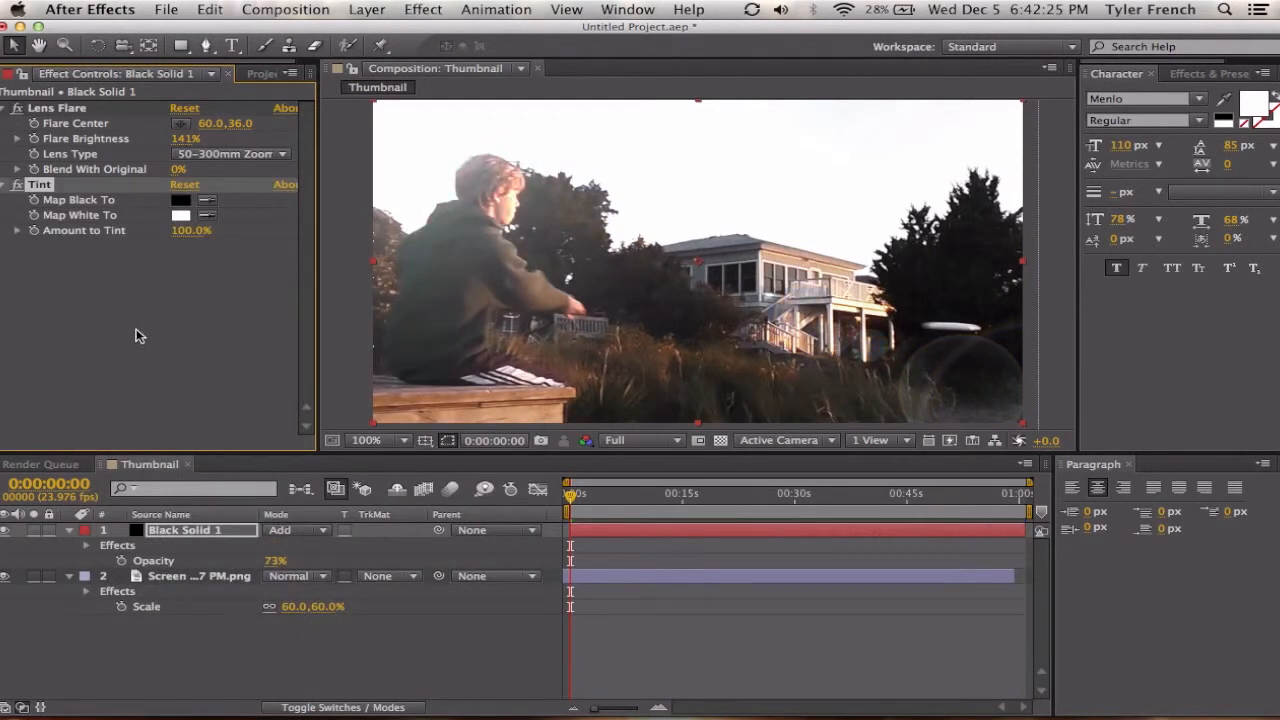
{"action": "left_click", "coordinate": [180, 214]}
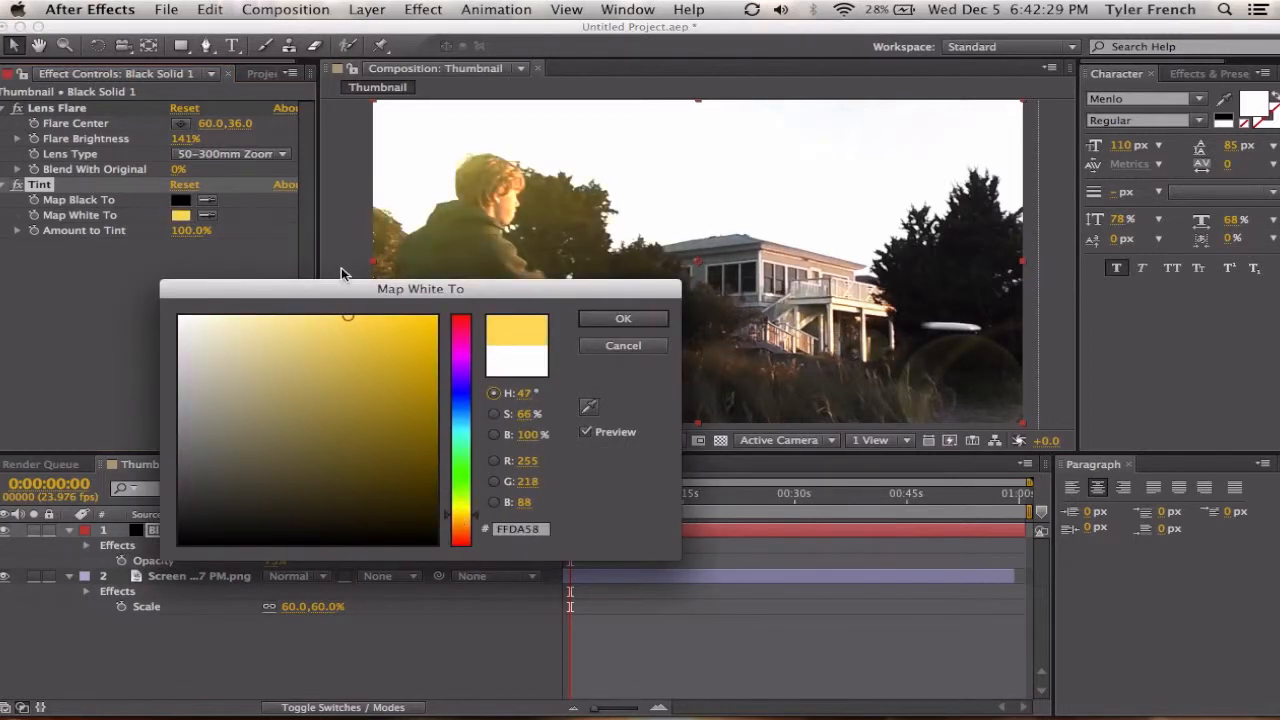
{"action": "left_click", "coordinate": [622, 318]}
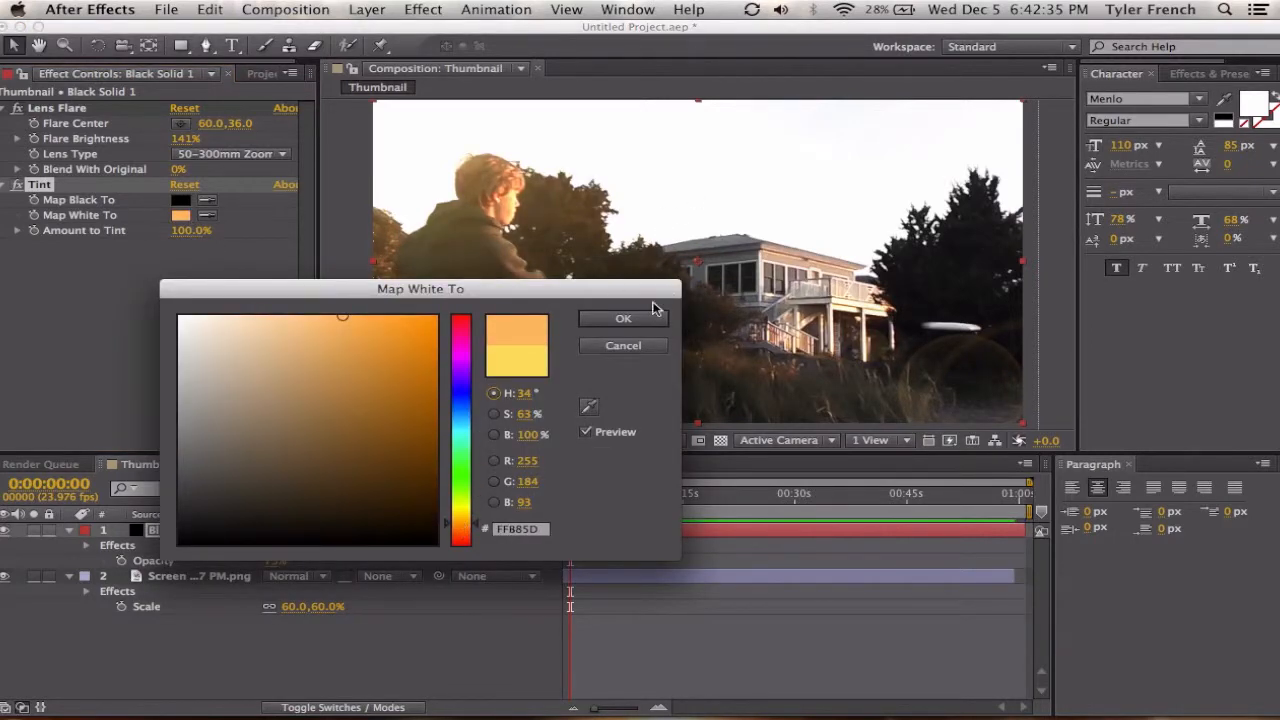
{"action": "left_click", "coordinate": [622, 318]}
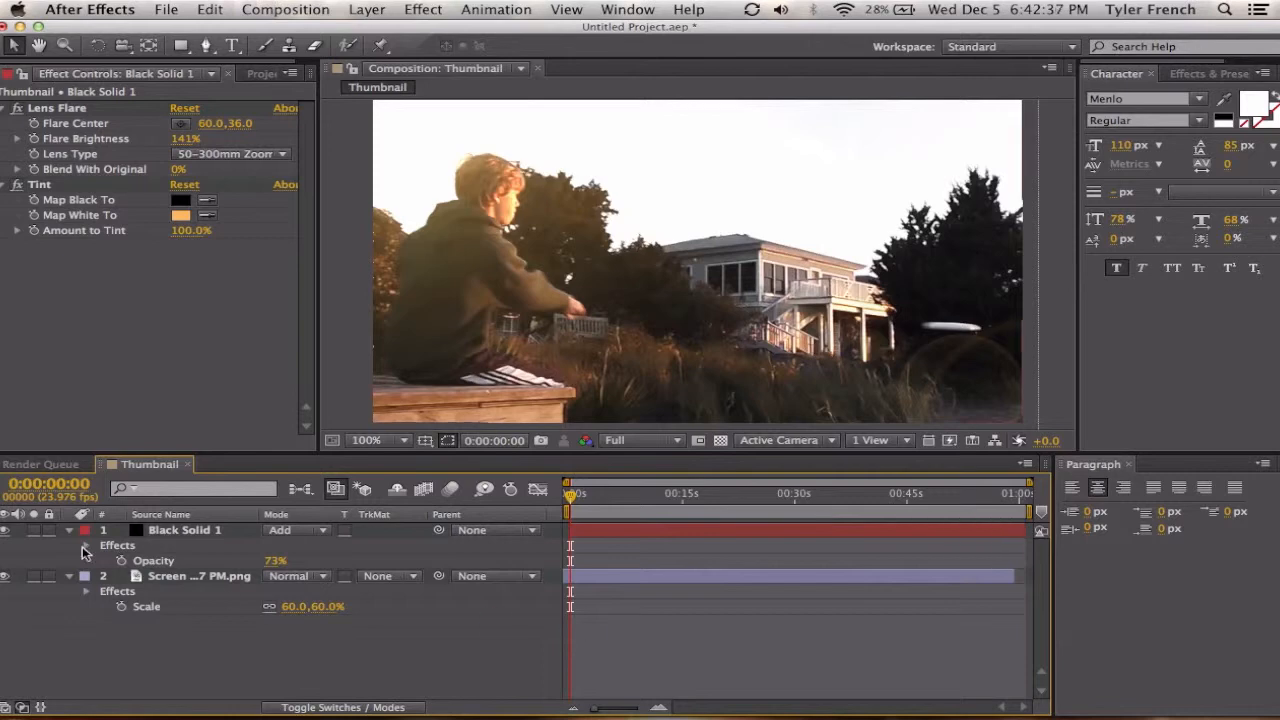
{"action": "left_click", "coordinate": [70, 530]}
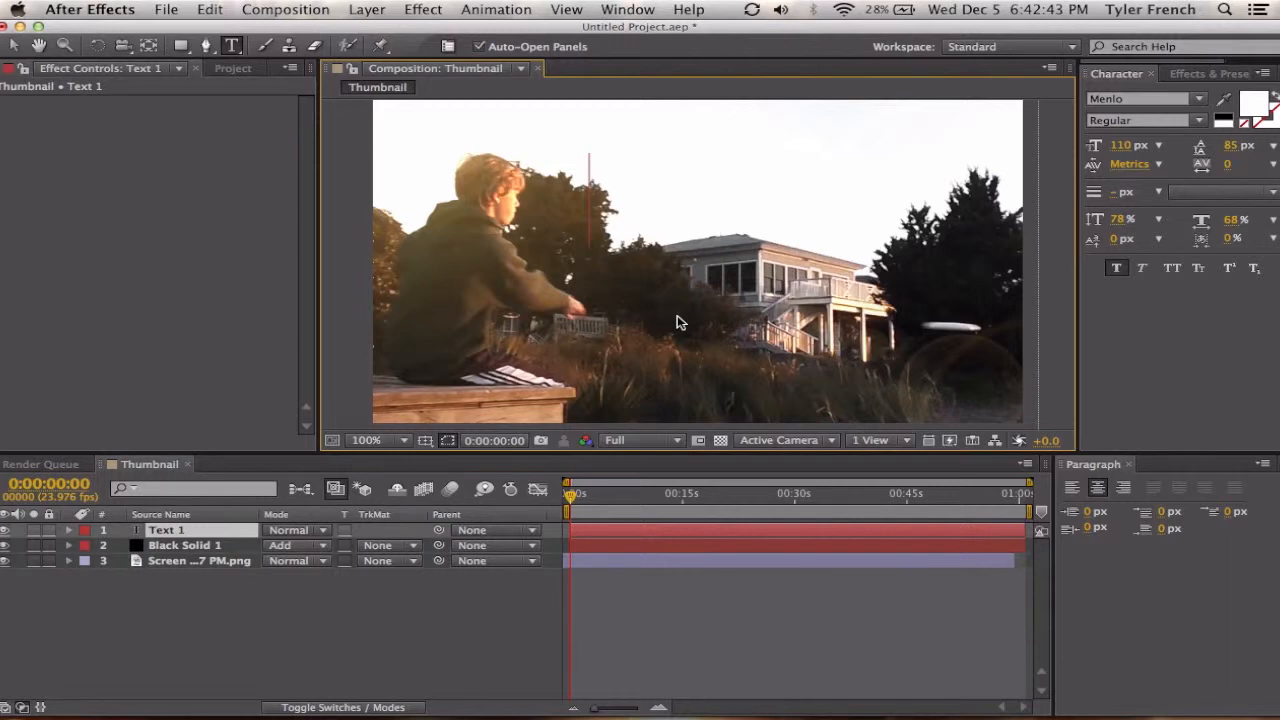
Step: Type the 'Frisbee Trick Shots' title text in the composition
{"action": "type", "text": "risbee Trick"}
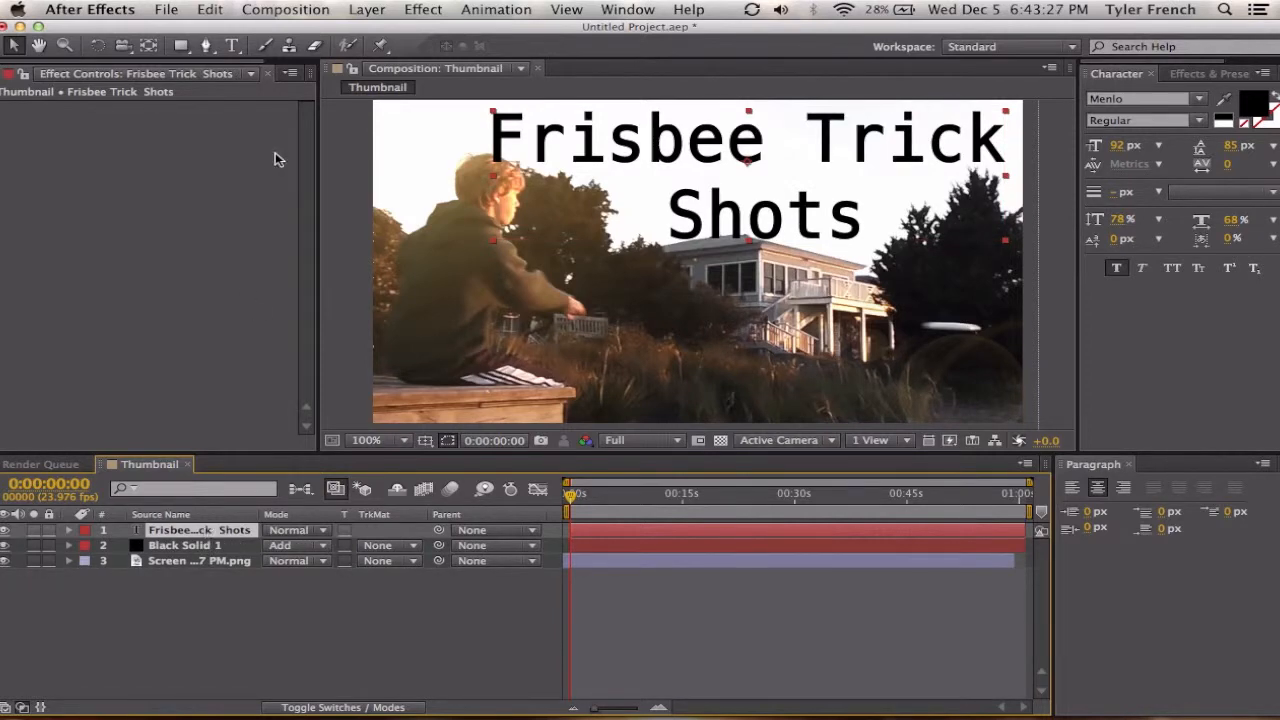
Step: Pre-compose the text layer into its own nested Title composition
{"action": "left_click", "coordinate": [366, 8]}
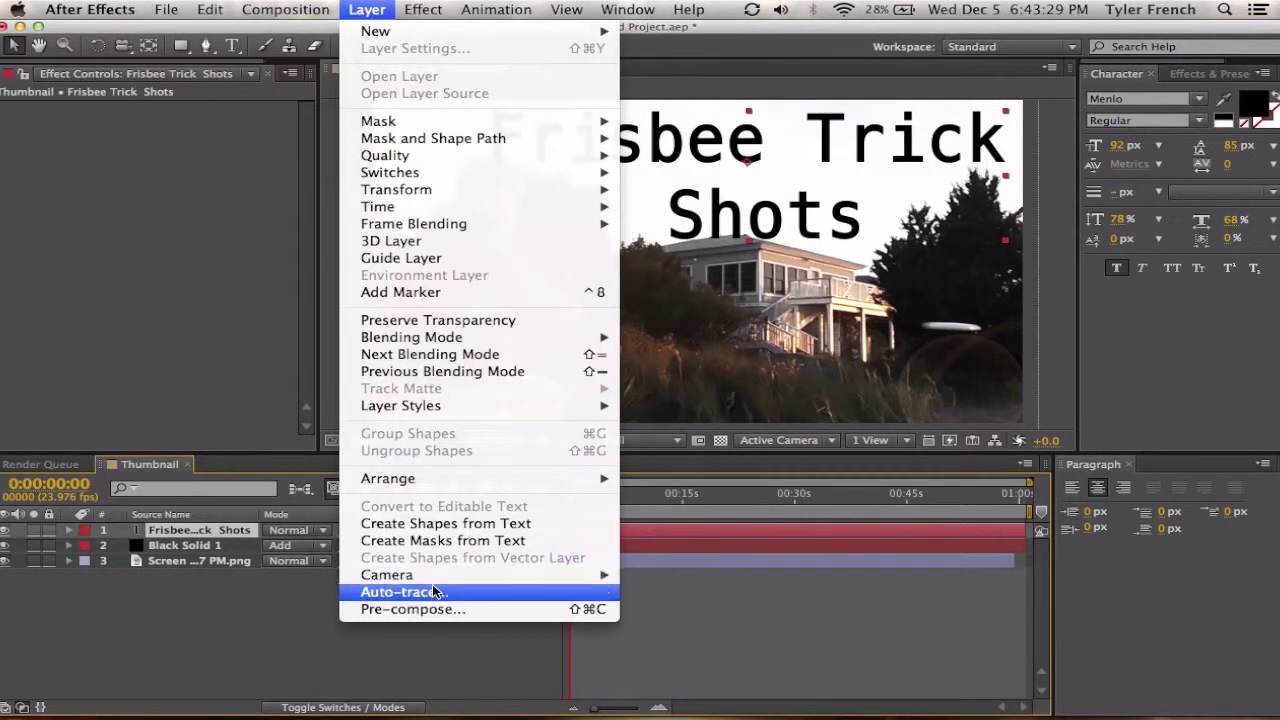
{"action": "left_click", "coordinate": [412, 608]}
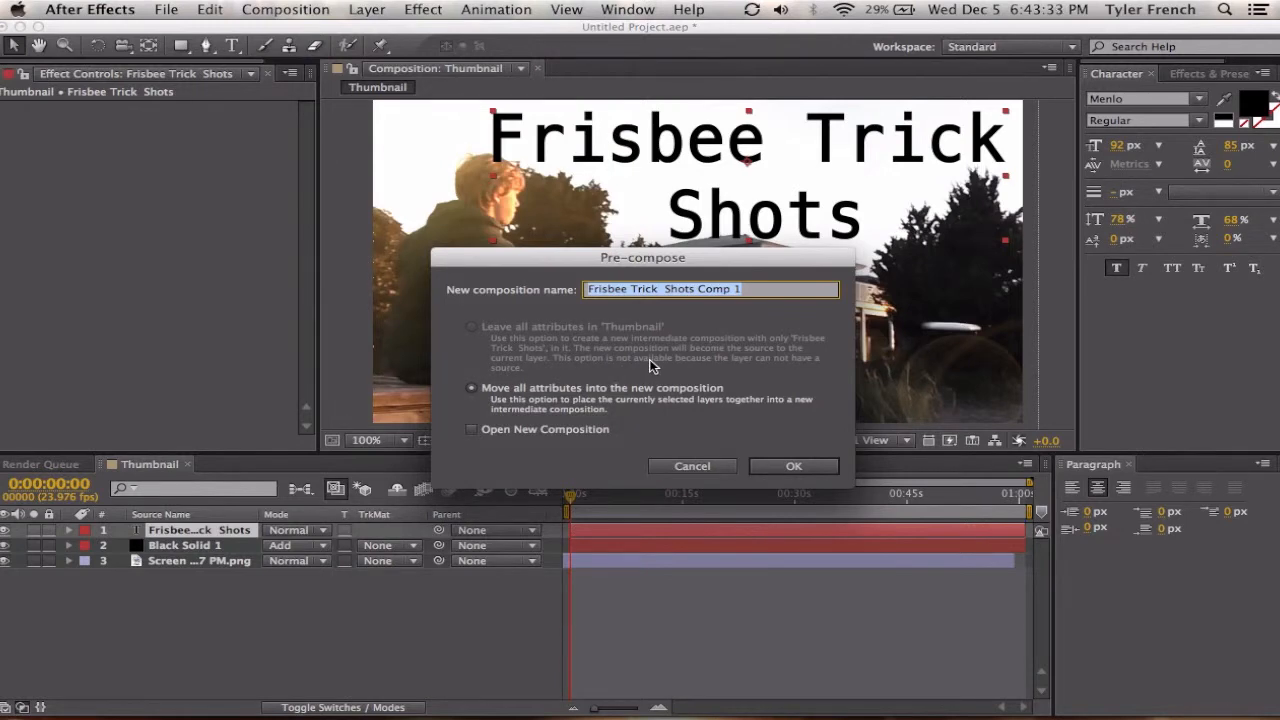
{"action": "left_click", "coordinate": [792, 466]}
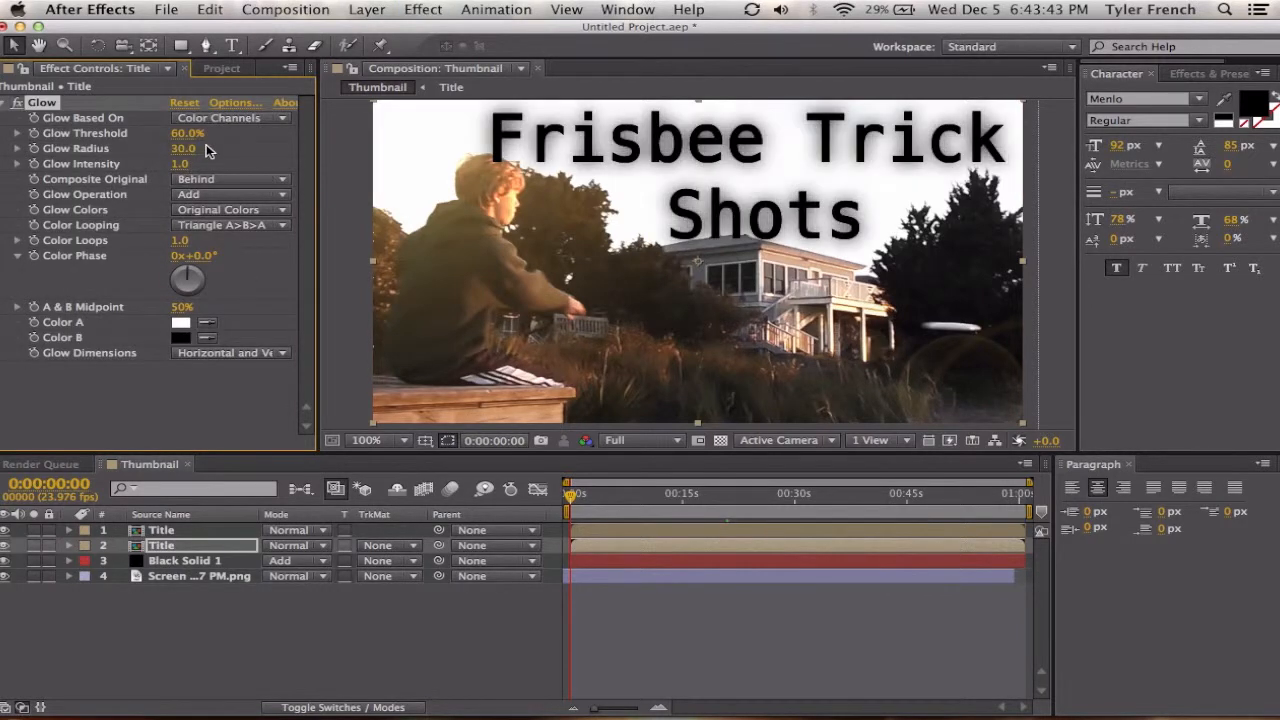
Step: Add Tint alongside Glow on the Title copy and reorder Tint above Glow
{"action": "left_click", "coordinate": [8, 102]}
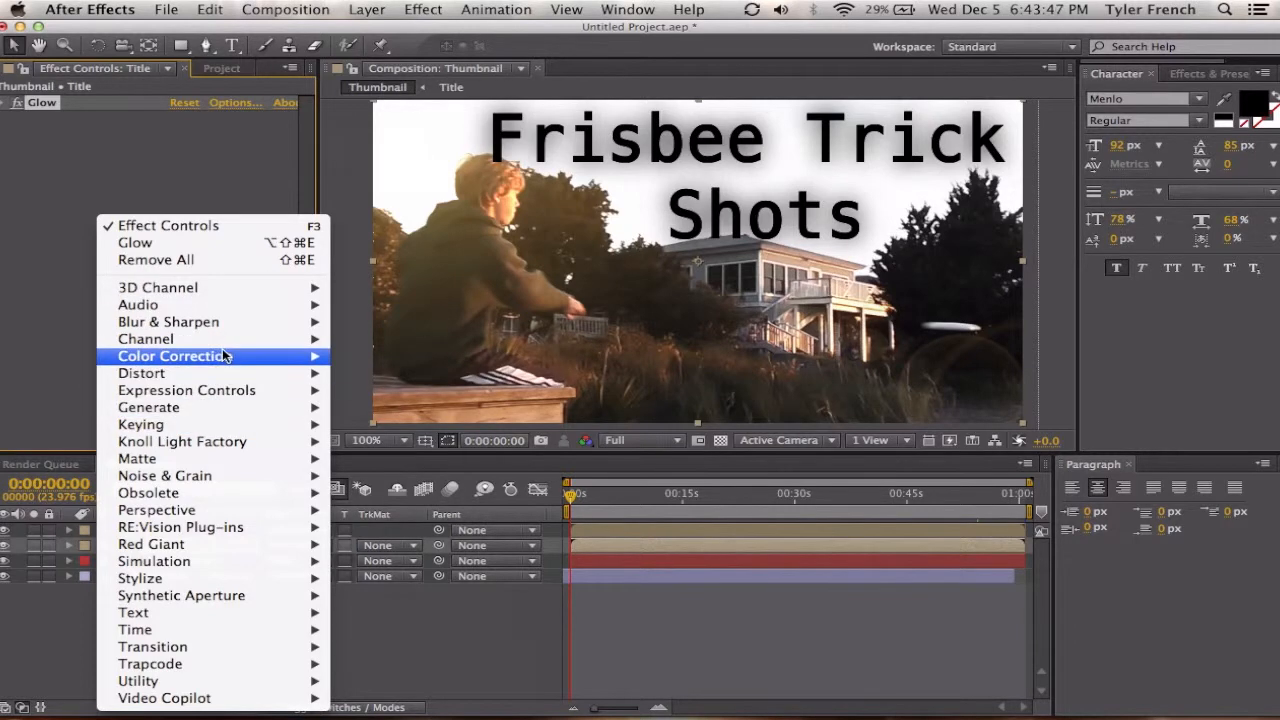
{"action": "left_click", "coordinate": [172, 356]}
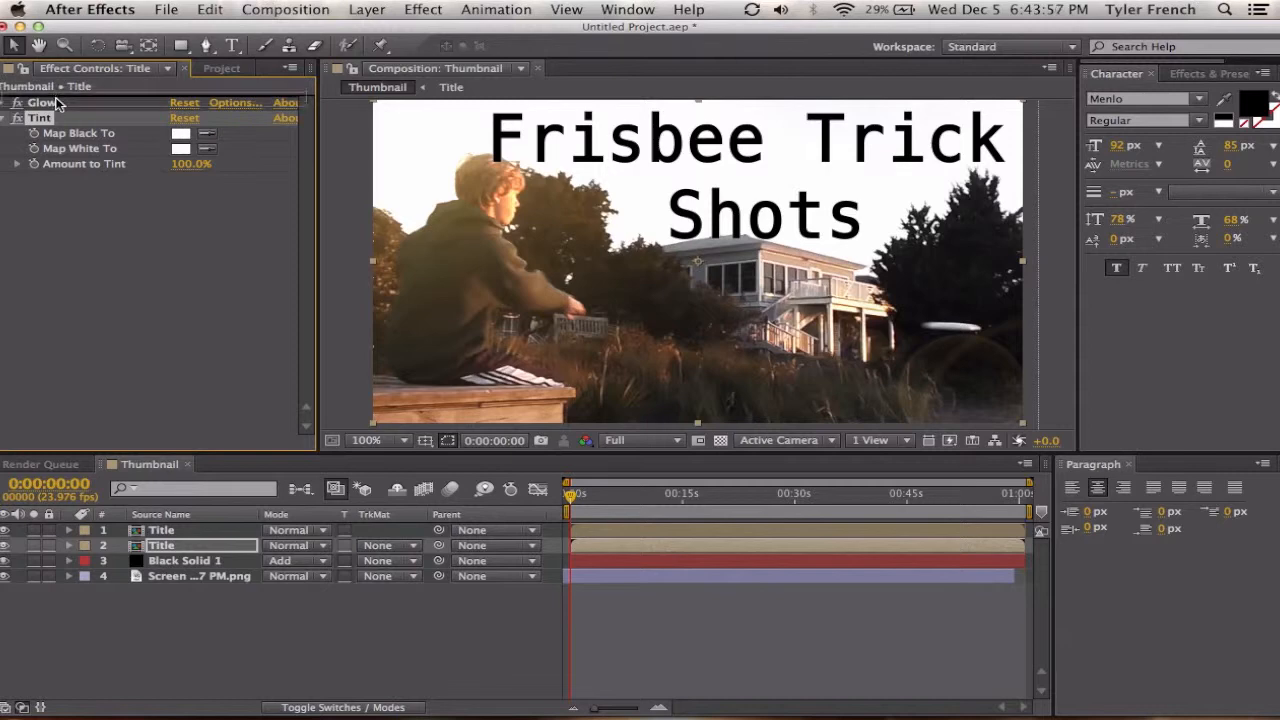
{"action": "left_click_drag", "start_coordinate": [42, 102], "coordinate": [42, 164]}
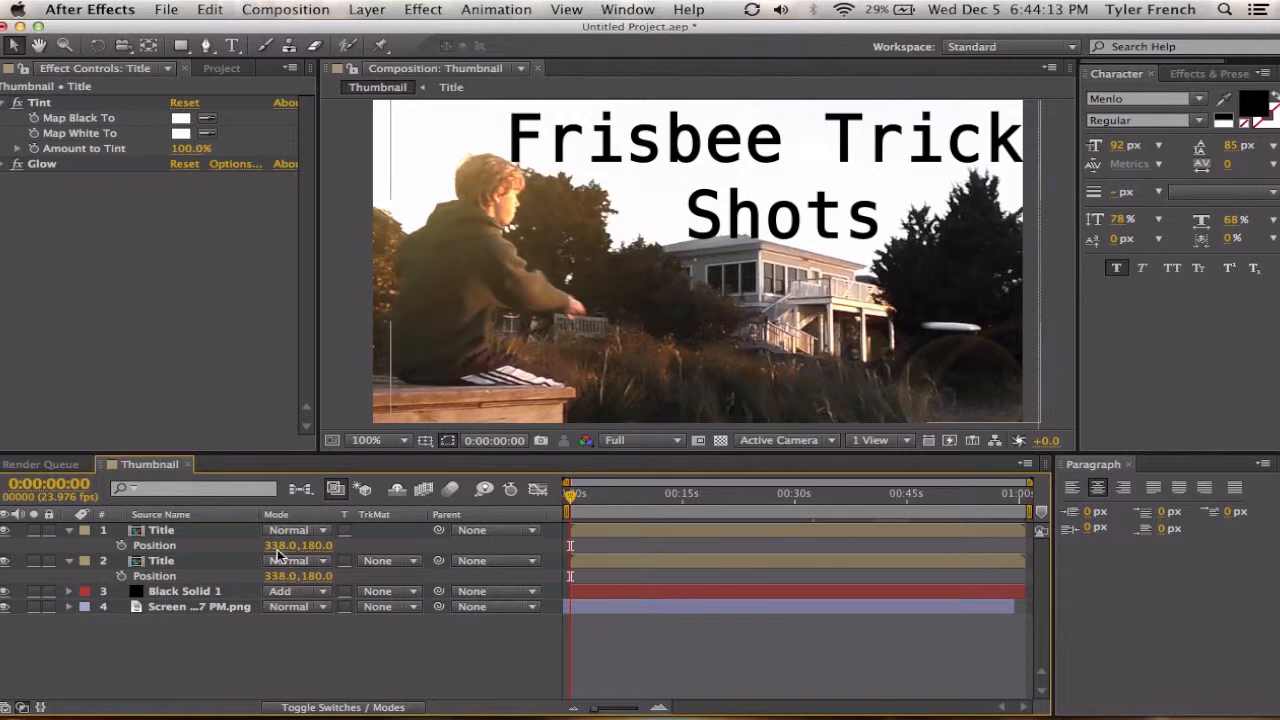
{"action": "left_click", "coordinate": [8, 164]}
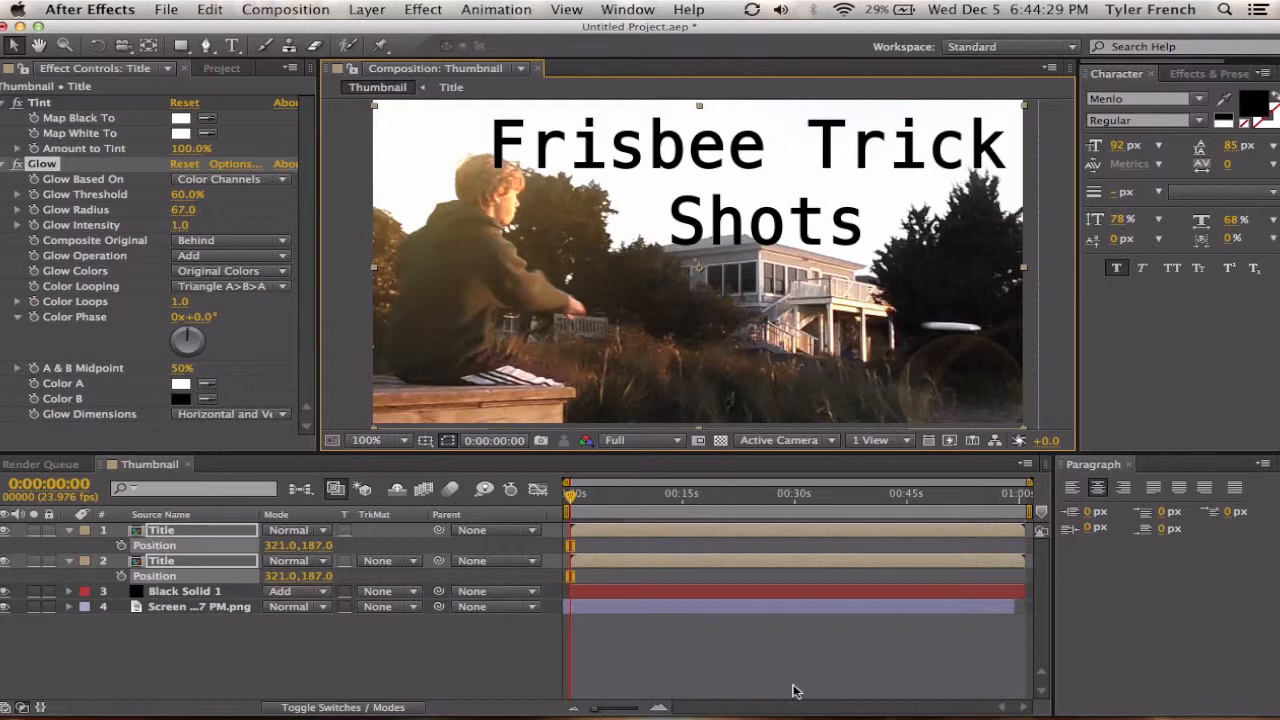
Step: Create a new frame-sized solid coloured yellow-orange
{"action": "left_click", "coordinate": [424, 8]}
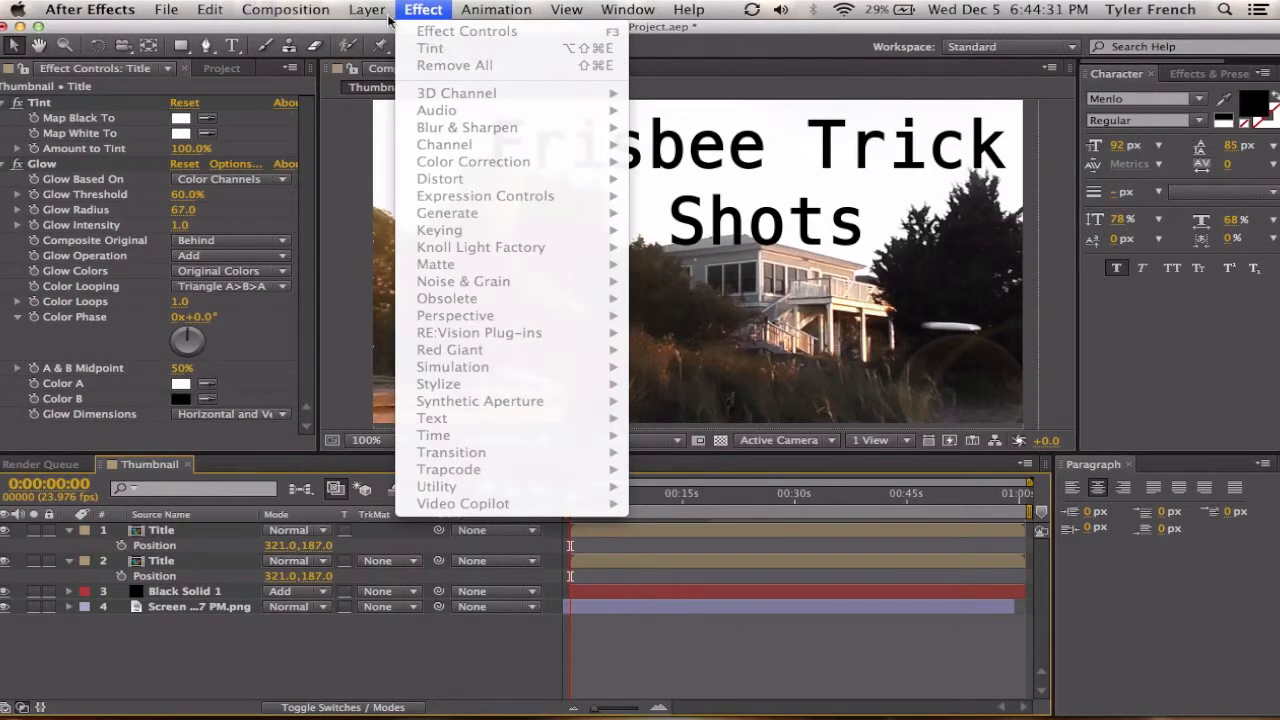
{"action": "left_click", "coordinate": [368, 8]}
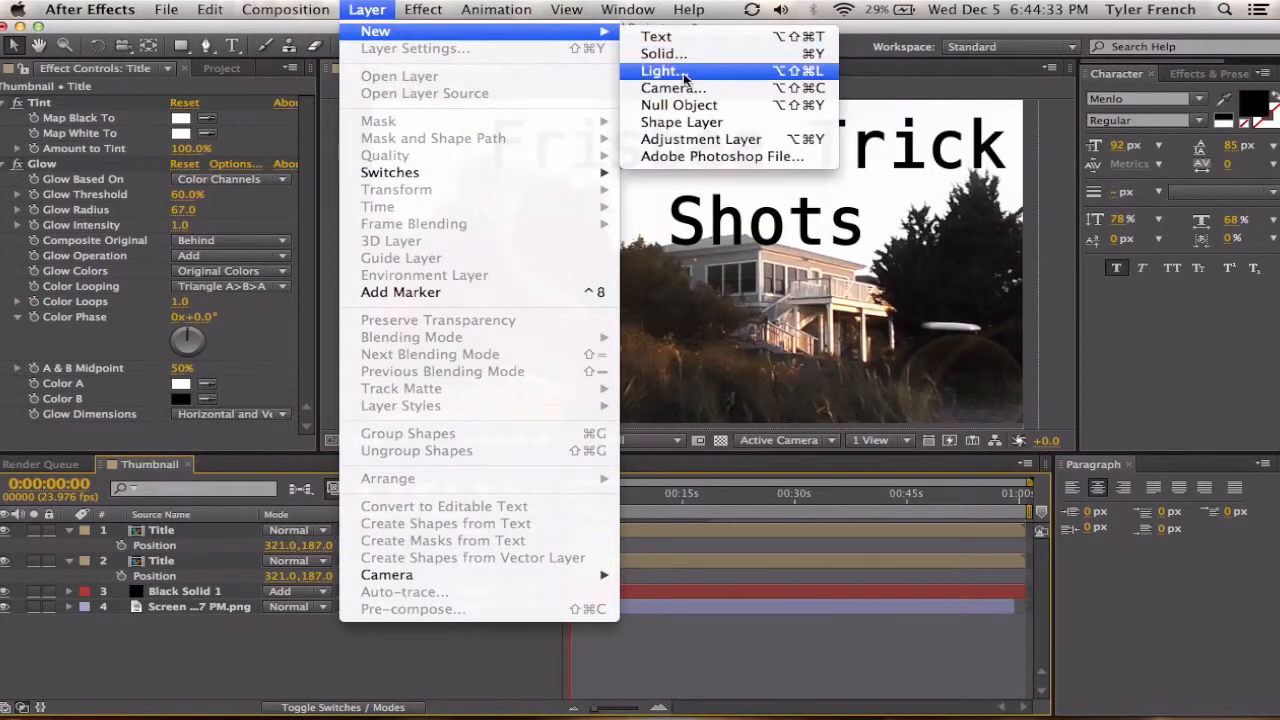
{"action": "left_click", "coordinate": [664, 52]}
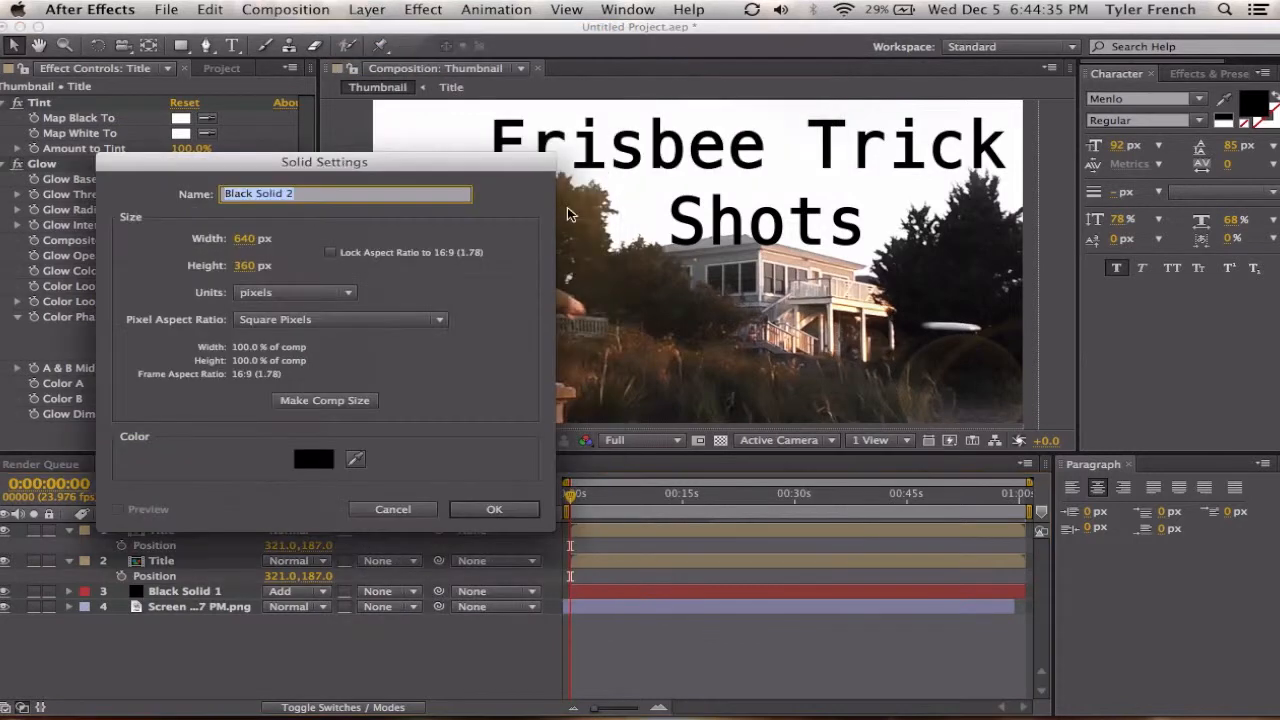
{"action": "left_click", "coordinate": [312, 458]}
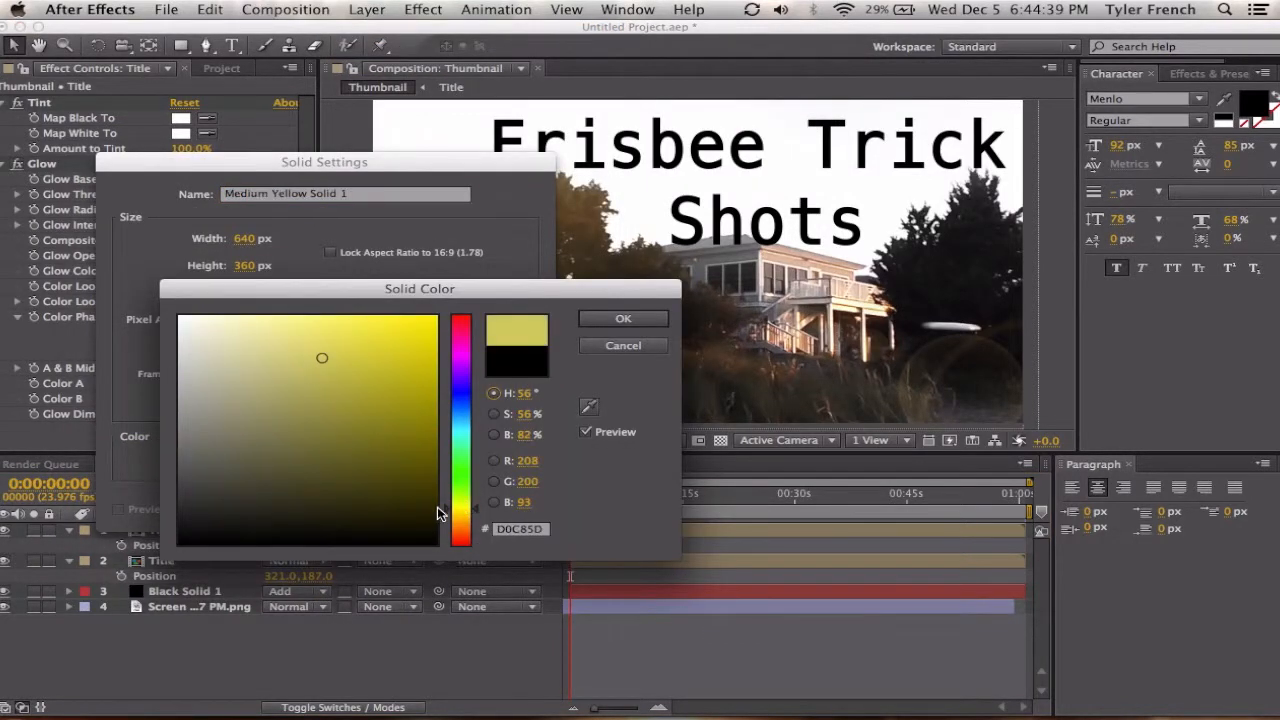
{"action": "left_click", "coordinate": [324, 316]}
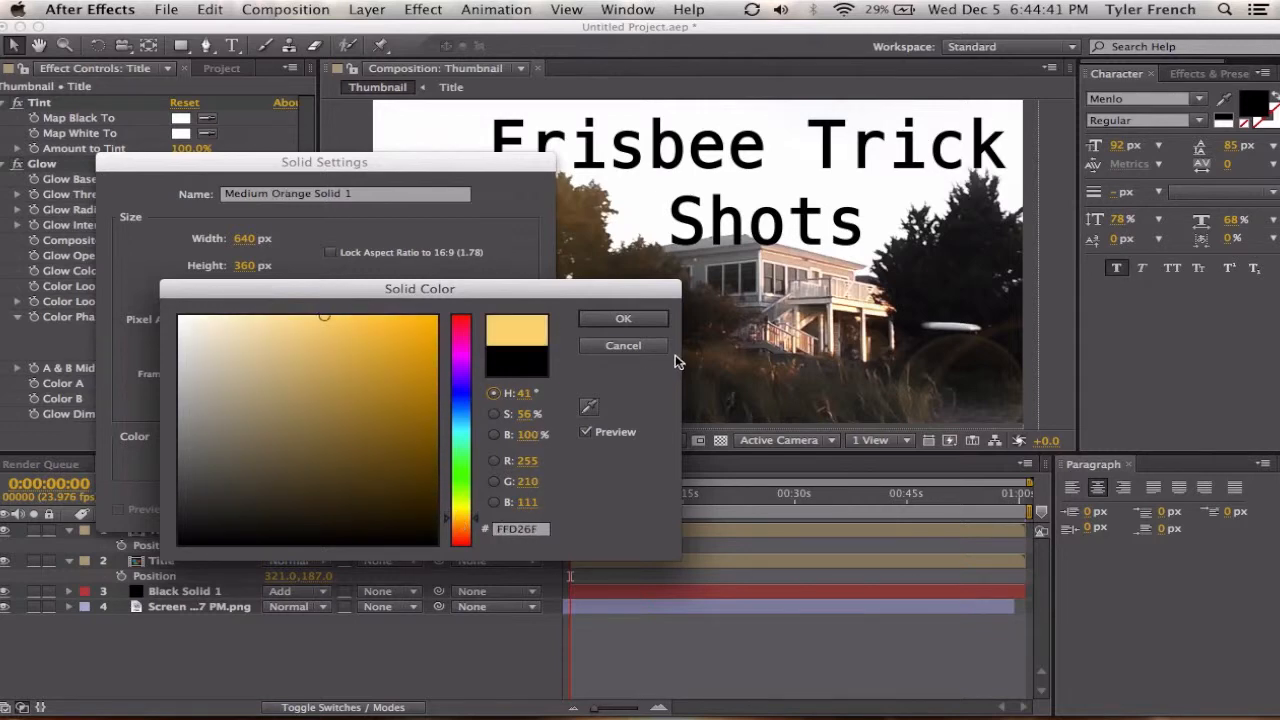
{"action": "left_click", "coordinate": [624, 318]}
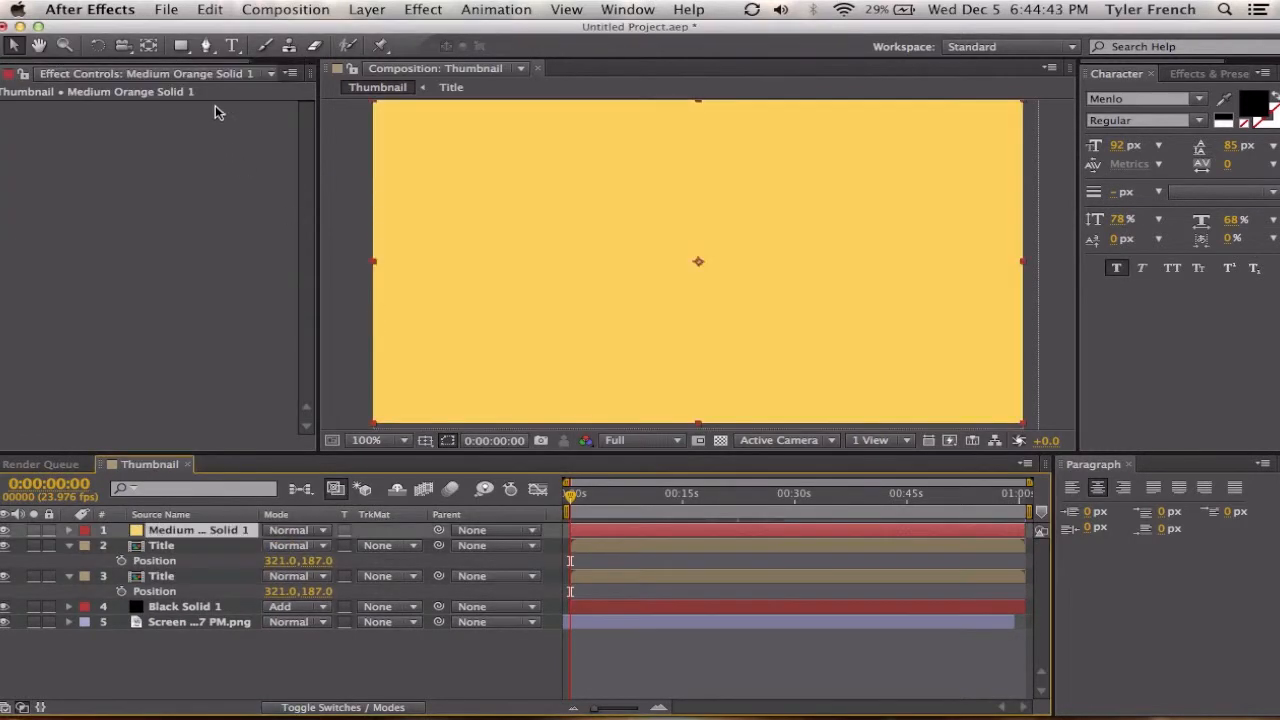
Step: Draw a feathered elliptical mask top-right and set the solid's blend mode to Multiply
{"action": "left_click", "coordinate": [180, 46]}
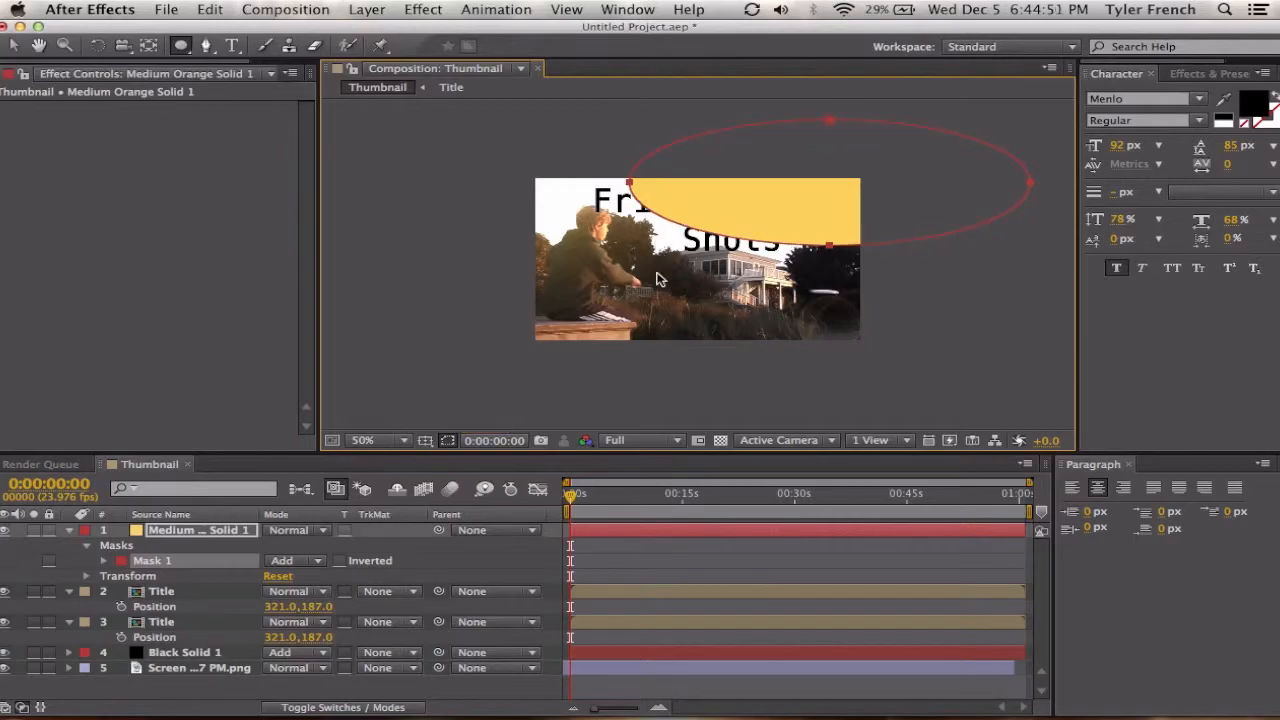
{"action": "left_click", "coordinate": [86, 560]}
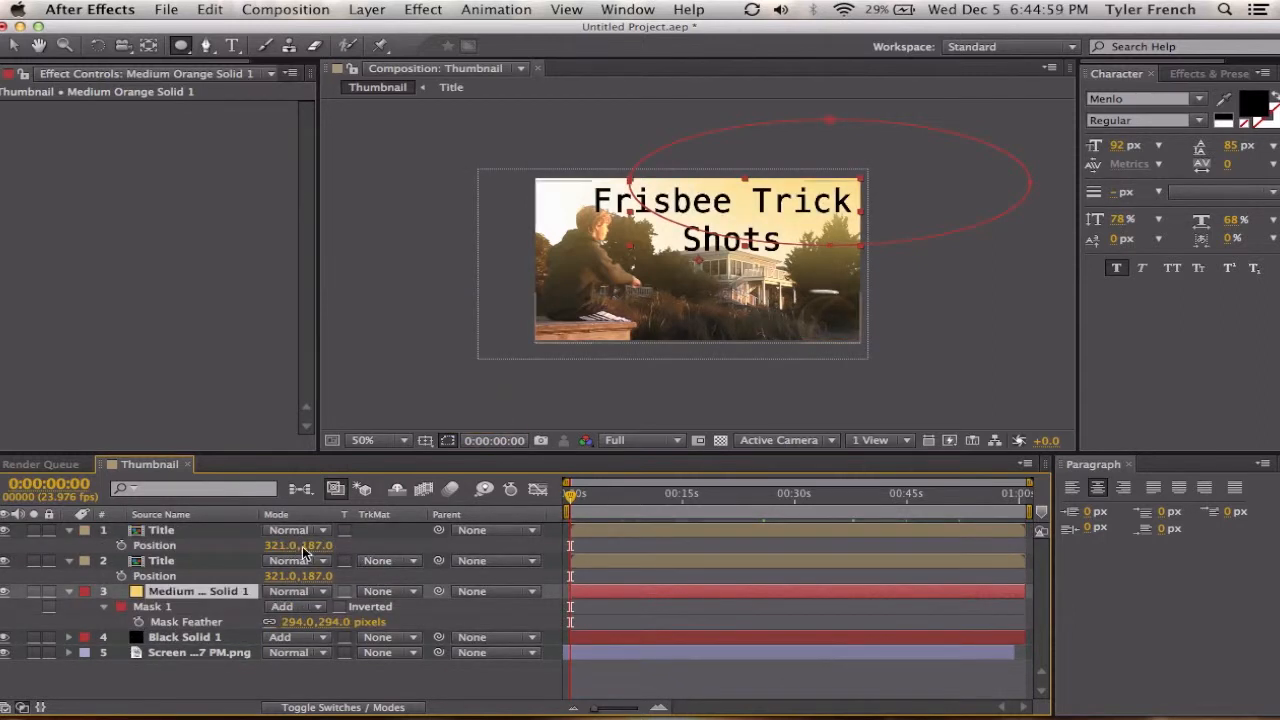
{"action": "left_click", "coordinate": [296, 592]}
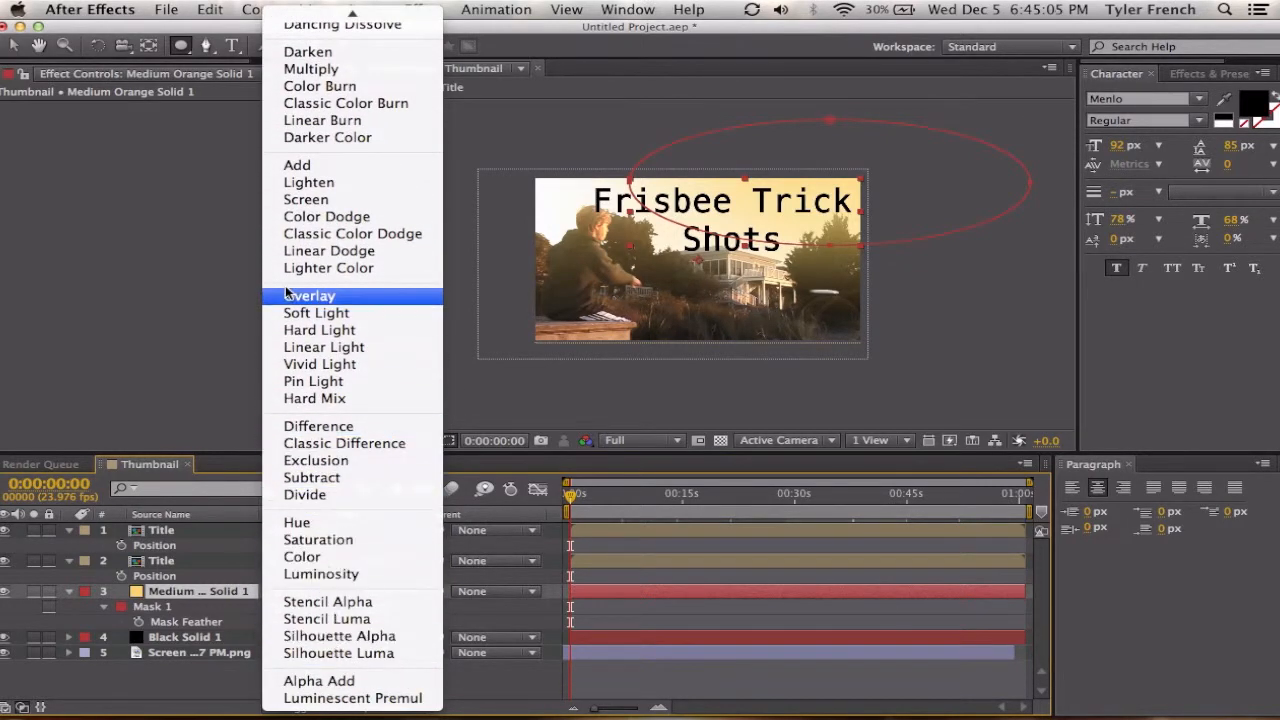
{"action": "left_click", "coordinate": [312, 68]}
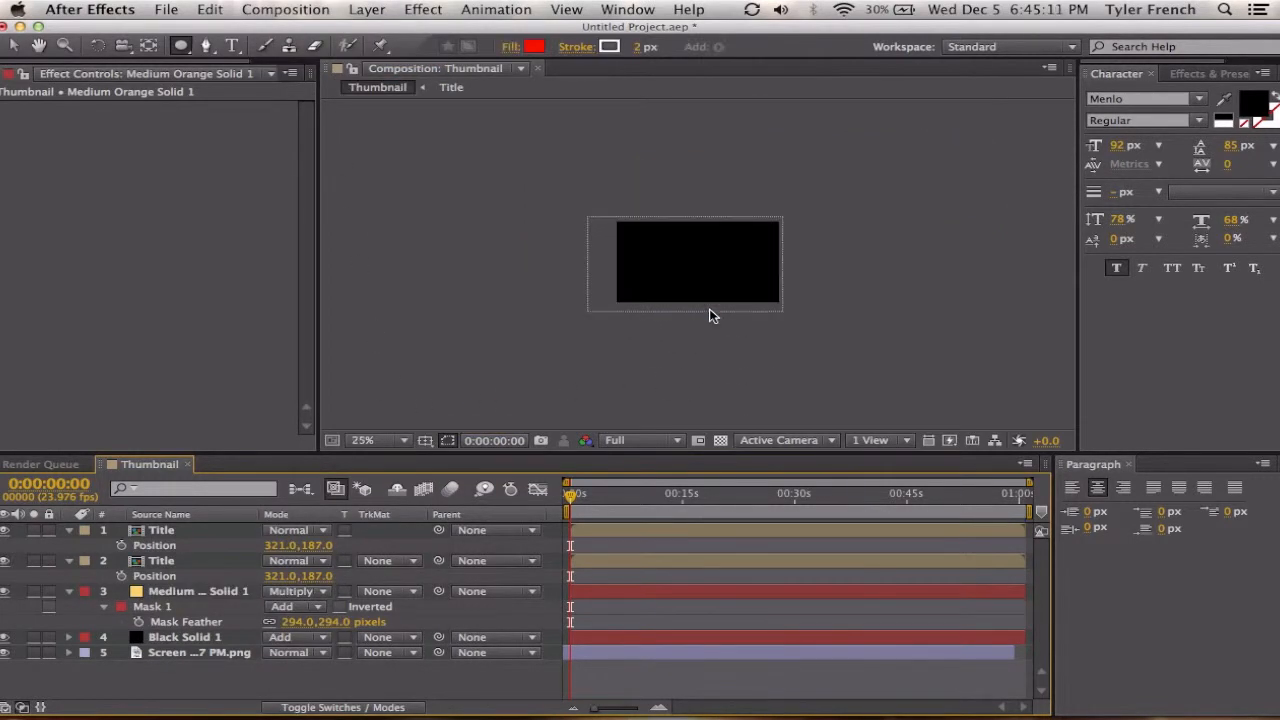
Step: Duplicate the orange solid and adjust the copy's mask settings
{"action": "left_click", "coordinate": [364, 440]}
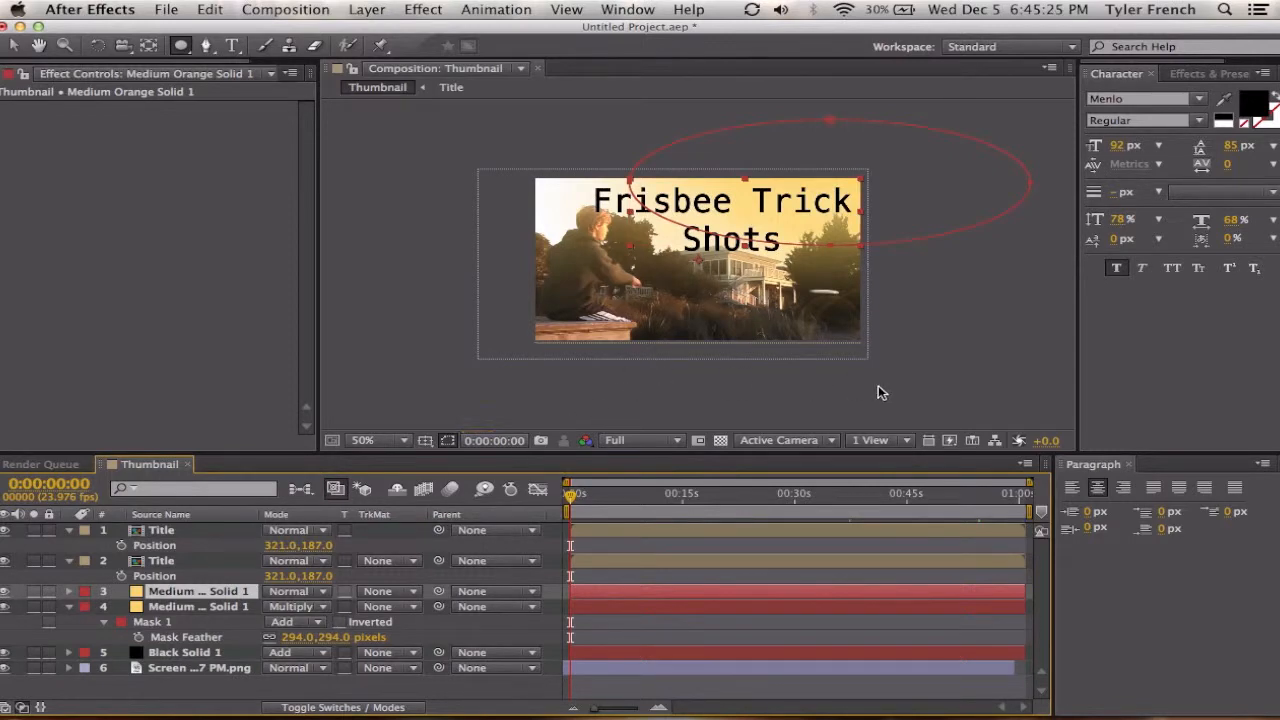
{"action": "left_click", "coordinate": [68, 592]}
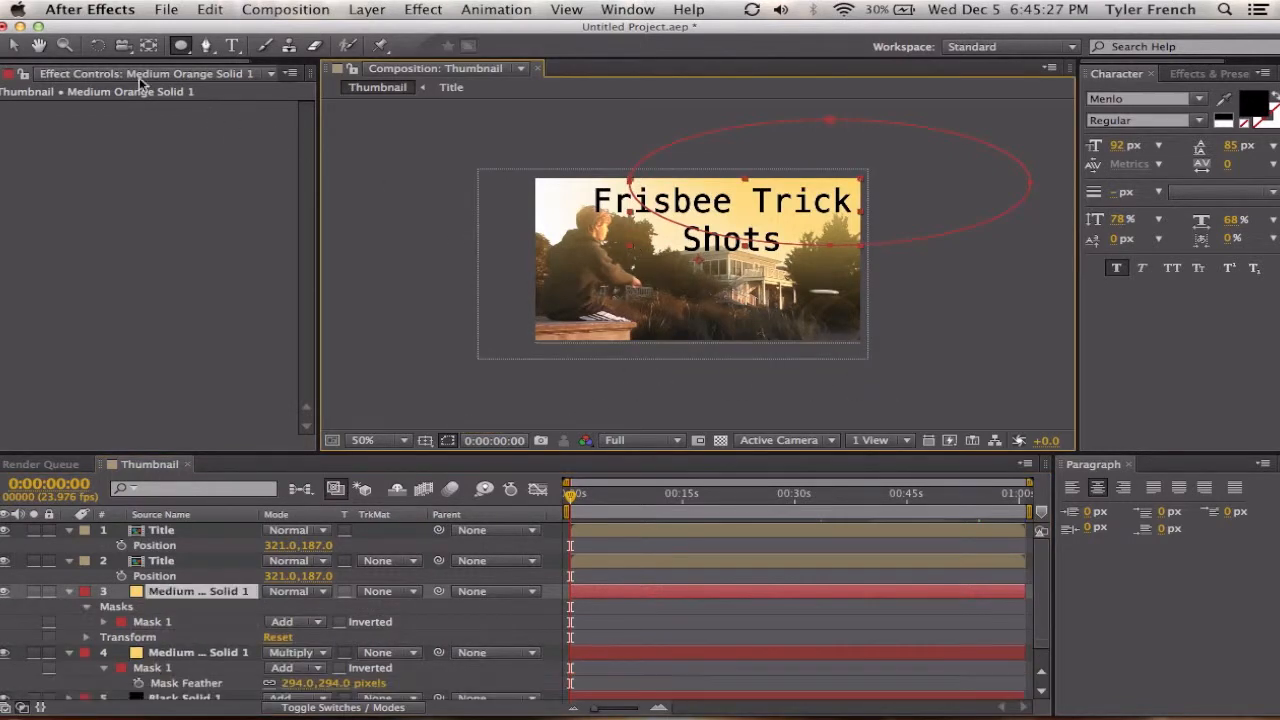
{"action": "left_click", "coordinate": [362, 440]}
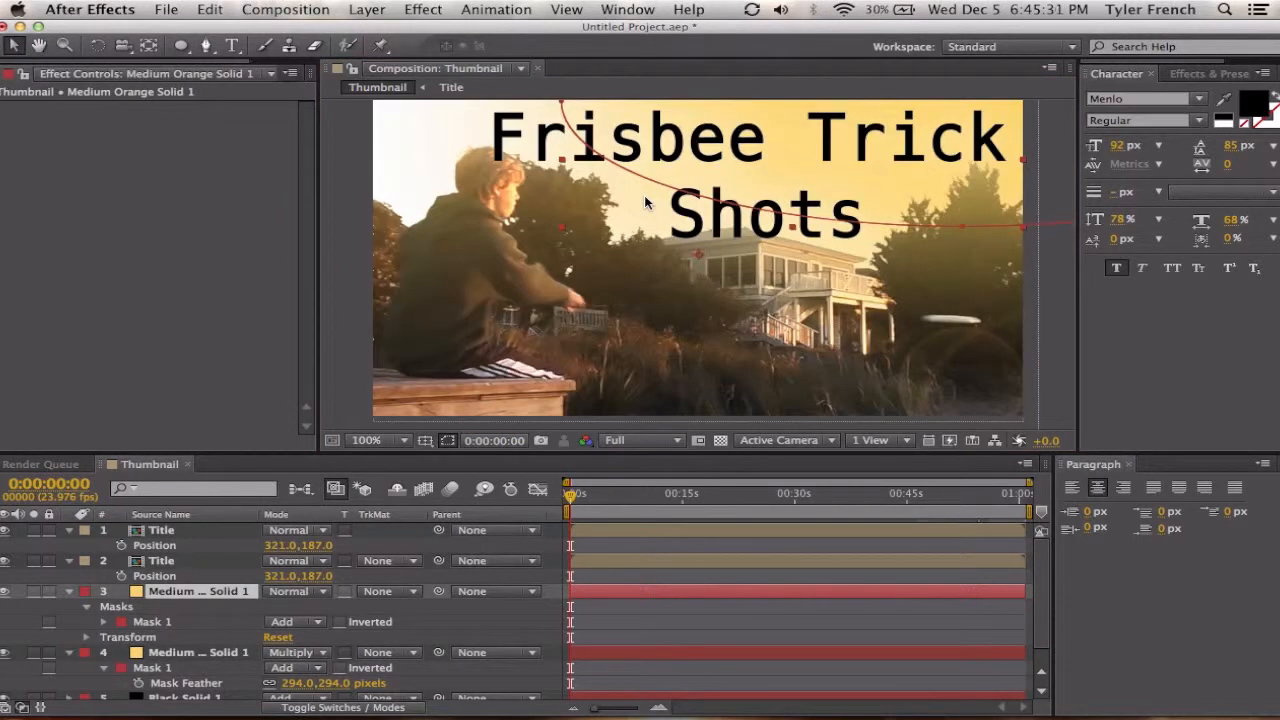
{"action": "left_click", "coordinate": [364, 440]}
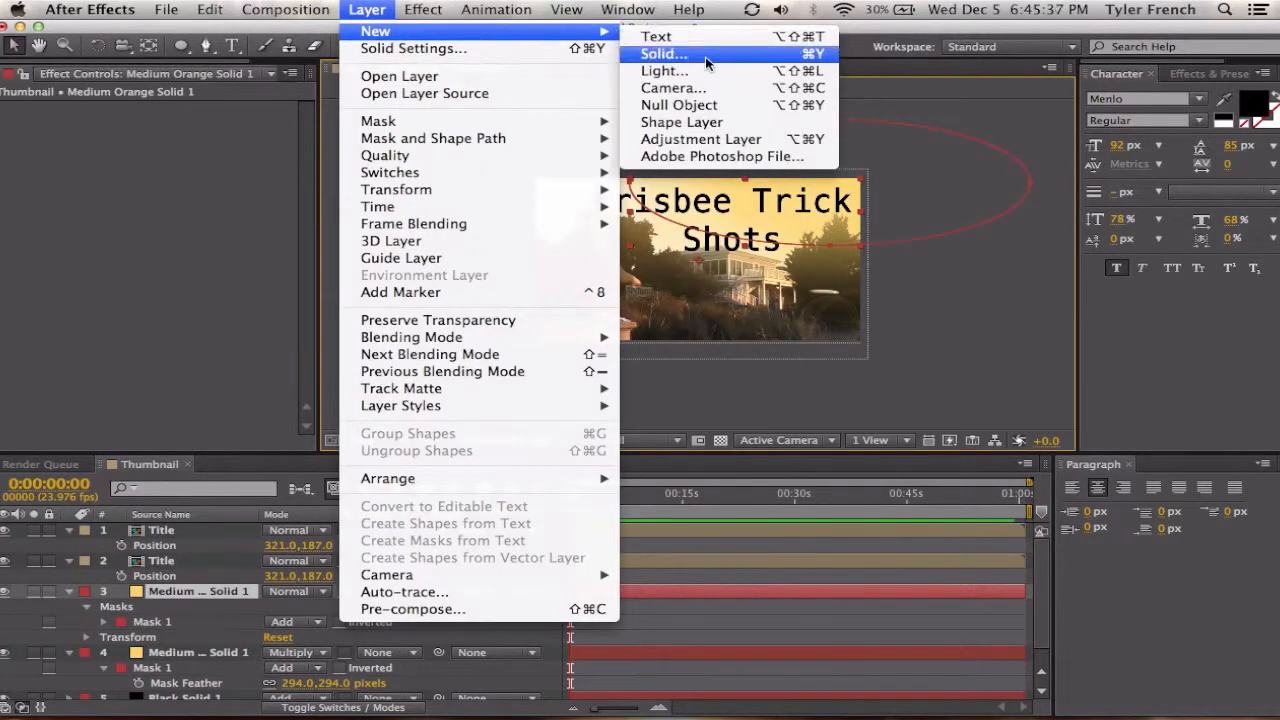
Step: Add a new white solid and give it the Generate > Grid effect
{"action": "left_click", "coordinate": [662, 54]}
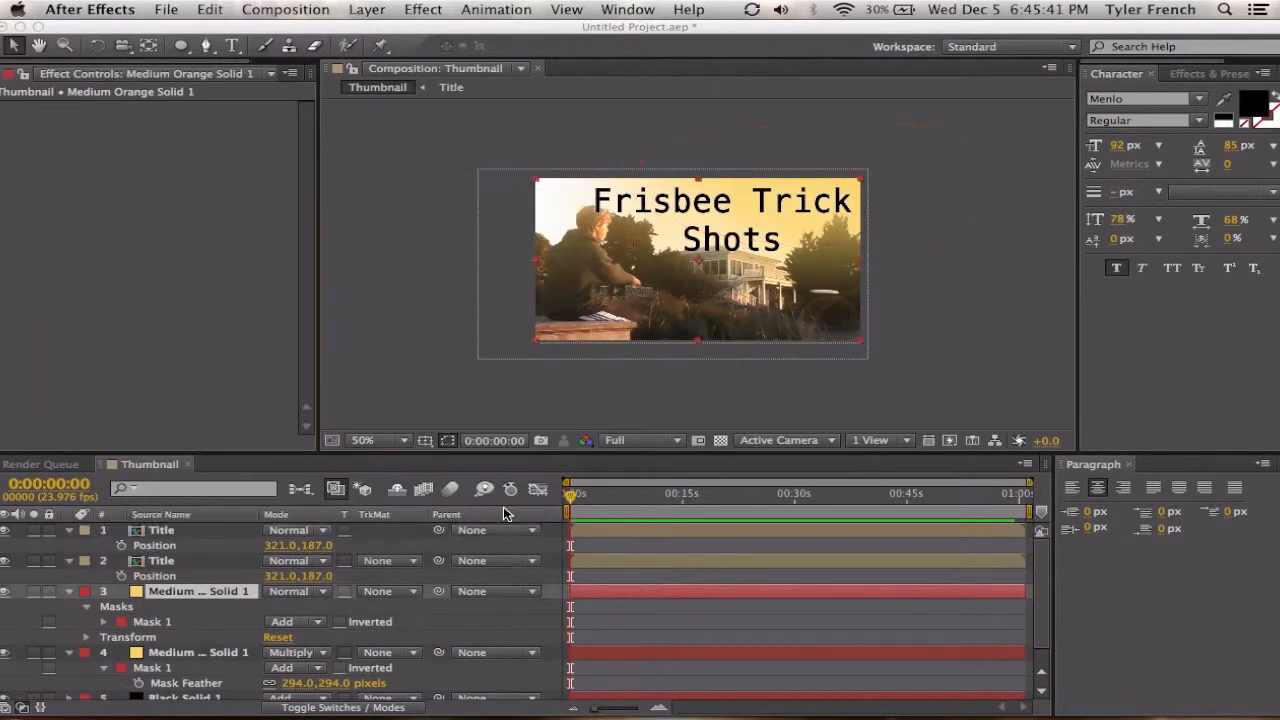
{"action": "left_click", "coordinate": [422, 8]}
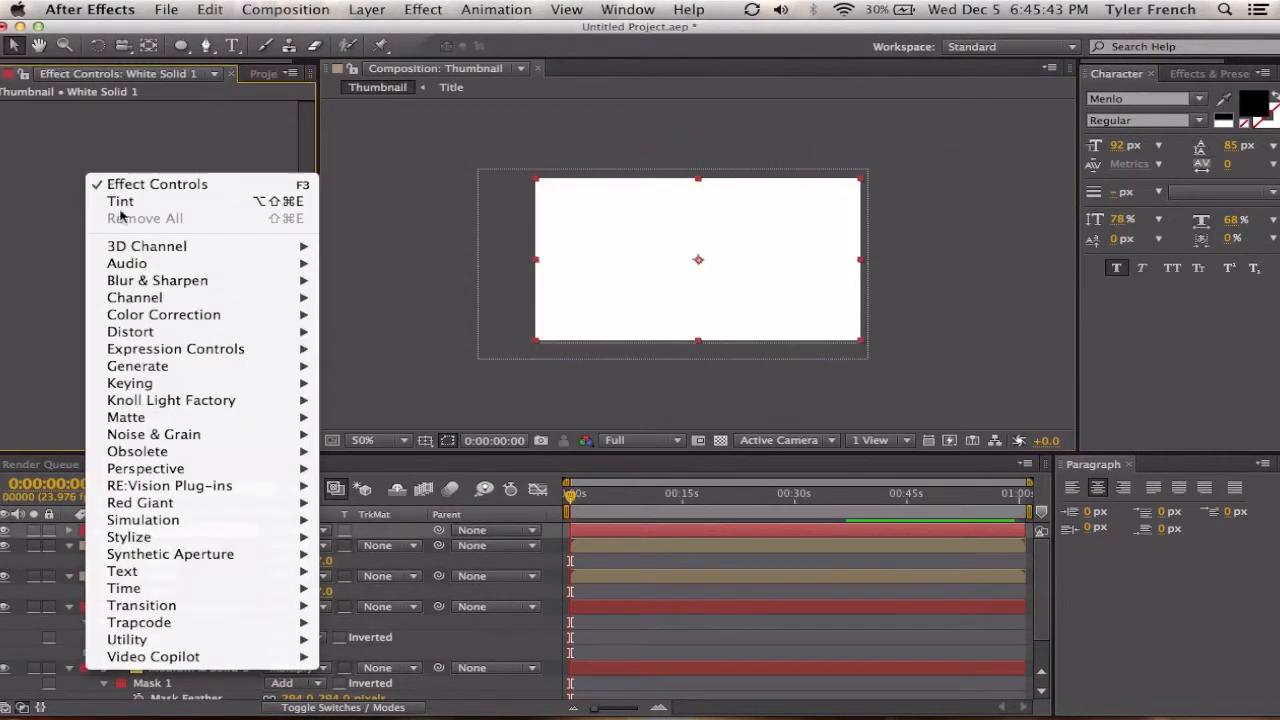
{"action": "left_click", "coordinate": [136, 364]}
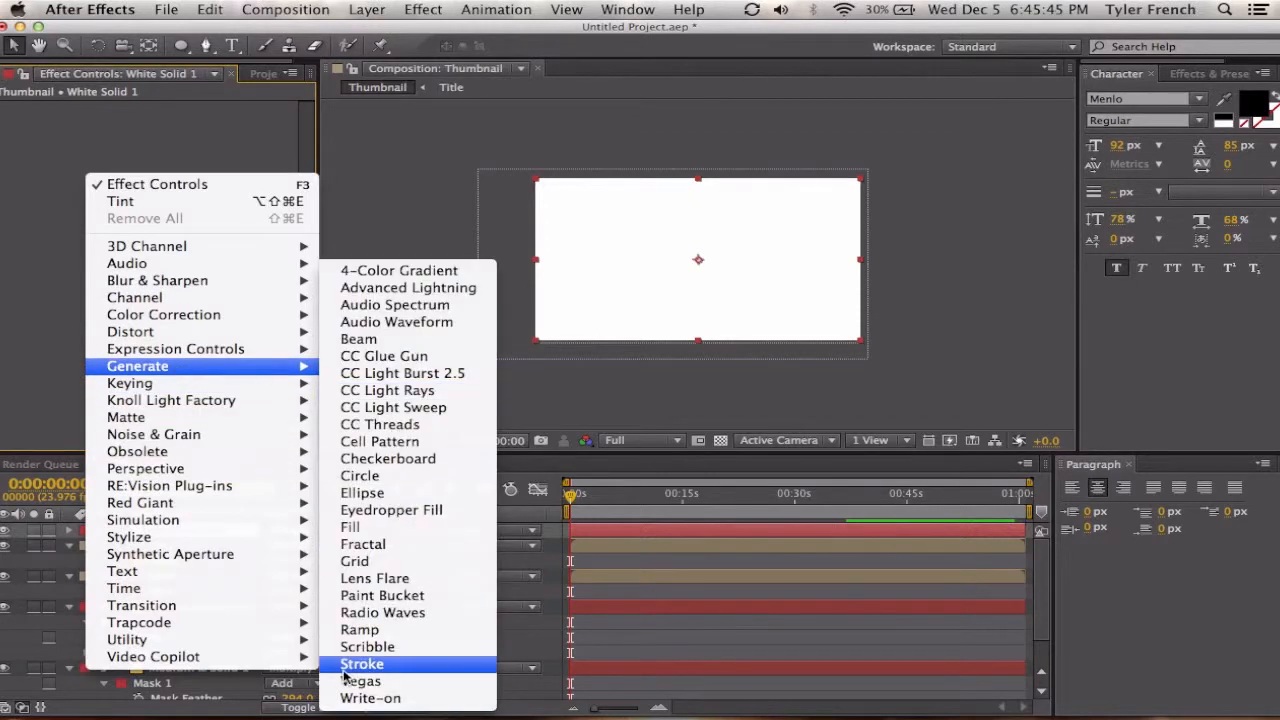
{"action": "mouse_move", "coordinate": [390, 528]}
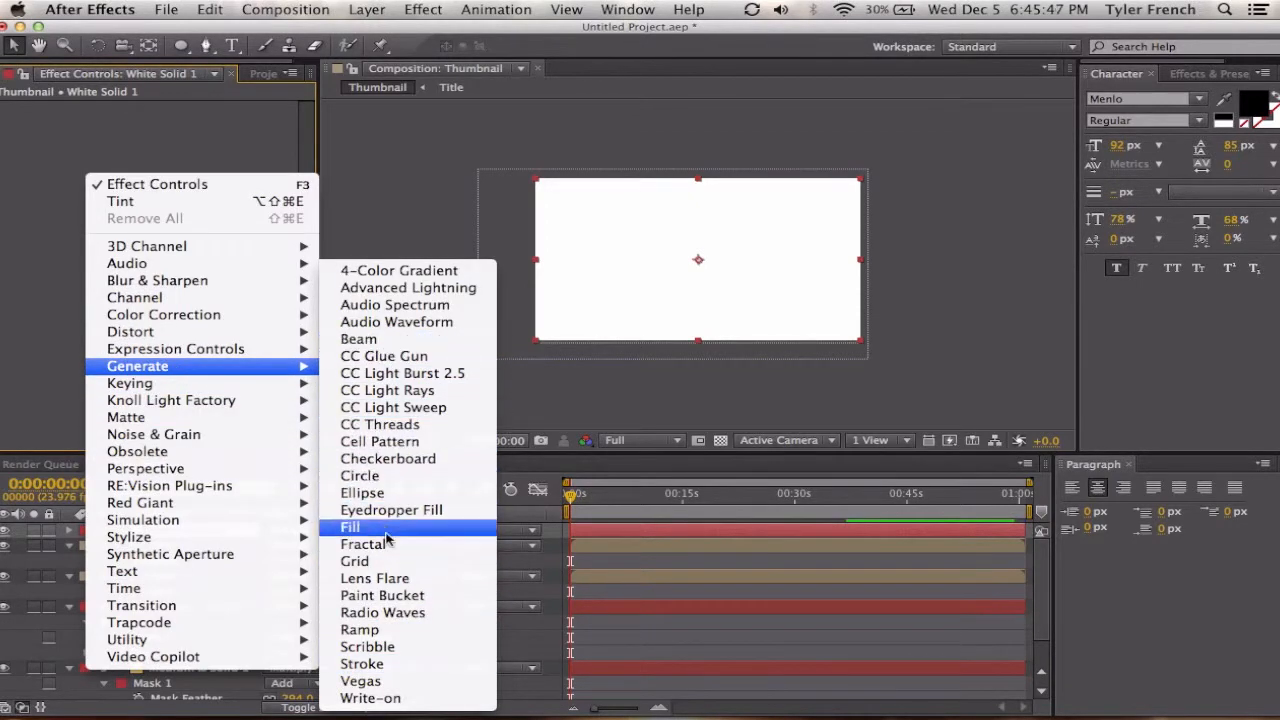
{"action": "left_click", "coordinate": [354, 560]}
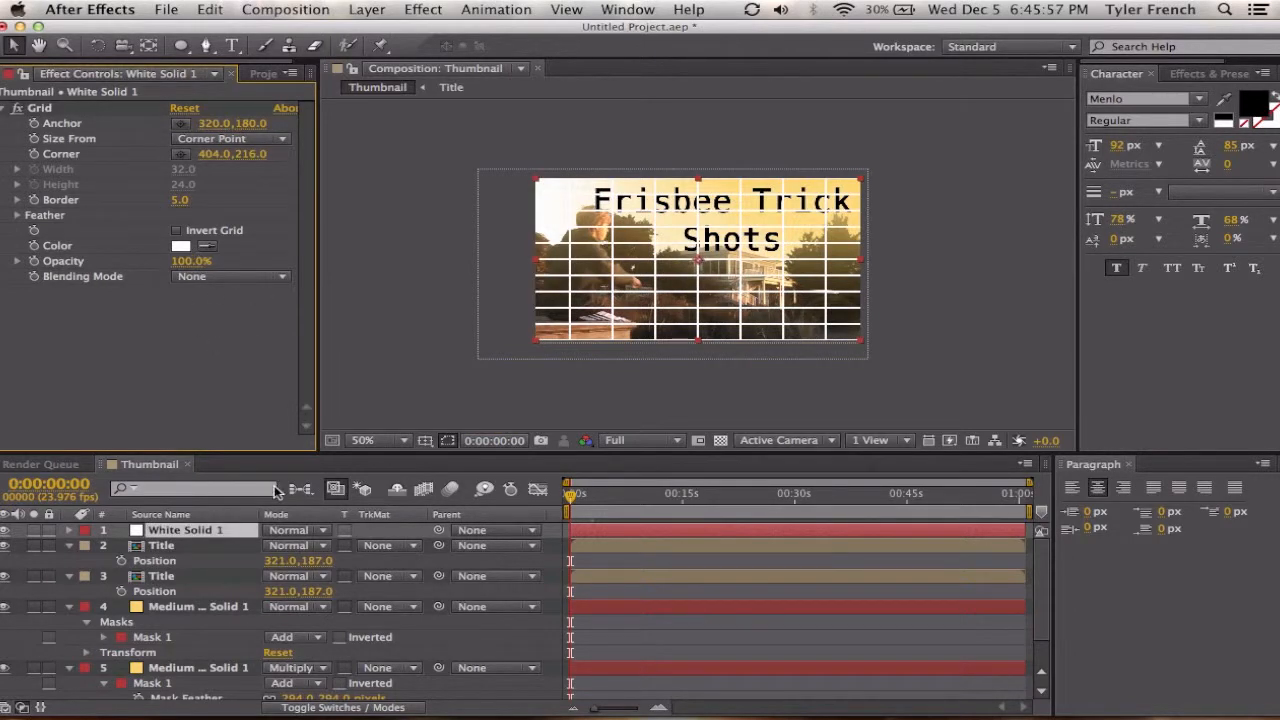
Step: Pre-compose the grid solid with all attributes moved into a layer named Grid
{"action": "left_click", "coordinate": [286, 8]}
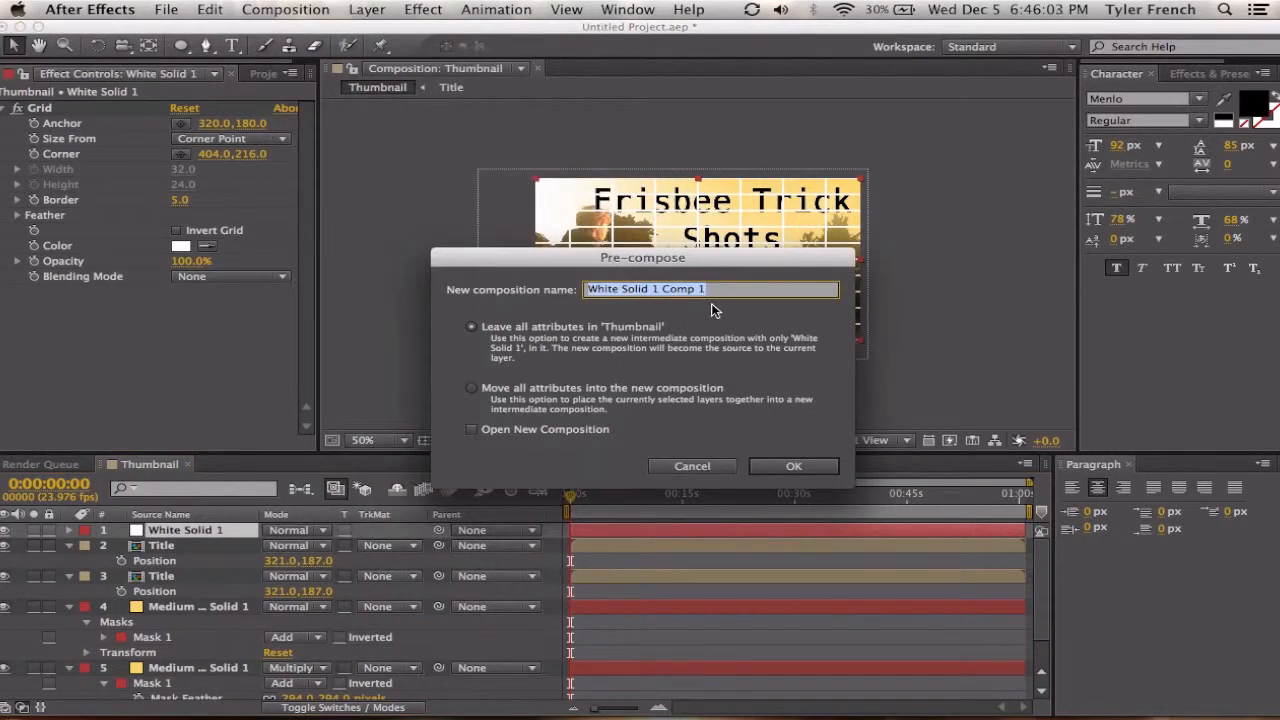
{"action": "left_click", "coordinate": [470, 388]}
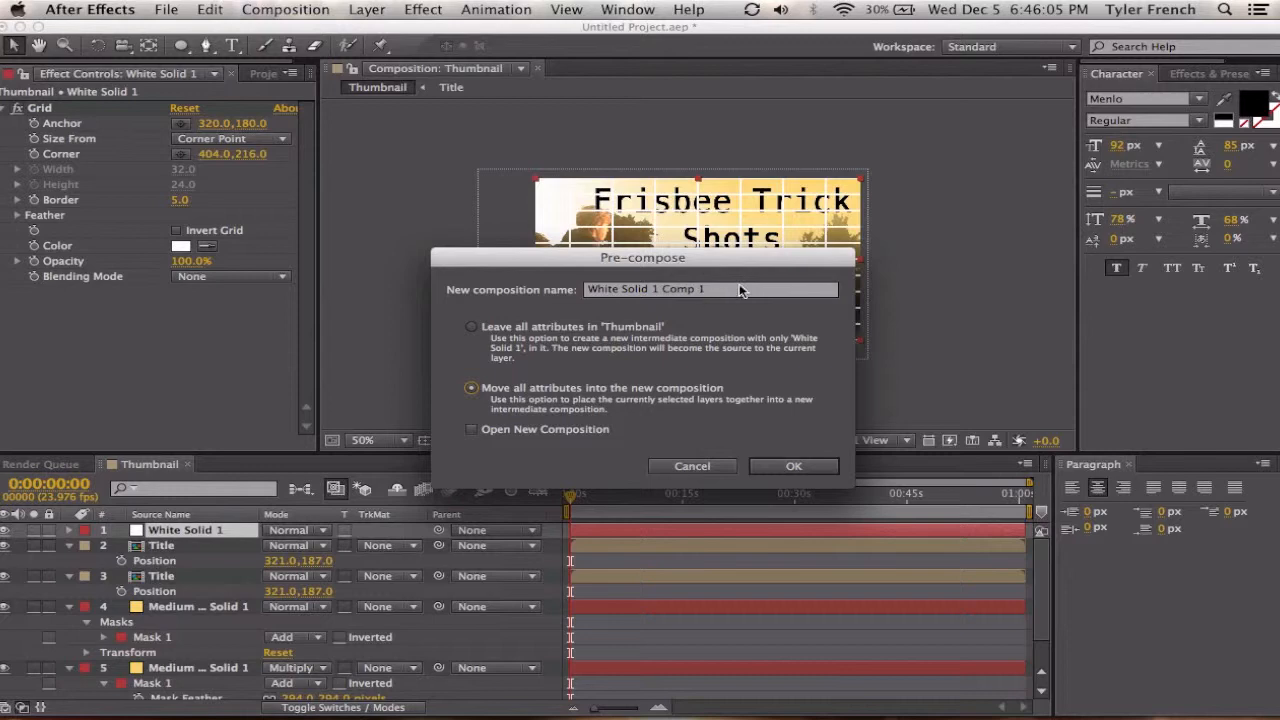
{"action": "left_click", "coordinate": [792, 466]}
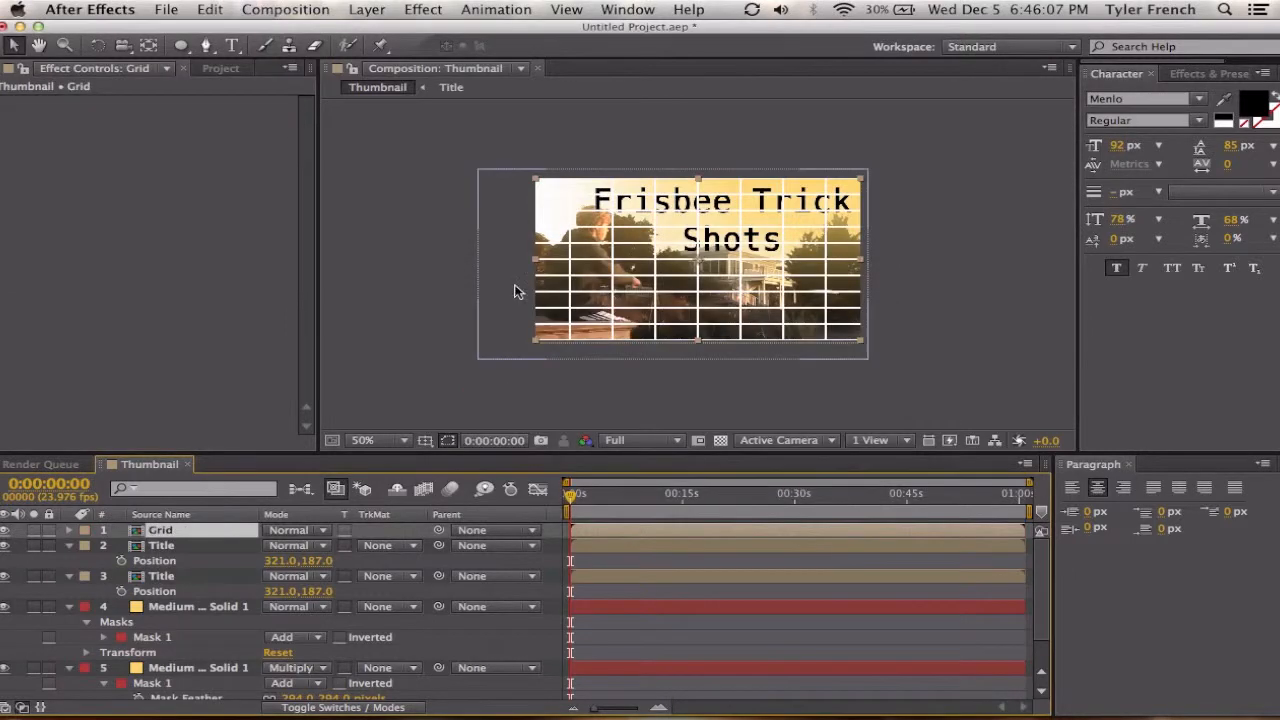
{"action": "mouse_move", "coordinate": [362, 312]}
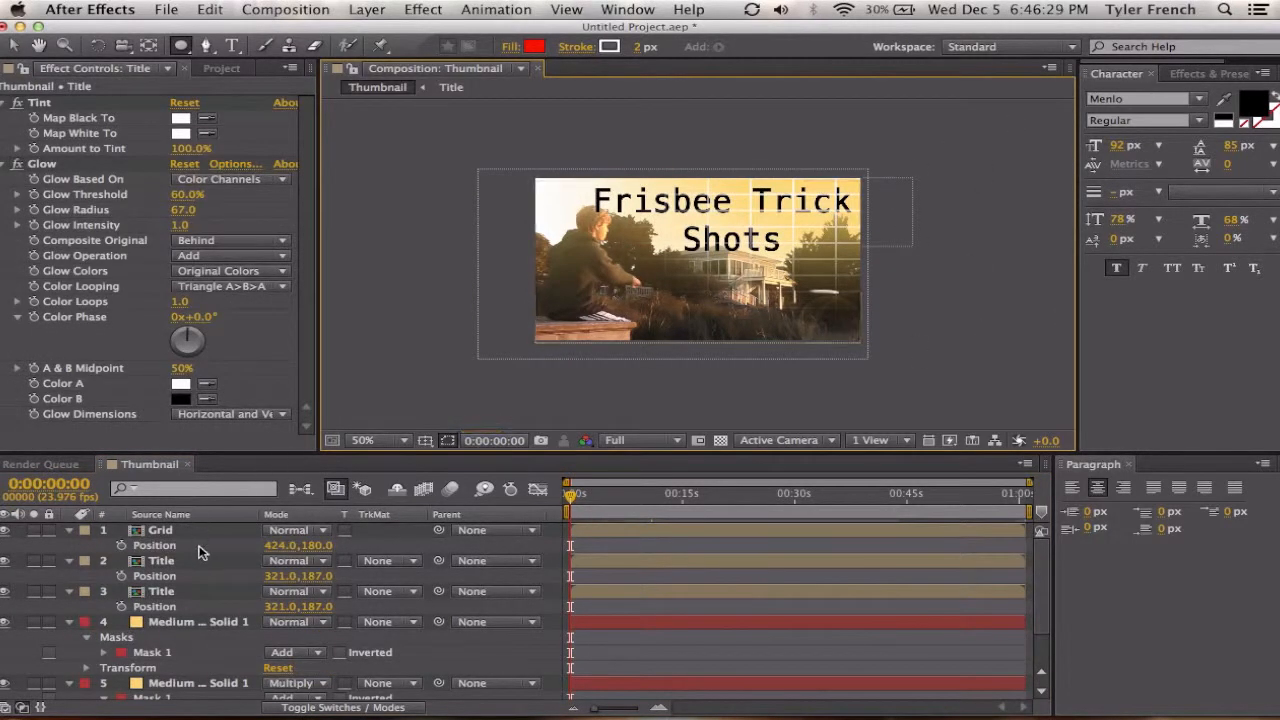
{"action": "mouse_move", "coordinate": [164, 530]}
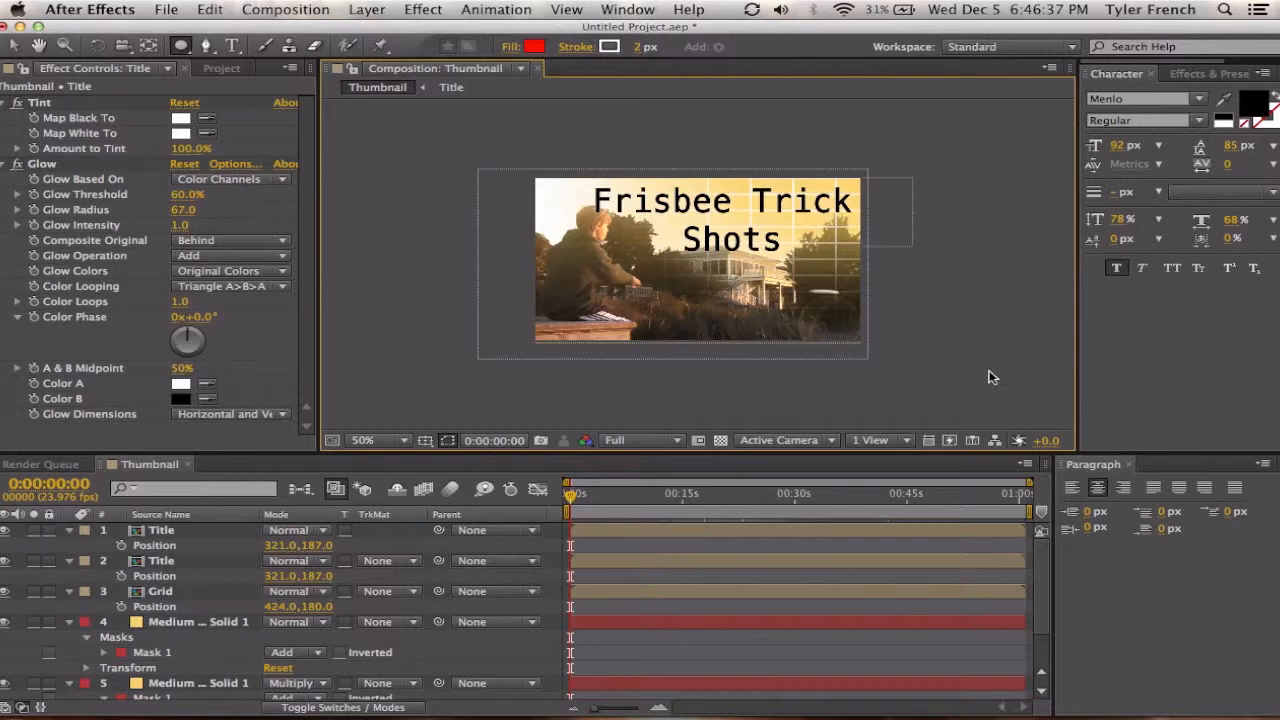
{"action": "mouse_move", "coordinate": [970, 372]}
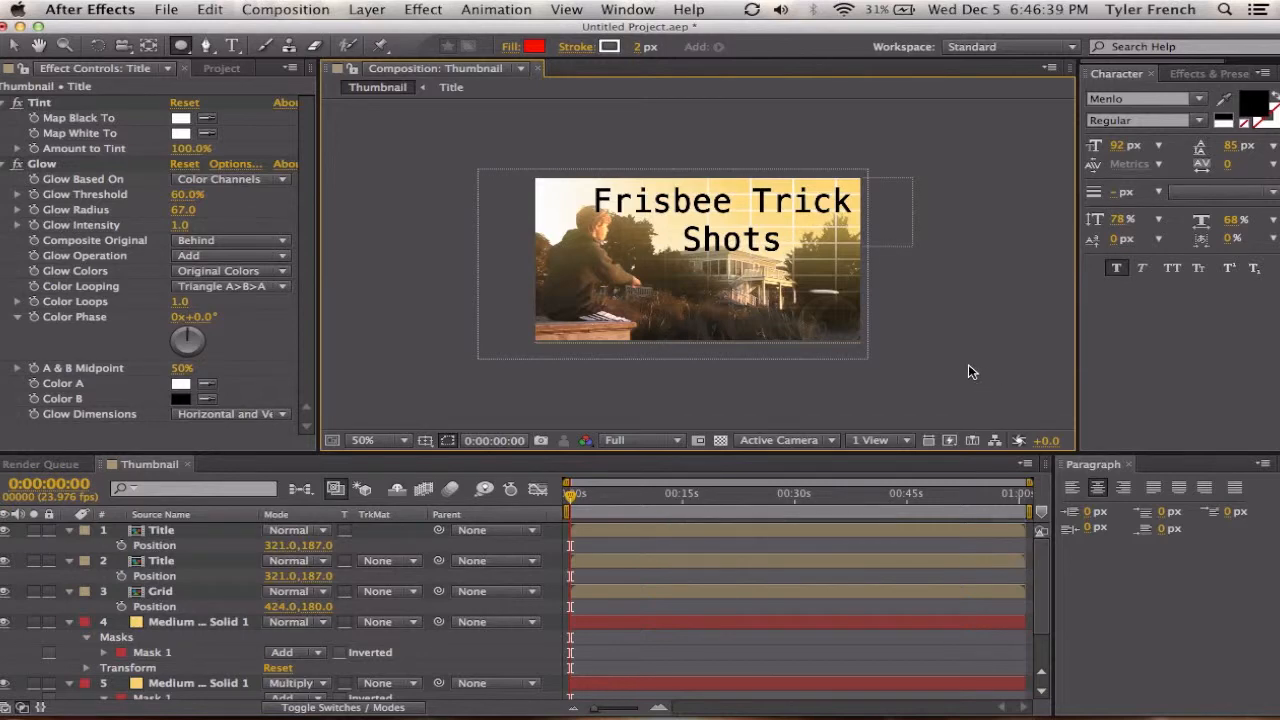
{"action": "mouse_move", "coordinate": [588, 352]}
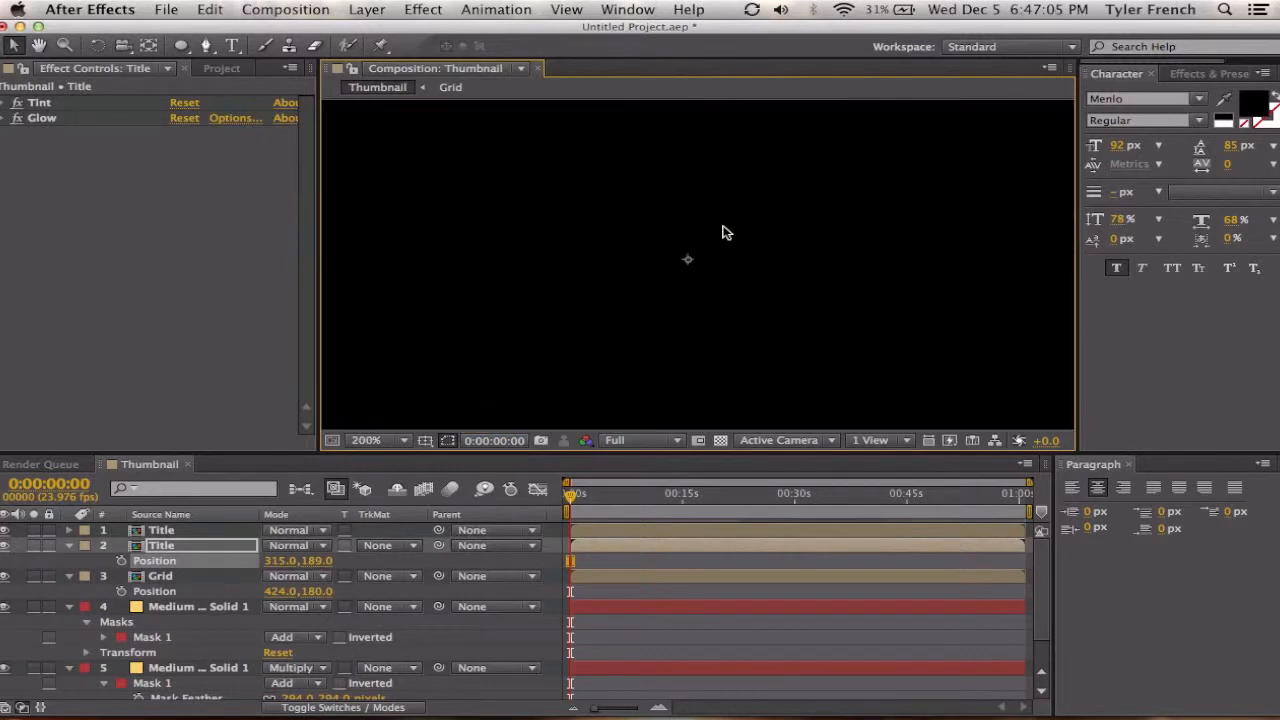
Step: Place the Grid layer beneath both title layers and collapse the layer property lists
{"action": "left_click", "coordinate": [364, 440]}
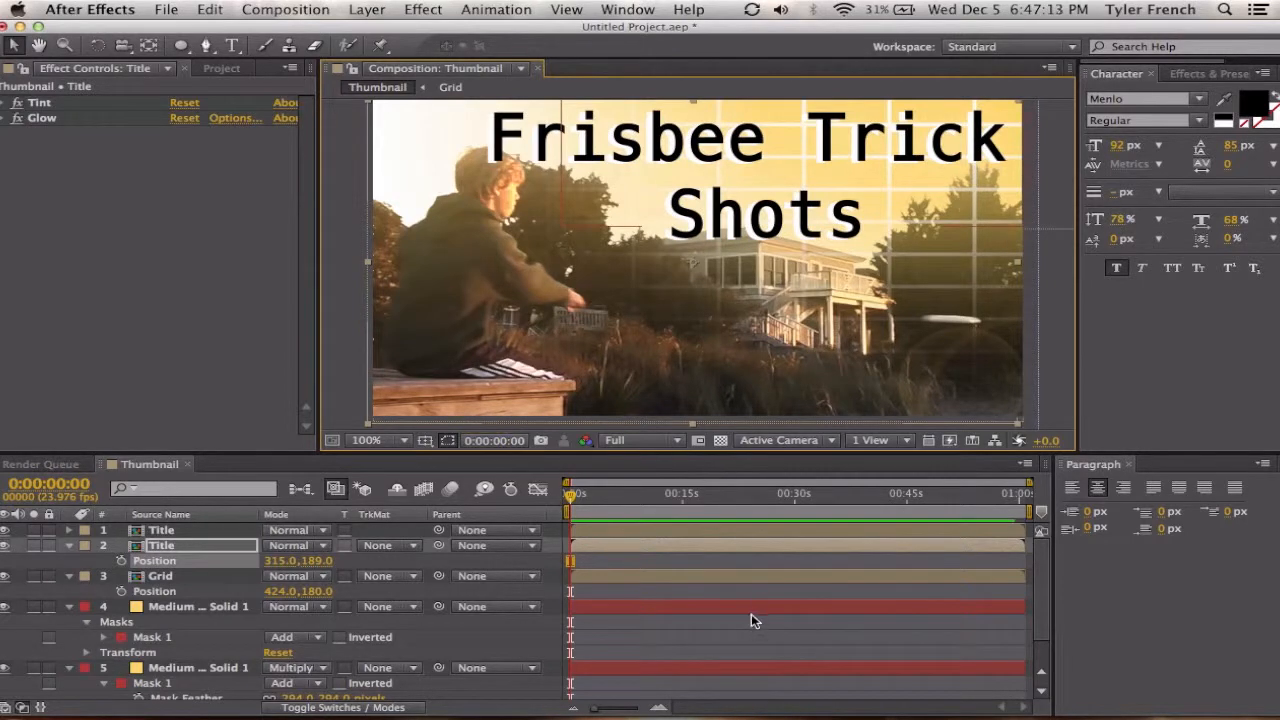
{"action": "left_click", "coordinate": [200, 244]}
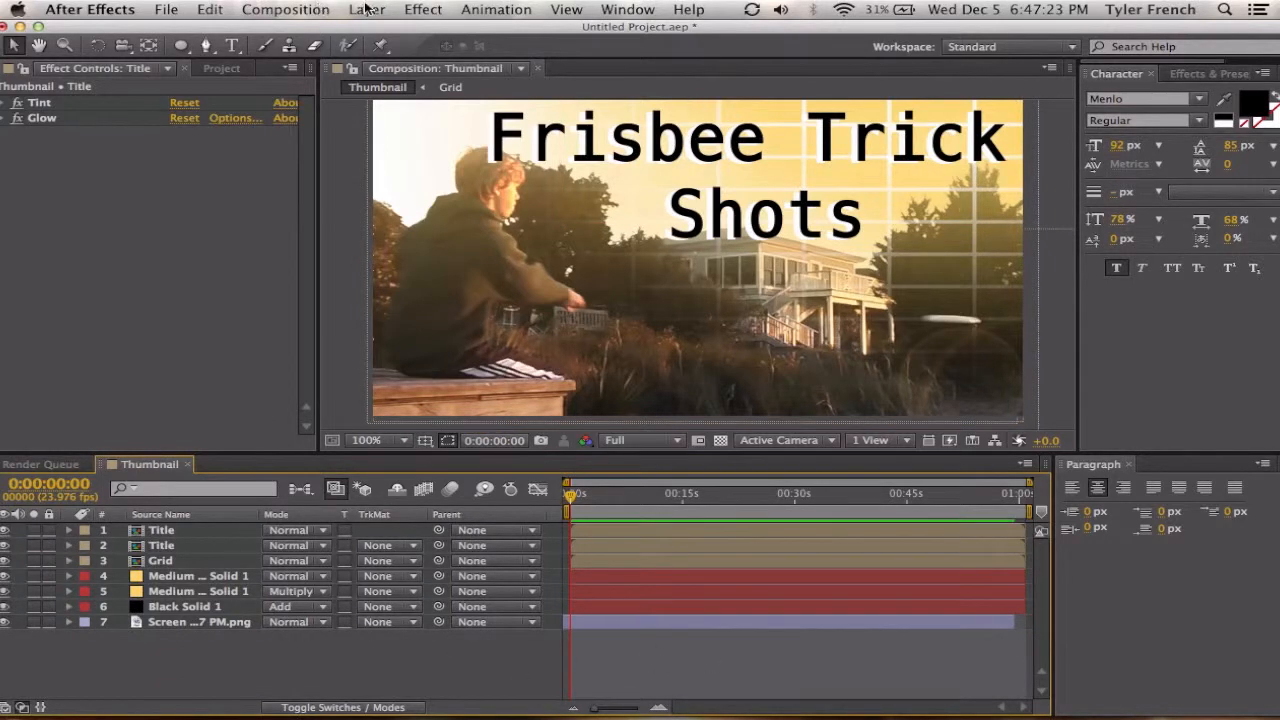
Step: Add a new solid with Video Copilot's Optical Flares effect and bring up its flare editor
{"action": "left_click", "coordinate": [368, 8]}
{"action": "type", "text": "of"}
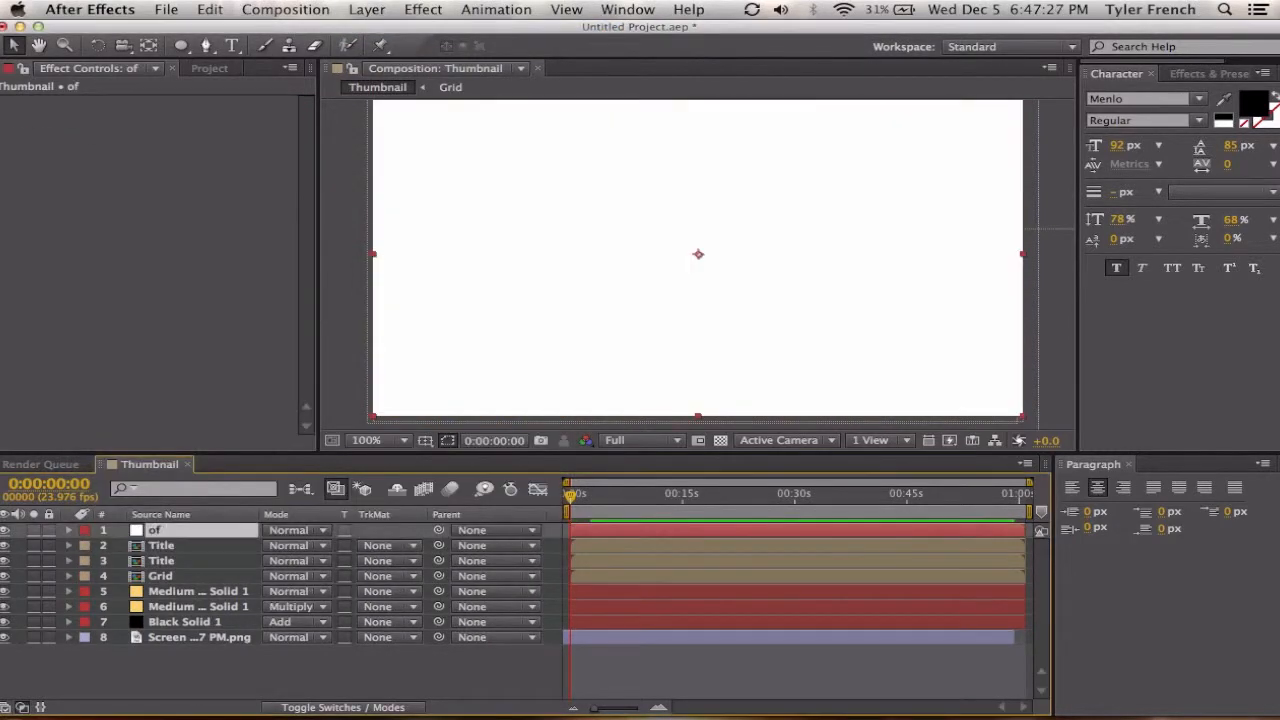
{"action": "left_click", "coordinate": [422, 8]}
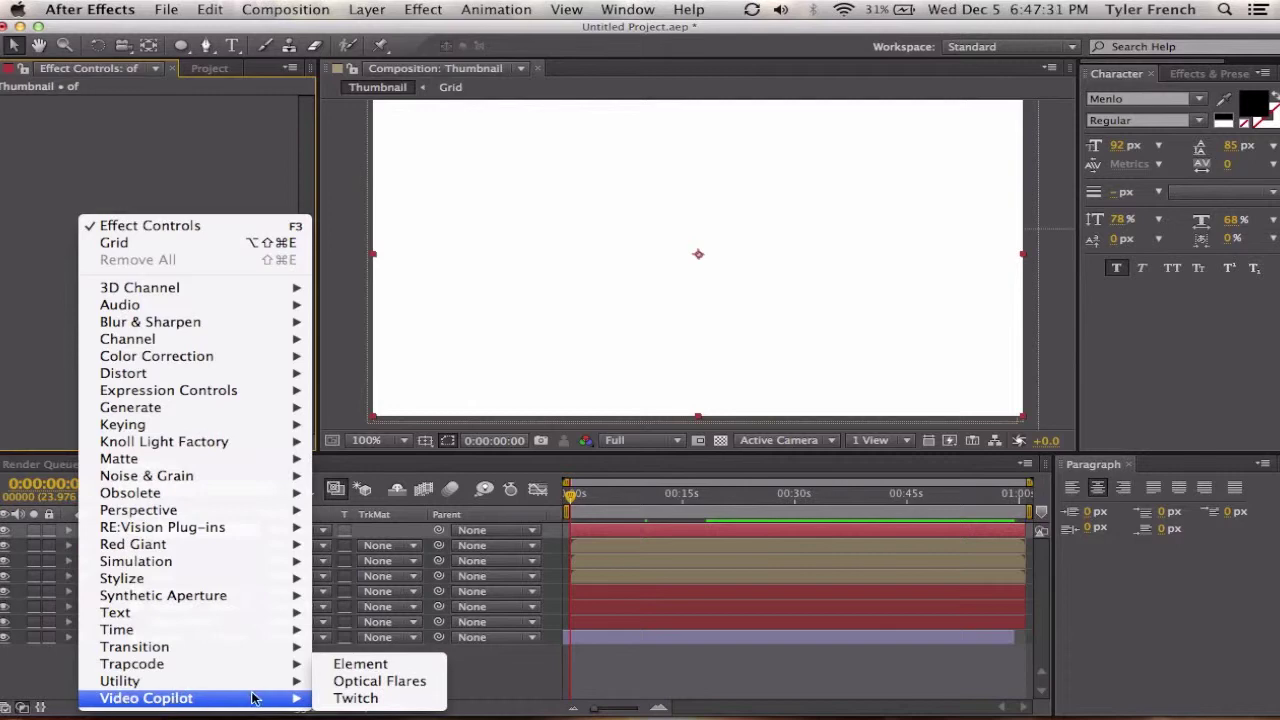
{"action": "mouse_move", "coordinate": [380, 680]}
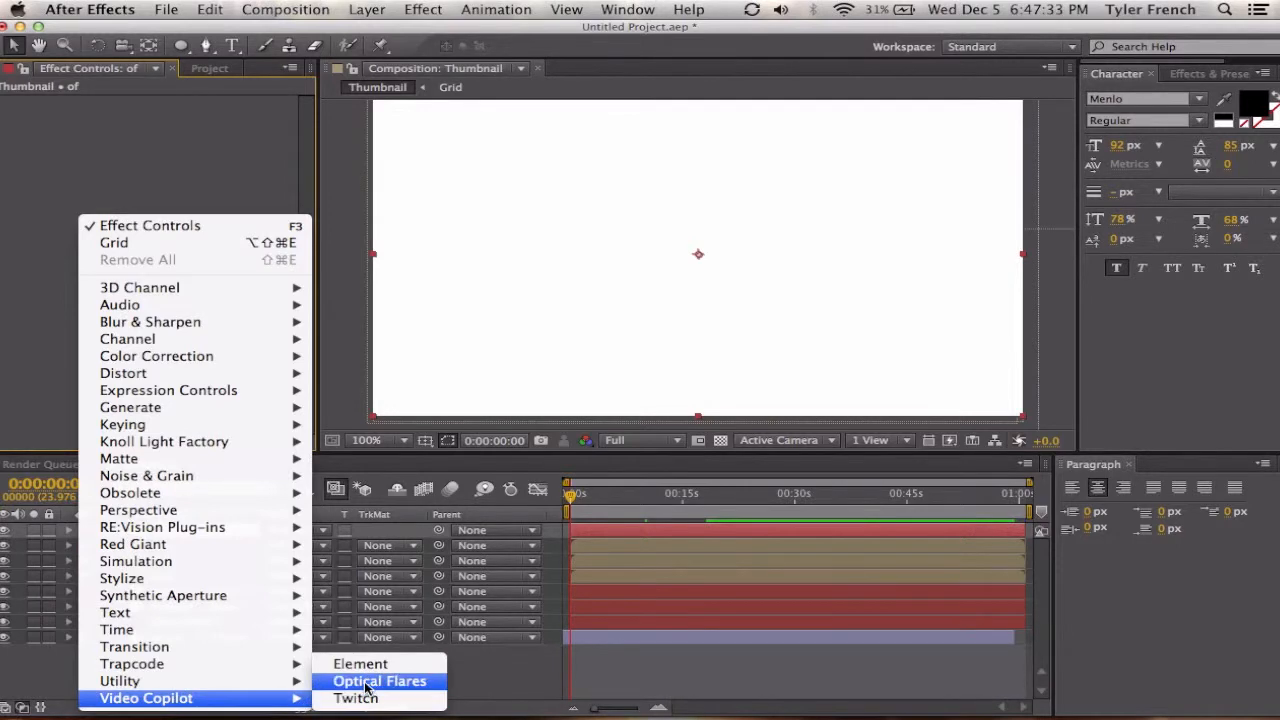
{"action": "left_click", "coordinate": [380, 680]}
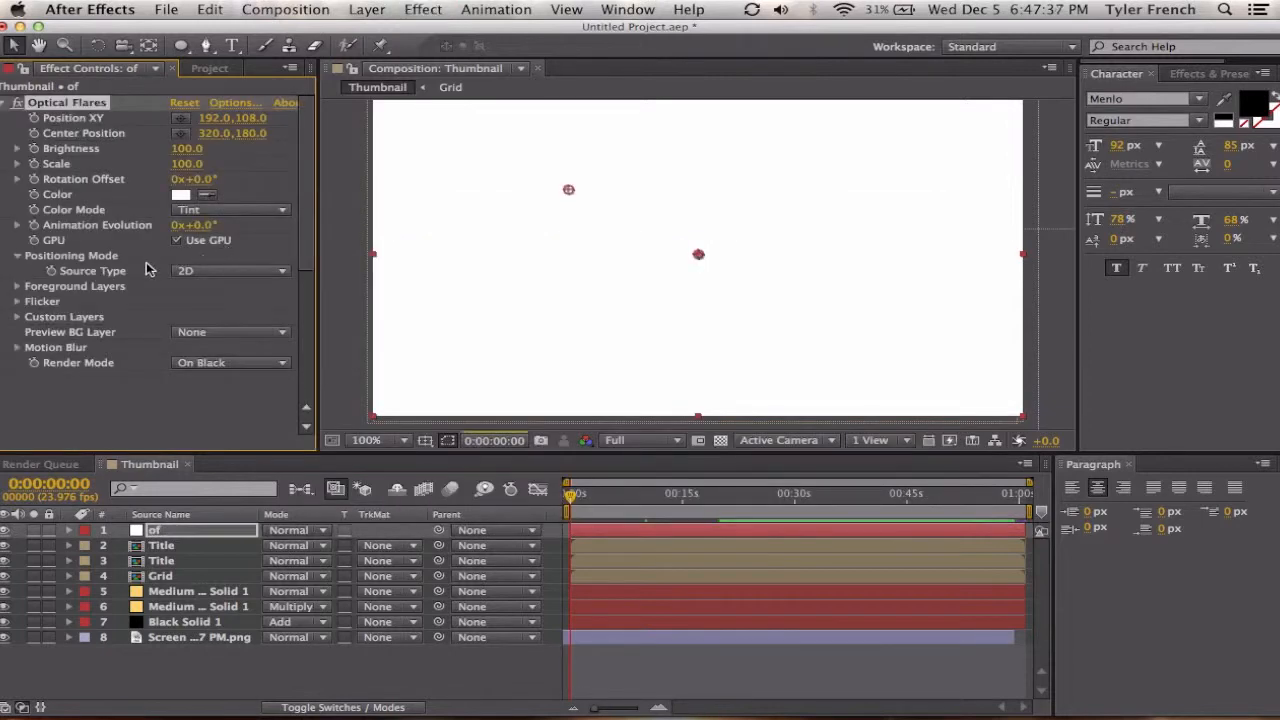
{"action": "left_click", "coordinate": [236, 102]}
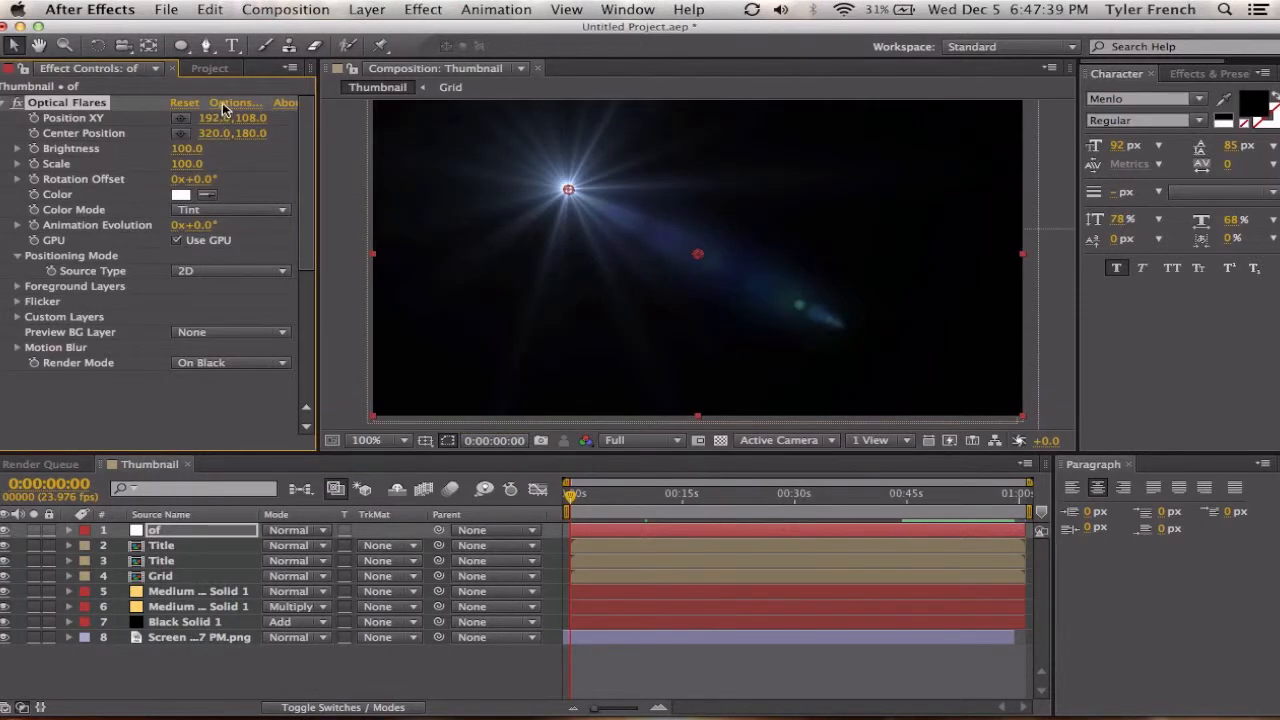
{"action": "left_click", "coordinate": [234, 102]}
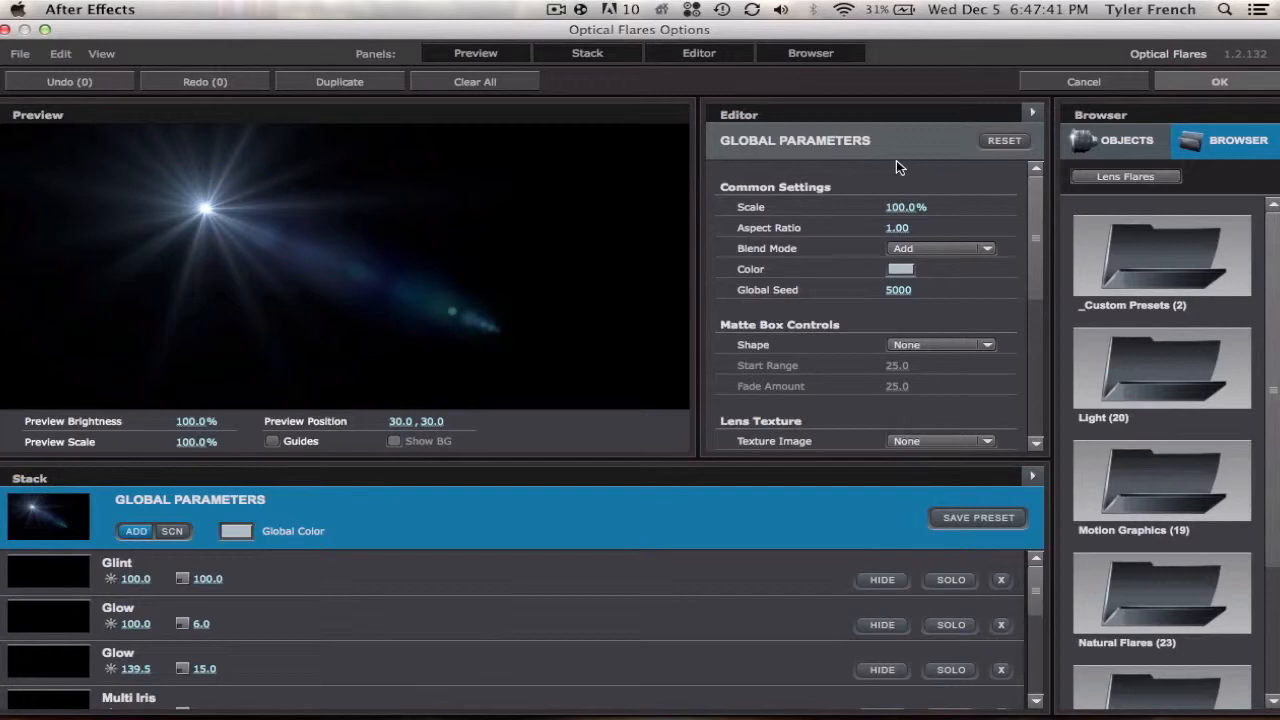
{"action": "mouse_move", "coordinate": [1124, 496]}
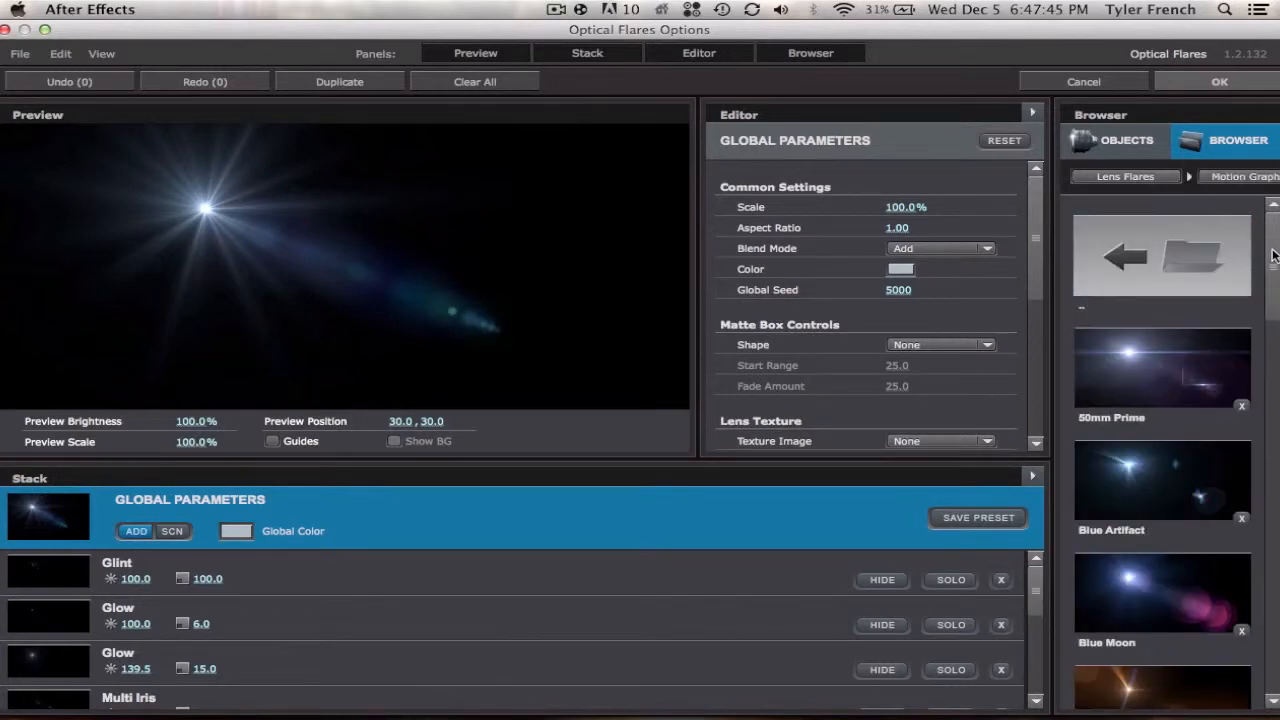
Step: Pick a lens flare preset, set its Global Color to yellow and apply it to the layer
{"action": "scroll", "scroll_direction": "down", "scroll_amount": 3}
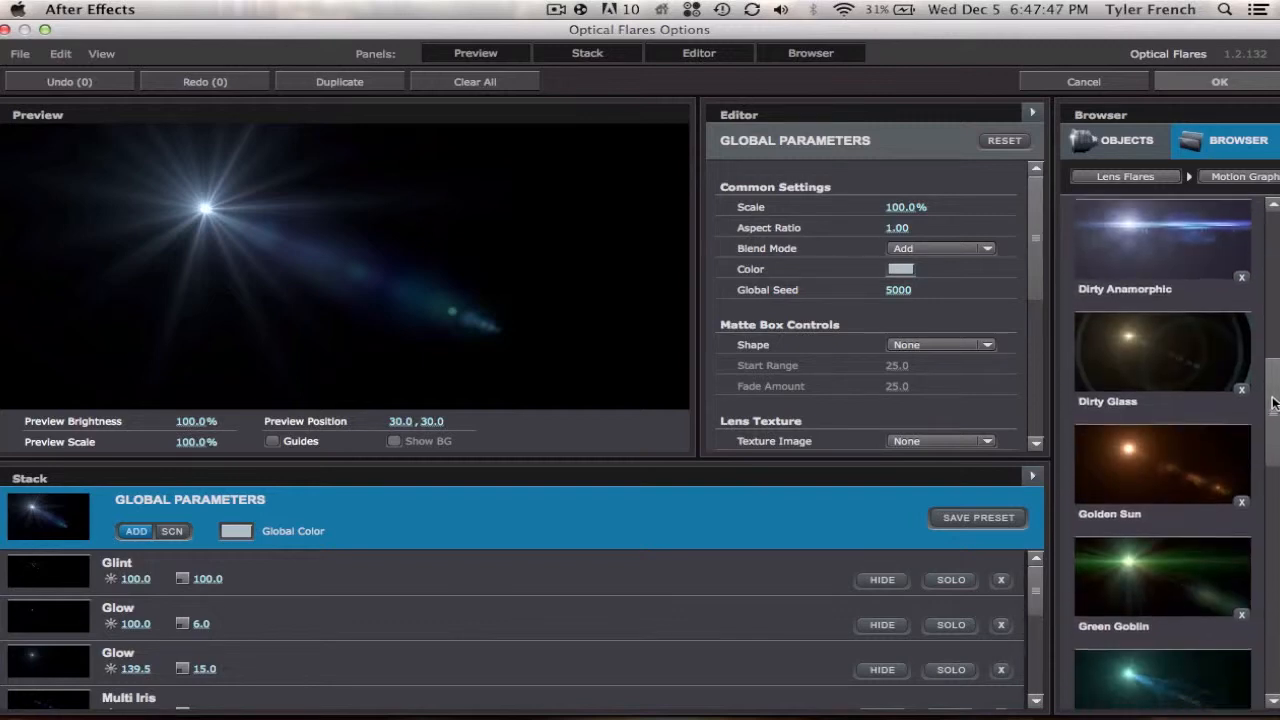
{"action": "scroll", "scroll_direction": "down", "scroll_amount": 3}
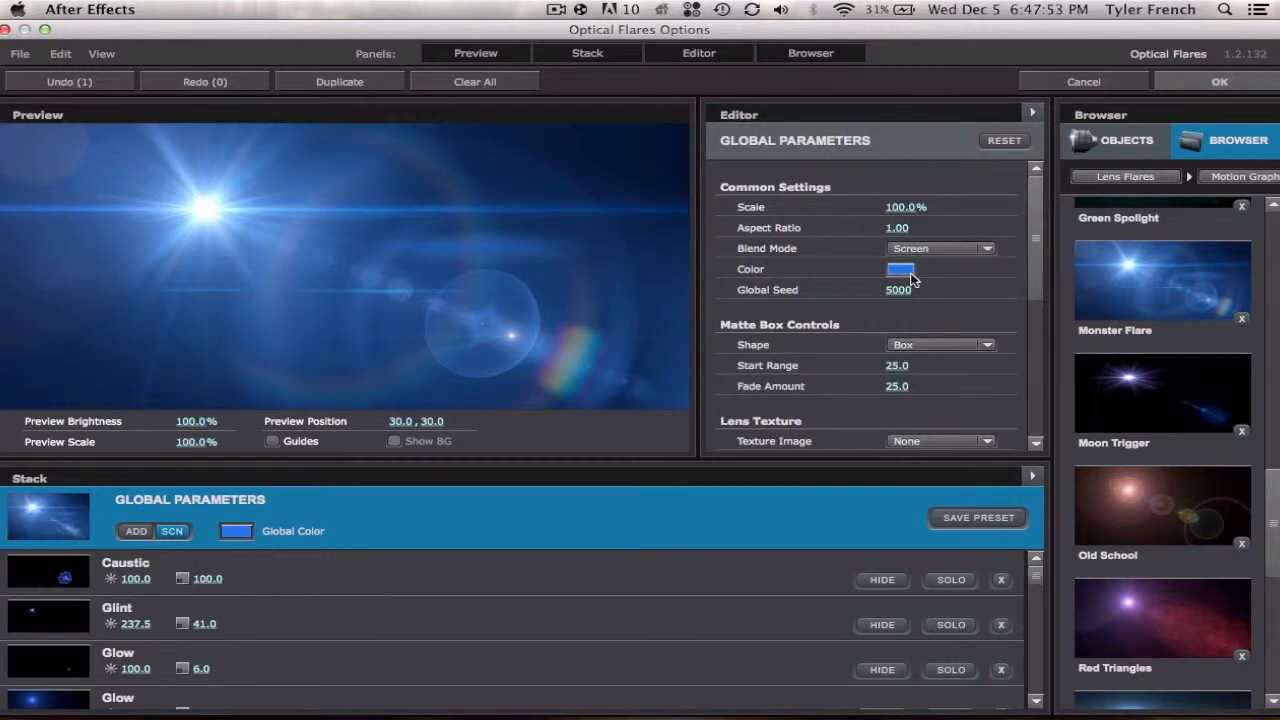
{"action": "left_click", "coordinate": [900, 268]}
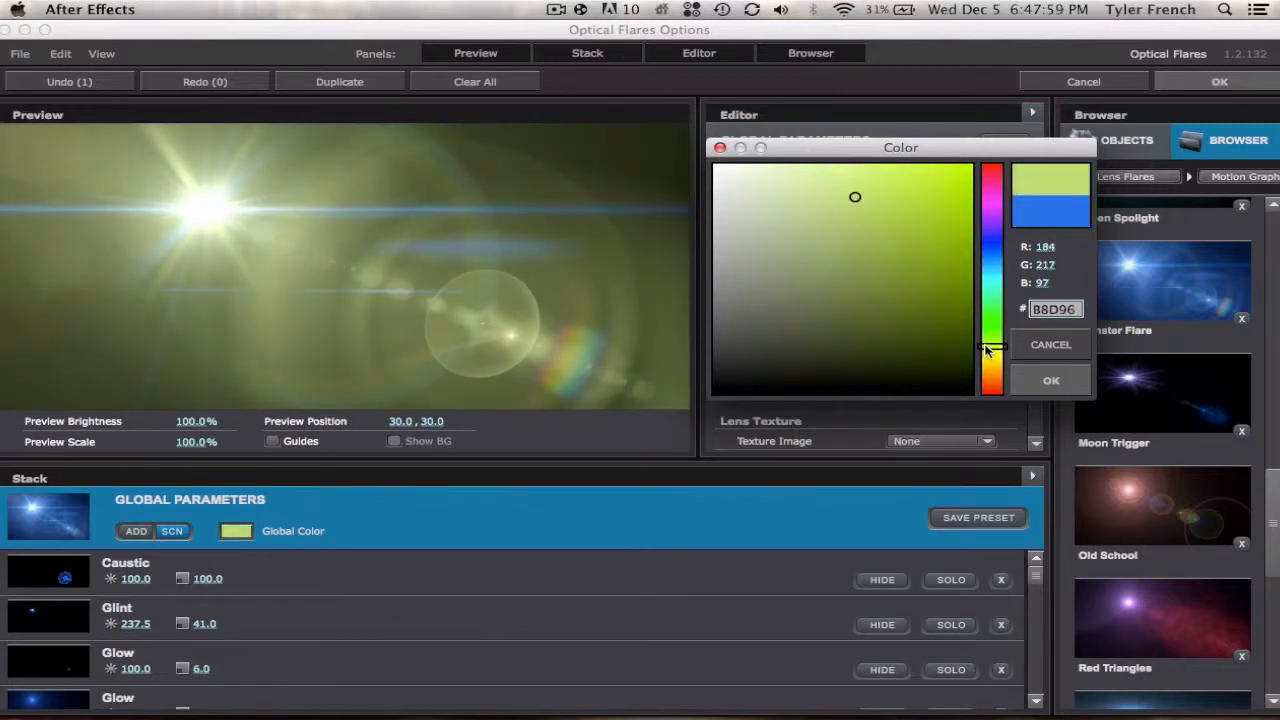
{"action": "left_click", "coordinate": [1050, 380]}
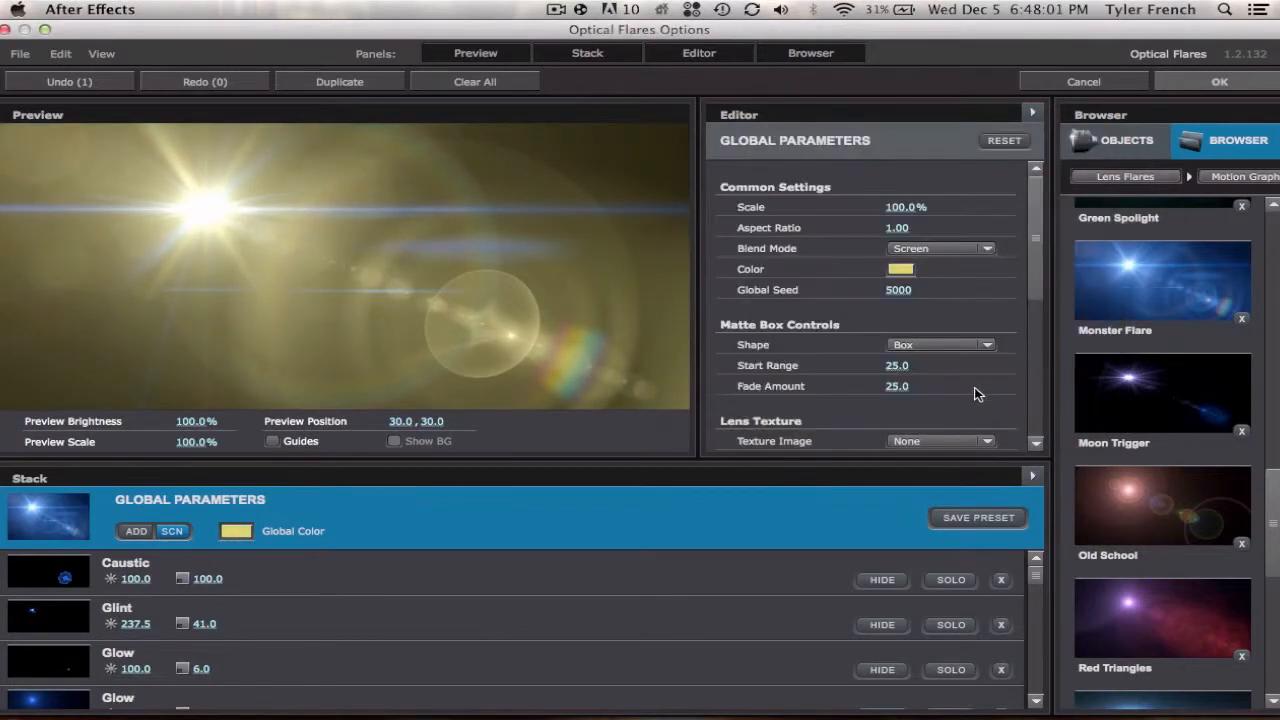
{"action": "left_click", "coordinate": [1220, 80]}
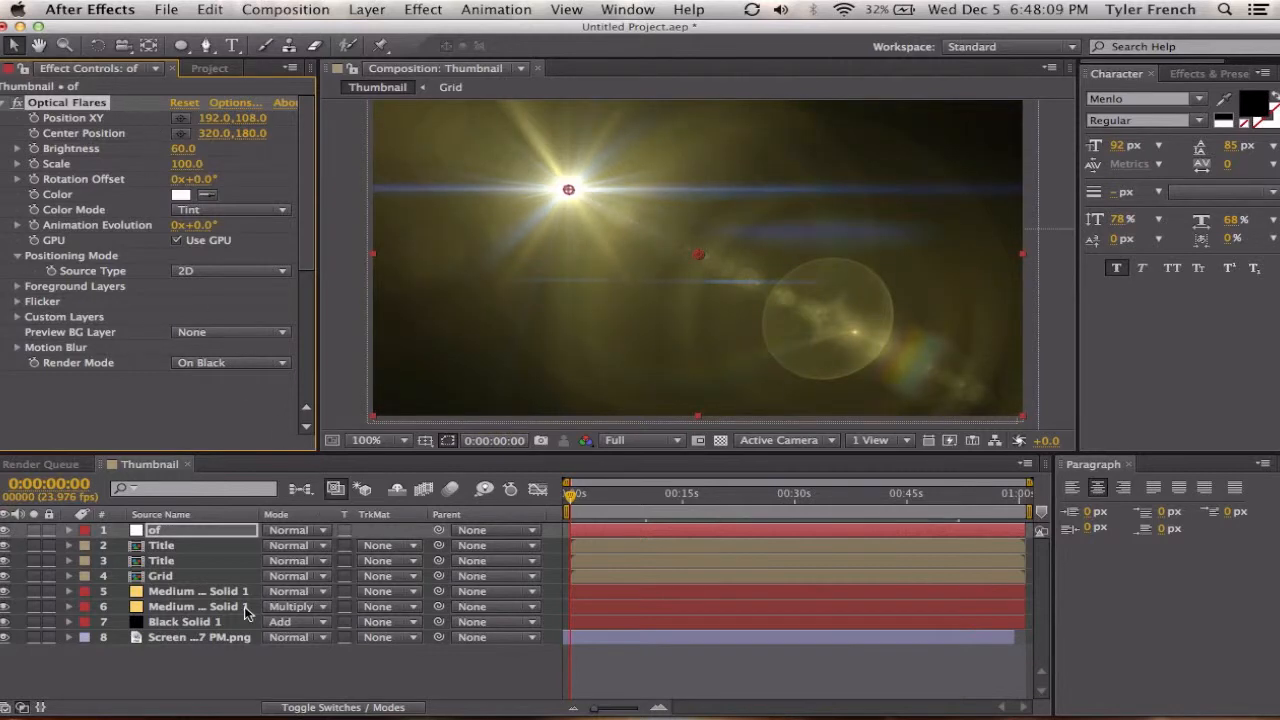
Step: Blend the flare layer with Screen mode and move the flare toward the top-right corner
{"action": "left_click", "coordinate": [296, 530]}
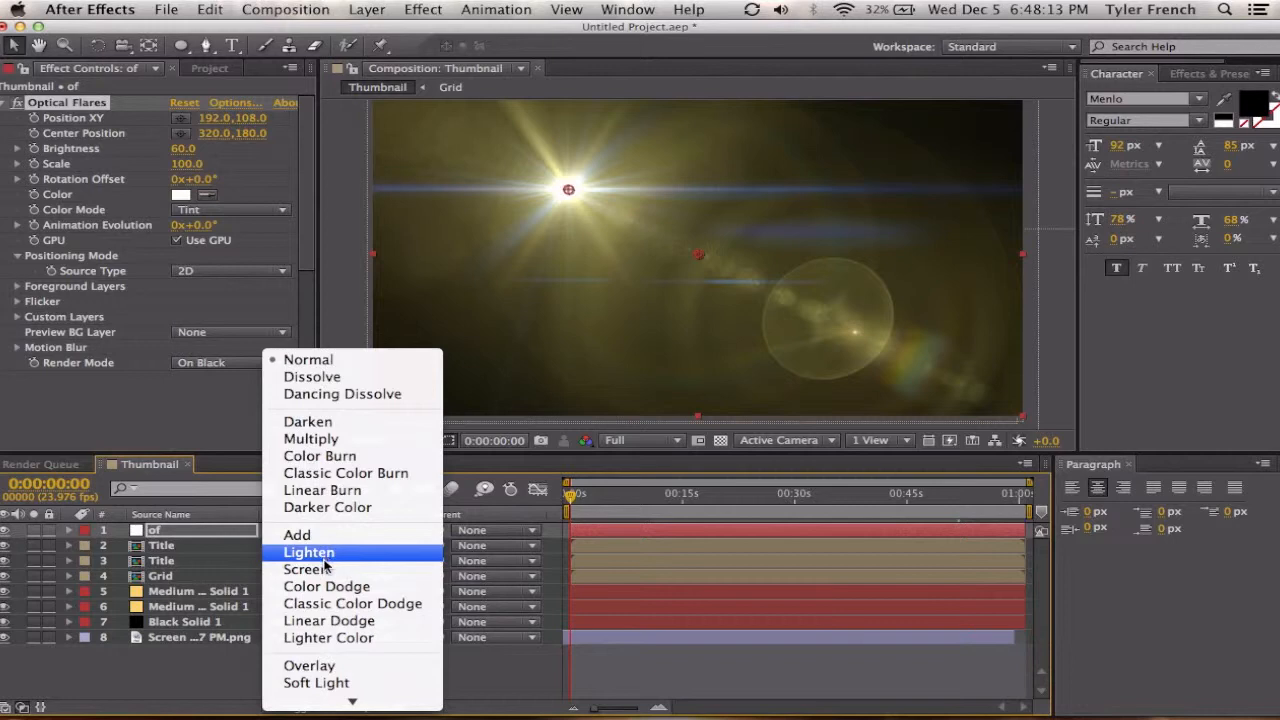
{"action": "left_click", "coordinate": [308, 568]}
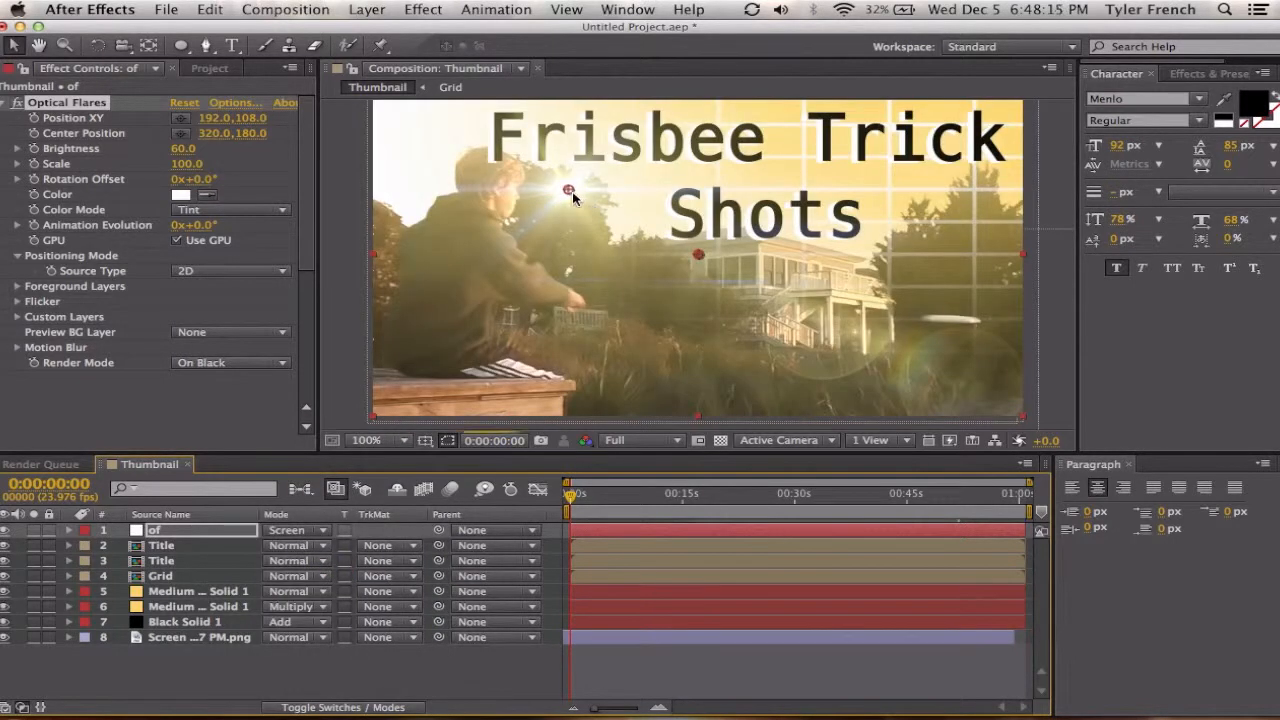
{"action": "left_click_drag", "start_coordinate": [570, 190], "coordinate": [930, 272]}
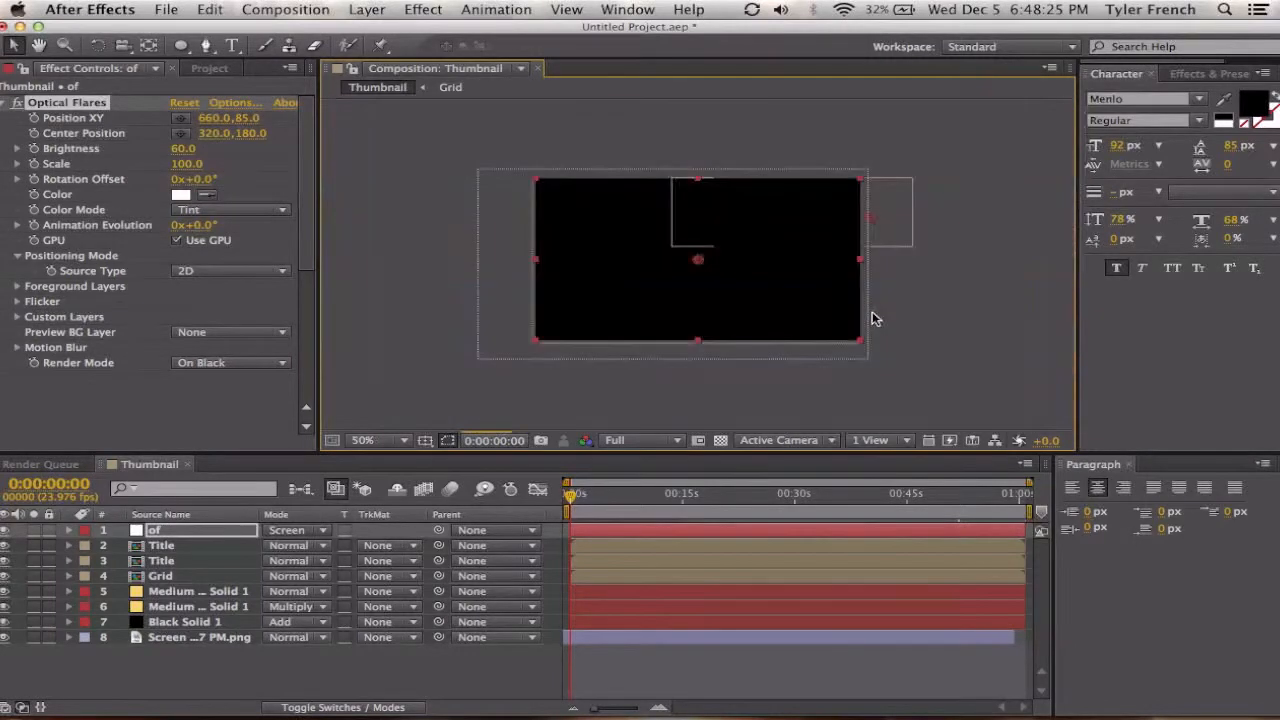
Step: Zoom out to the whole thumbnail and enter the Title precomposition
{"action": "left_click", "coordinate": [362, 440]}
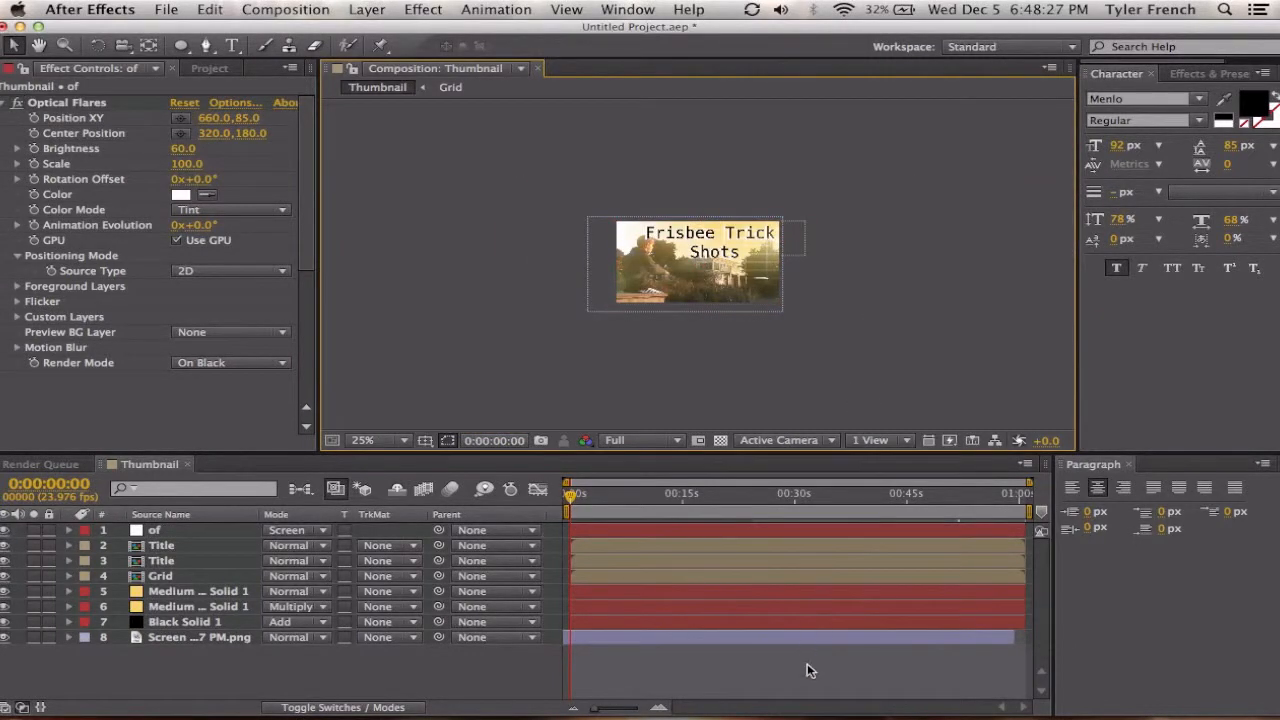
{"action": "left_click", "coordinate": [160, 544]}
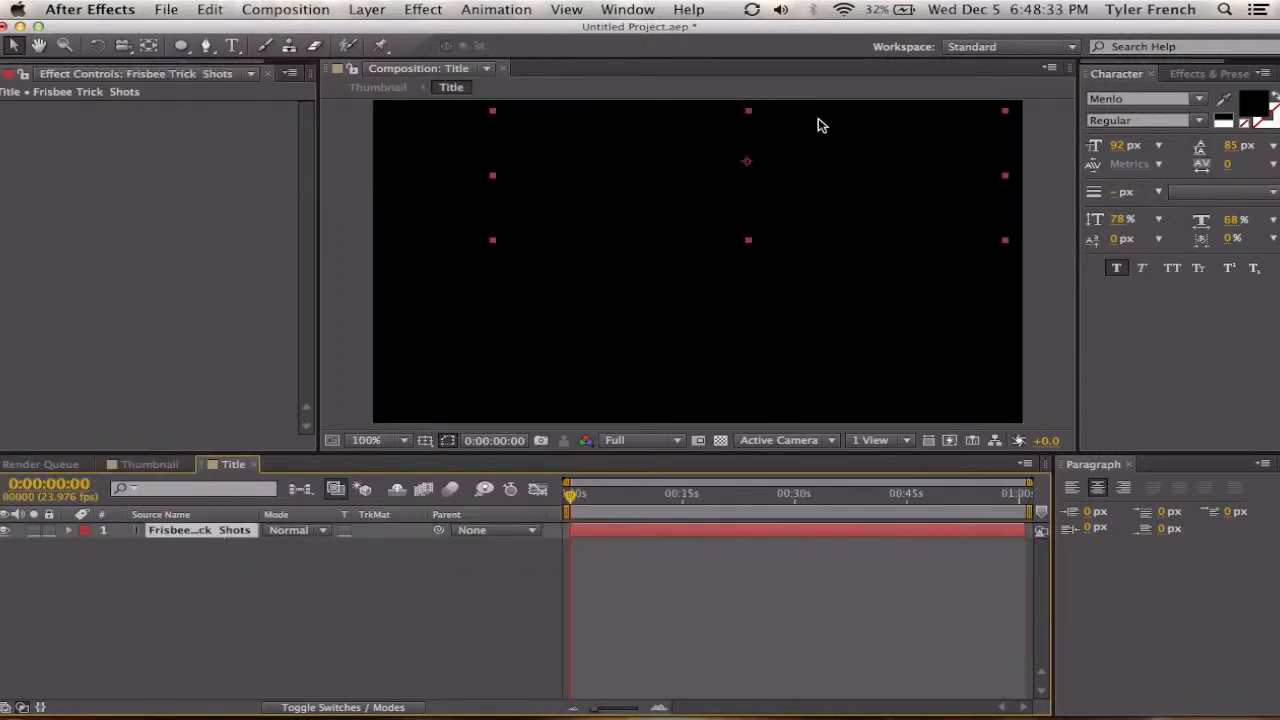
Step: Enlarge the title text, right-align its three lines, and return to the Thumbnail composition
{"action": "left_click", "coordinate": [720, 440]}
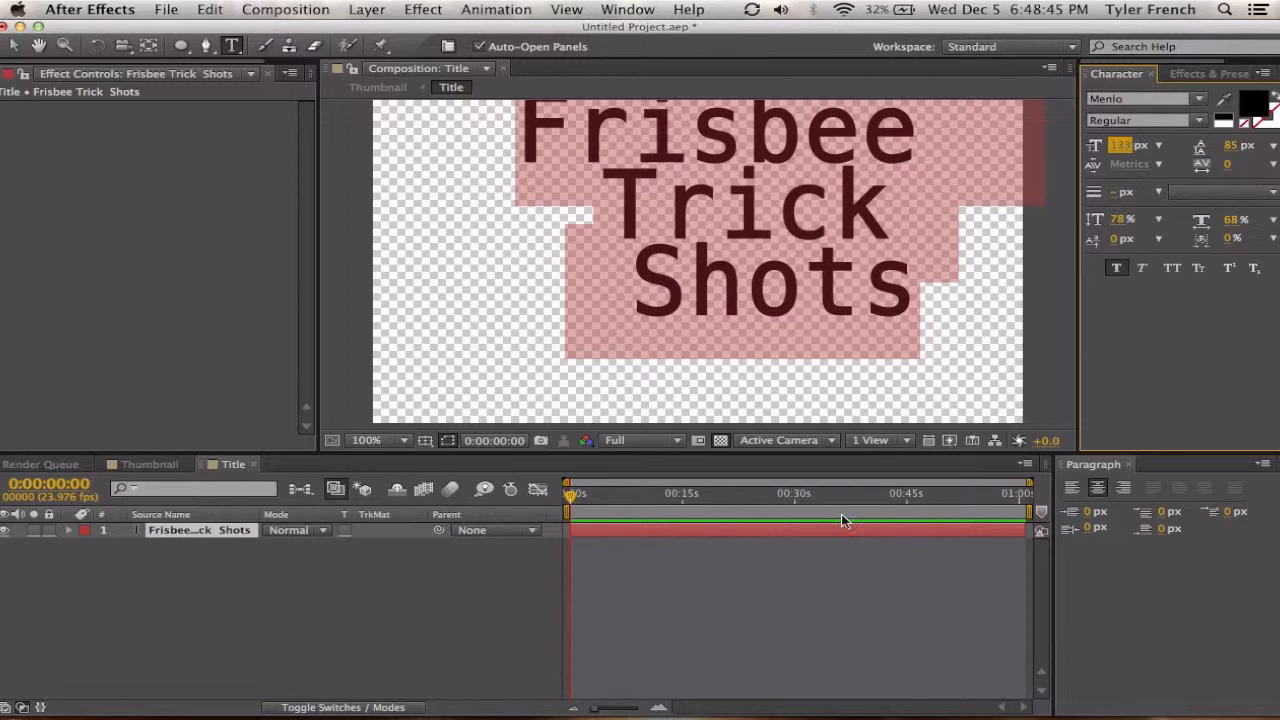
{"action": "left_click", "coordinate": [148, 464]}
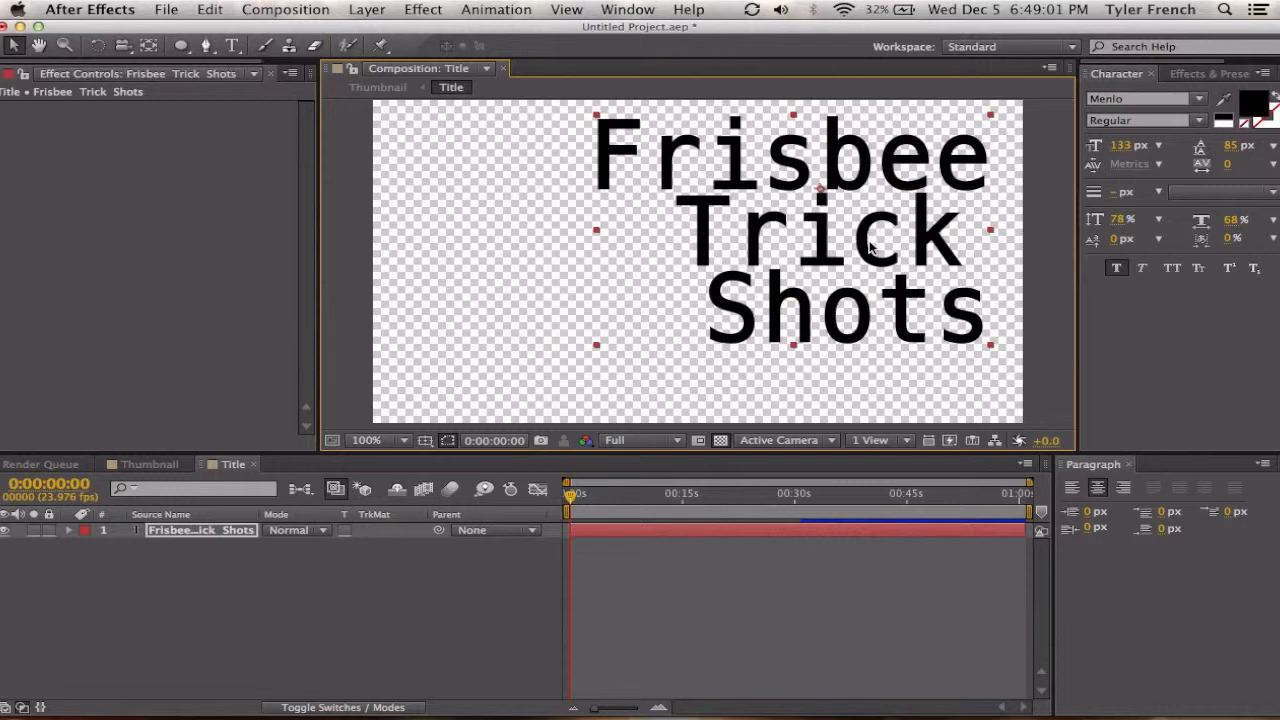
{"action": "left_click", "coordinate": [148, 464]}
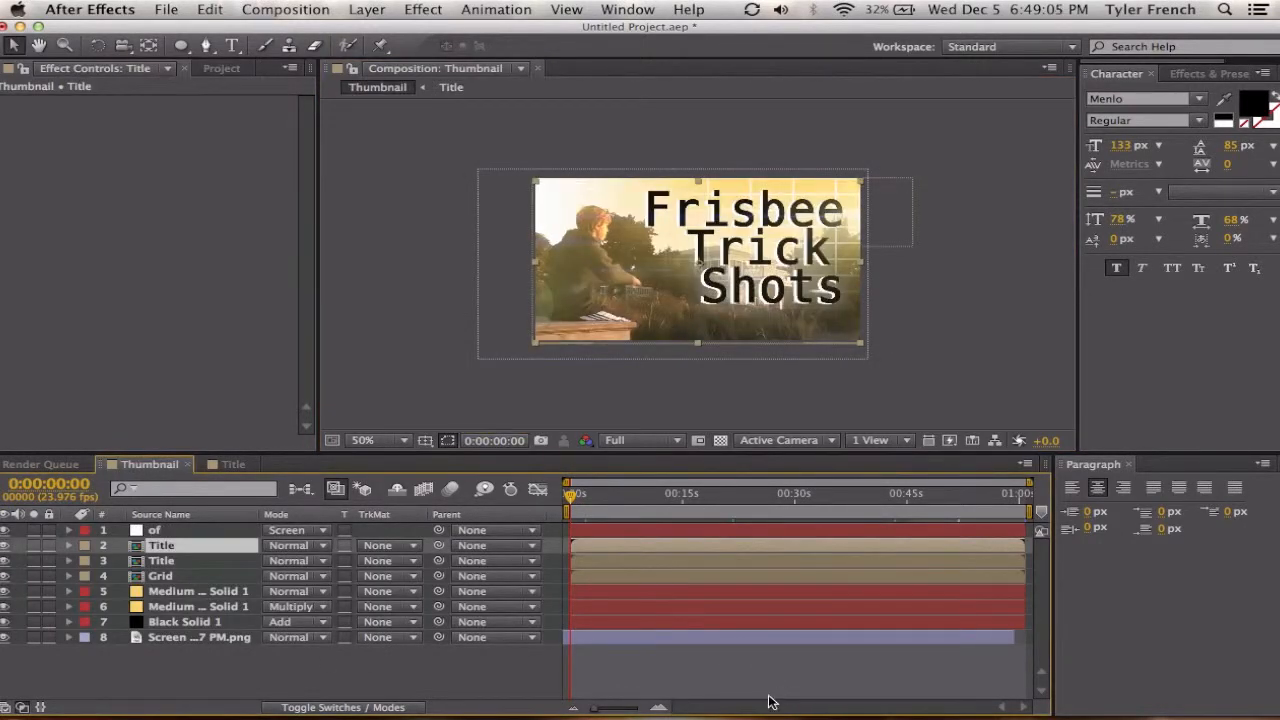
Step: Create a new full-size gray solid on top of the thumbnail
{"action": "left_click", "coordinate": [378, 440]}
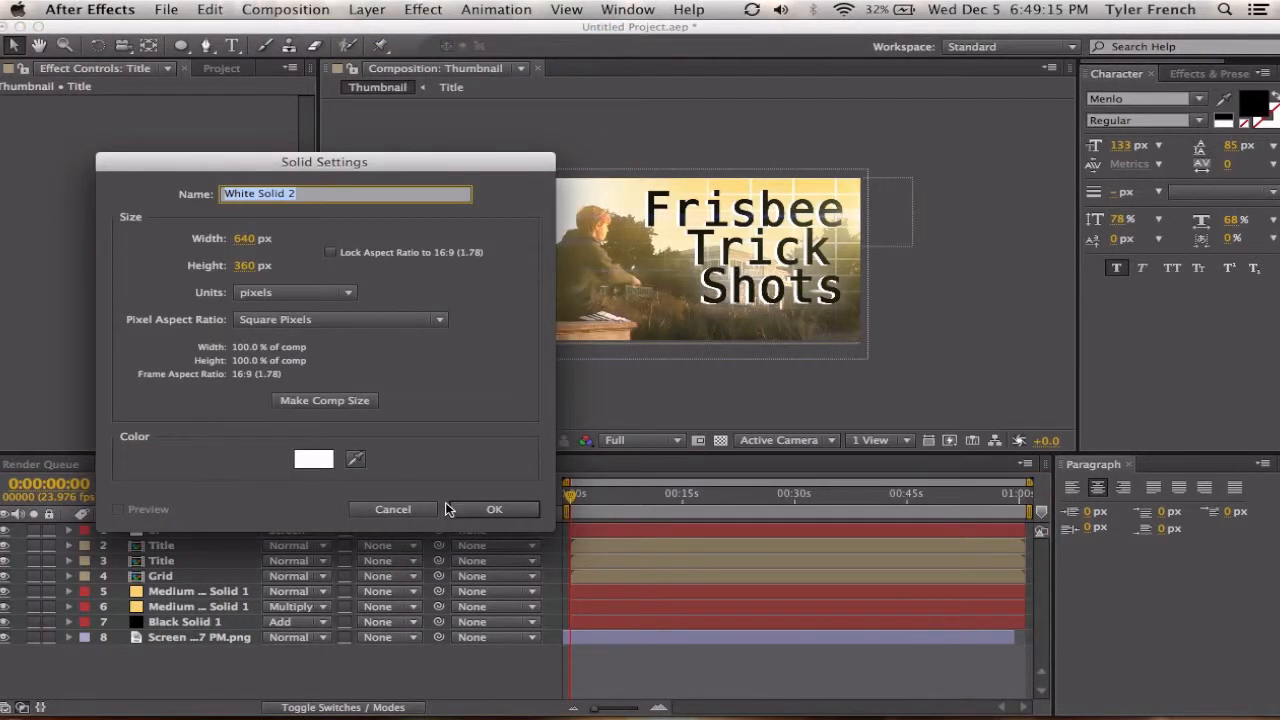
{"action": "left_click", "coordinate": [314, 458]}
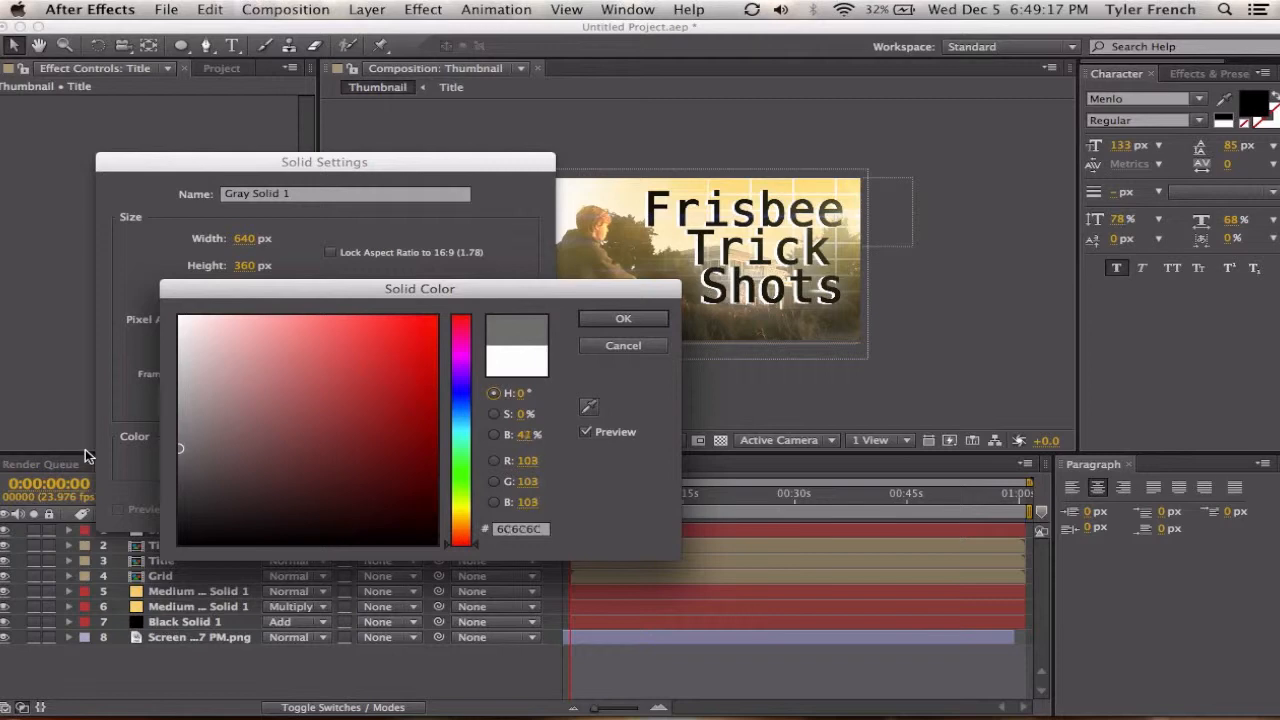
{"action": "left_click", "coordinate": [622, 318]}
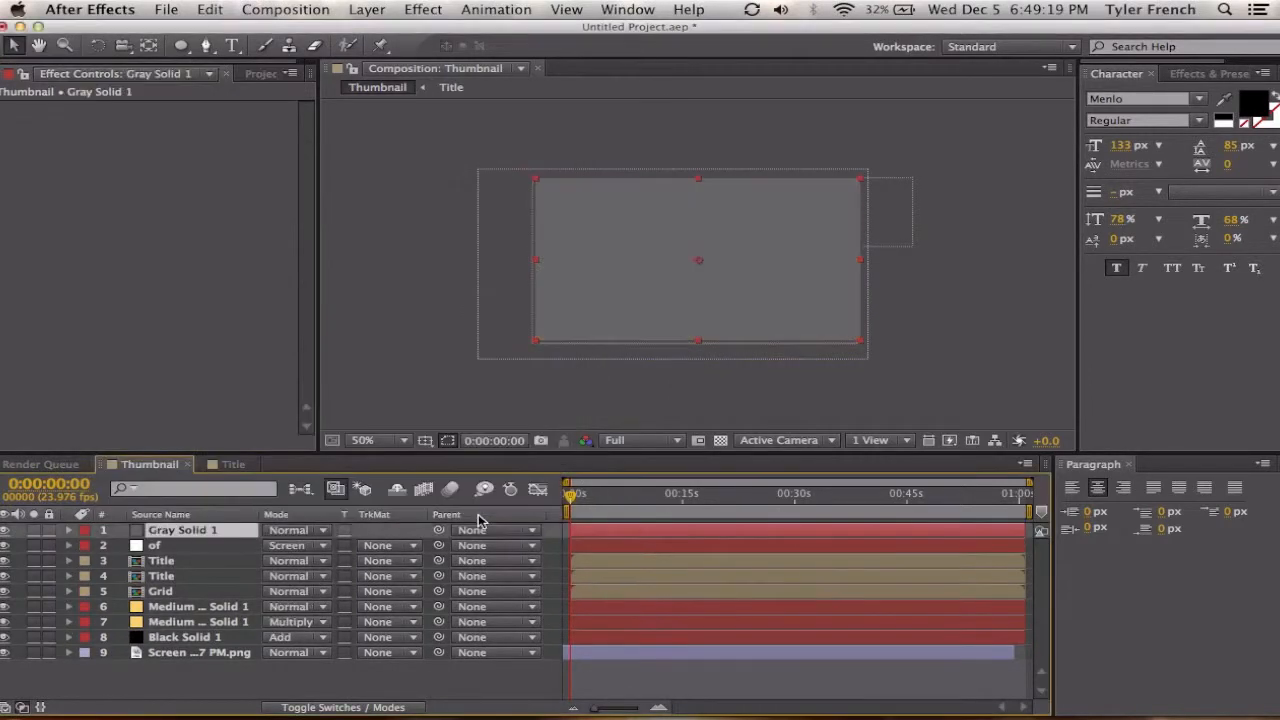
Step: Fill the solid with a Ramp gradient angled toward the top-right corner
{"action": "left_click", "coordinate": [422, 8]}
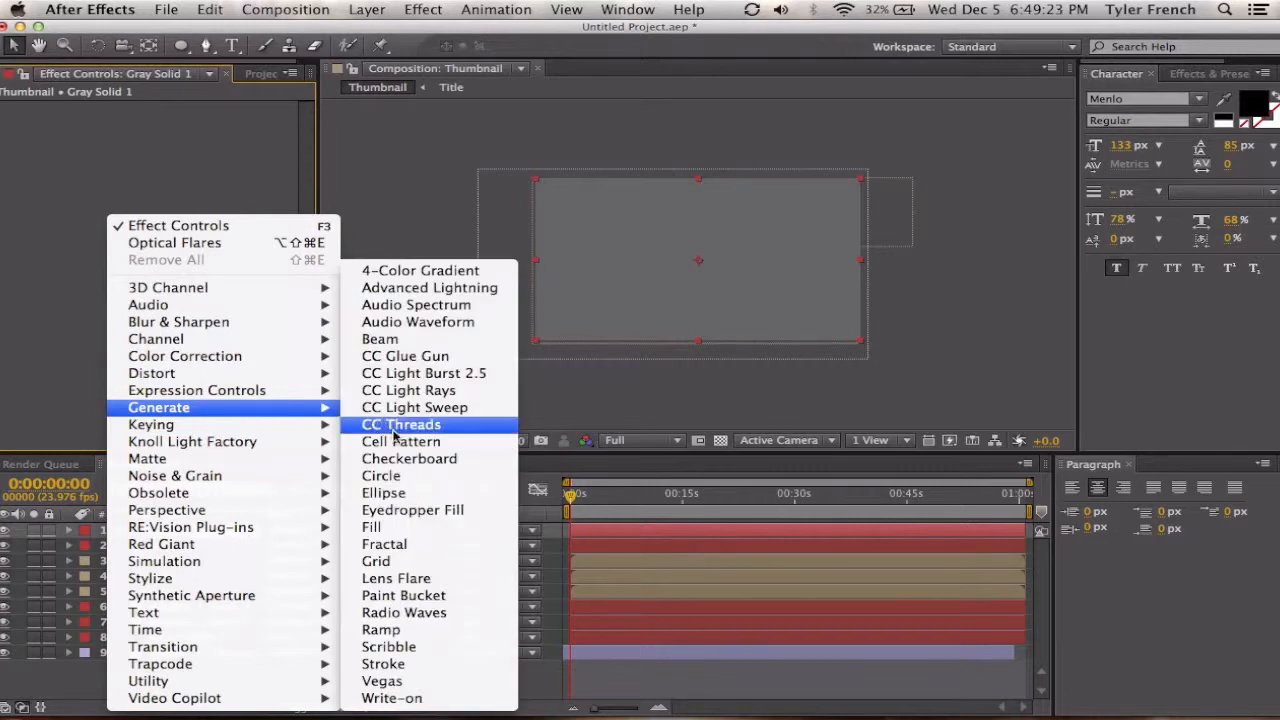
{"action": "left_click", "coordinate": [380, 628]}
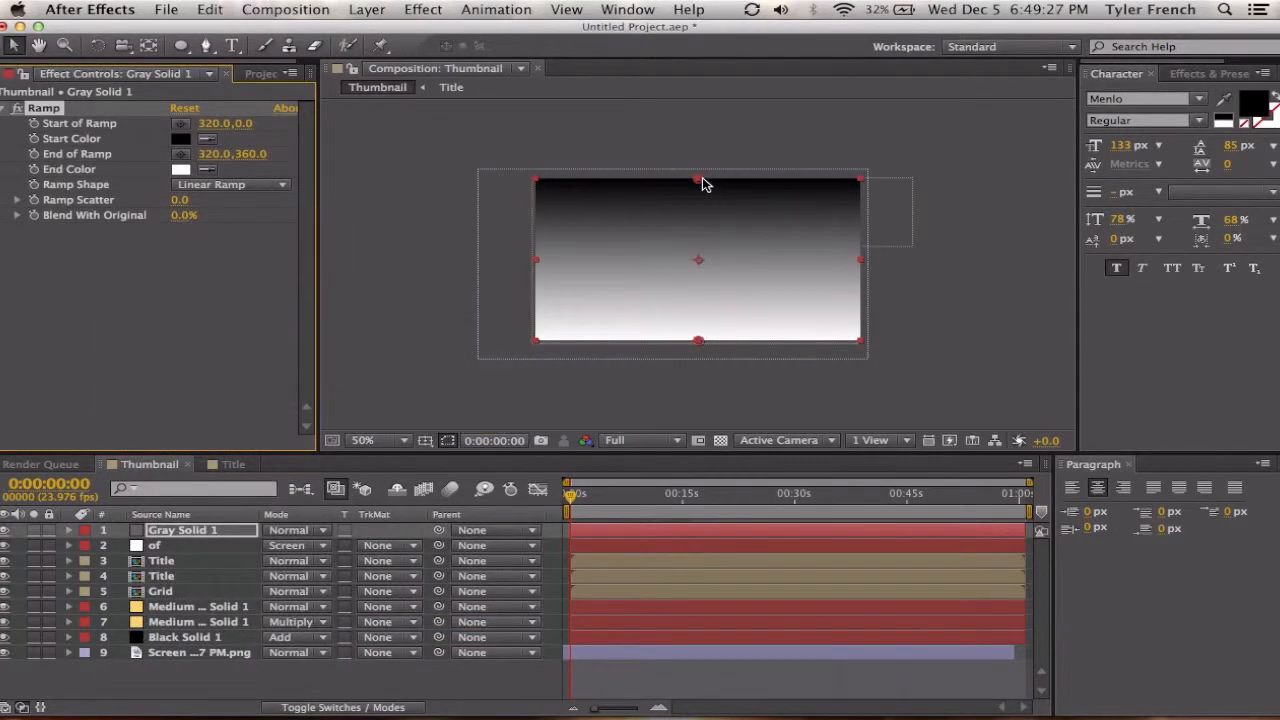
{"action": "left_click_drag", "start_coordinate": [698, 180], "coordinate": [784, 194]}
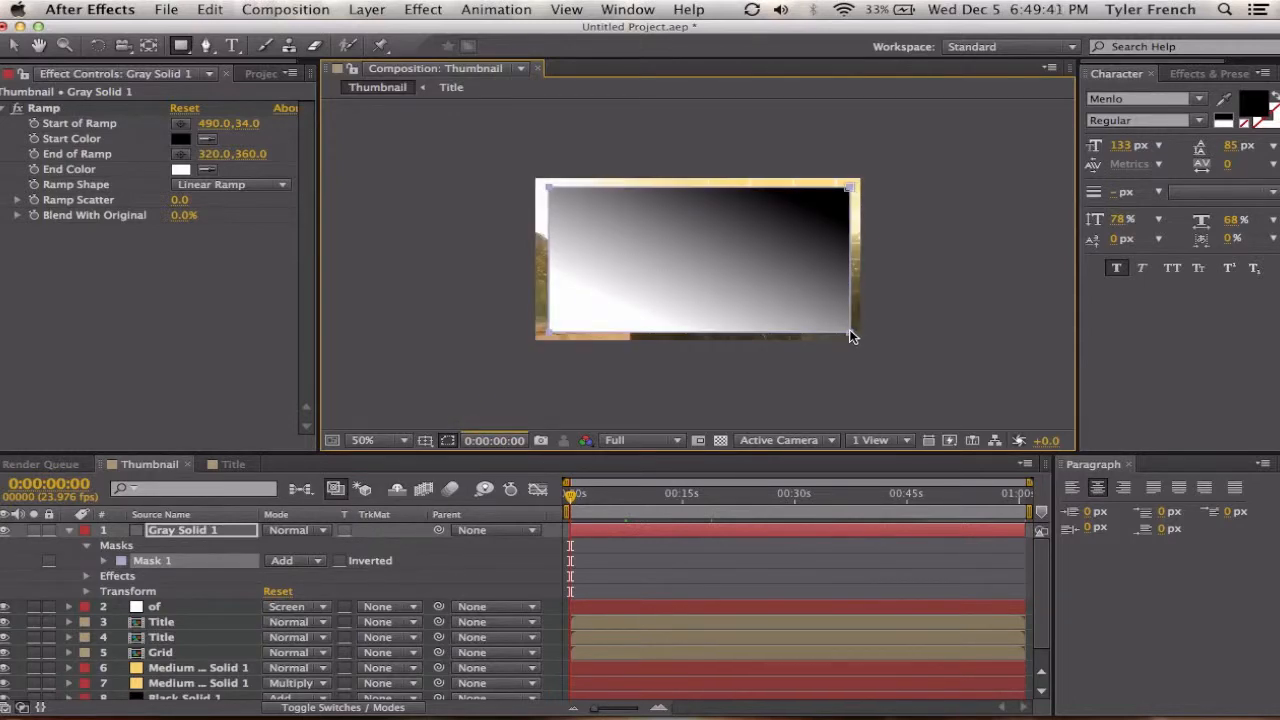
Step: Set Mask 1 to Subtract so the gradient leaves only a border
{"action": "left_click", "coordinate": [296, 560]}
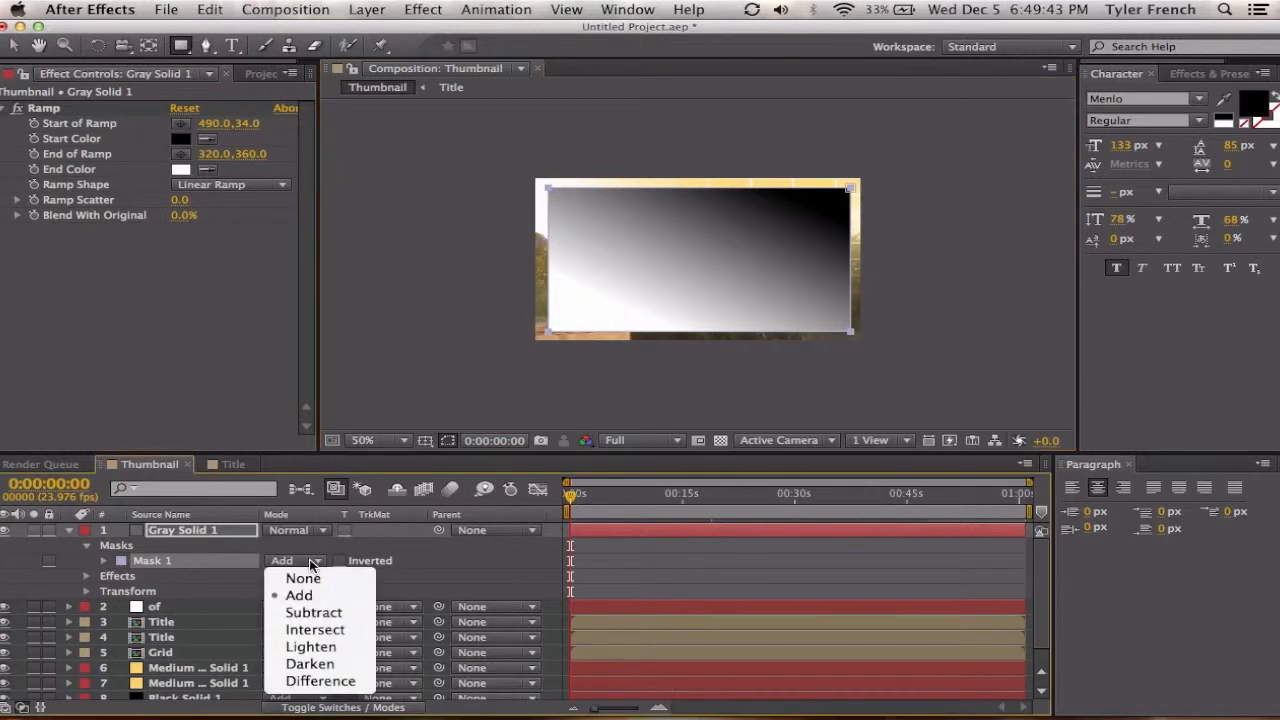
{"action": "left_click", "coordinate": [312, 612]}
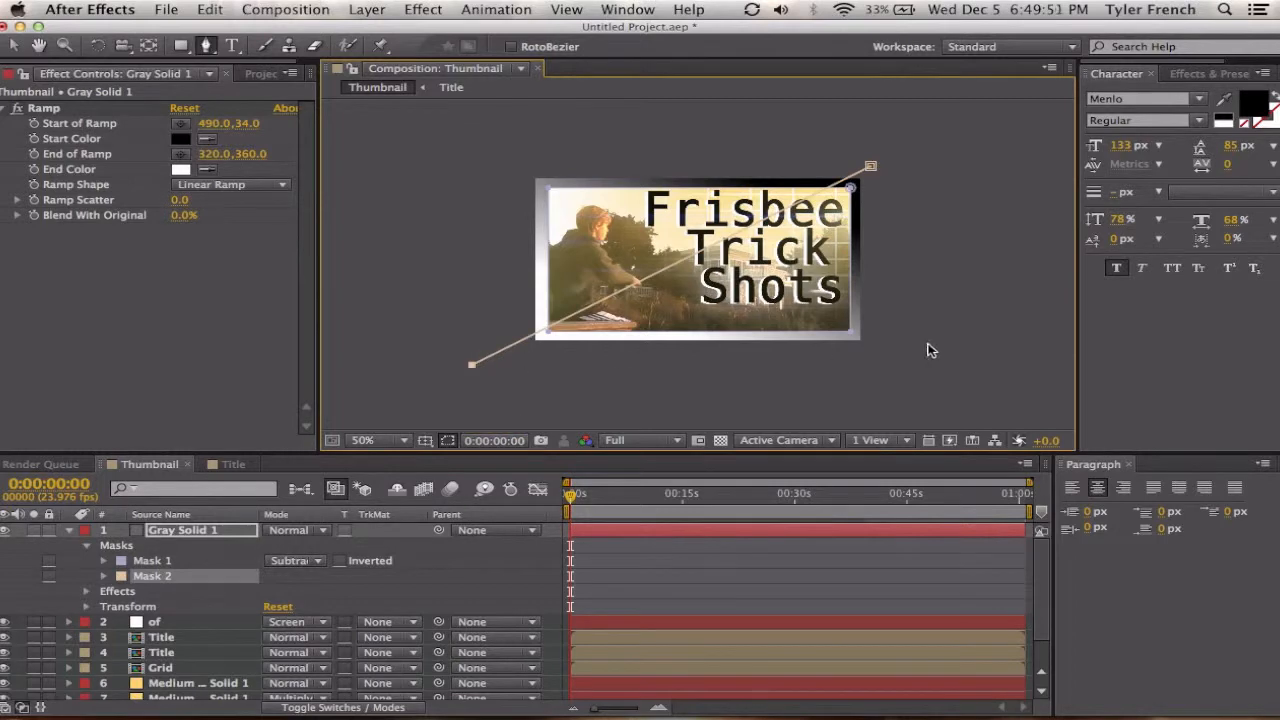
Step: Close the triangular Mask 2, set it to Subtract and feather it for a soft beveled edge
{"action": "left_click", "coordinate": [296, 576]}
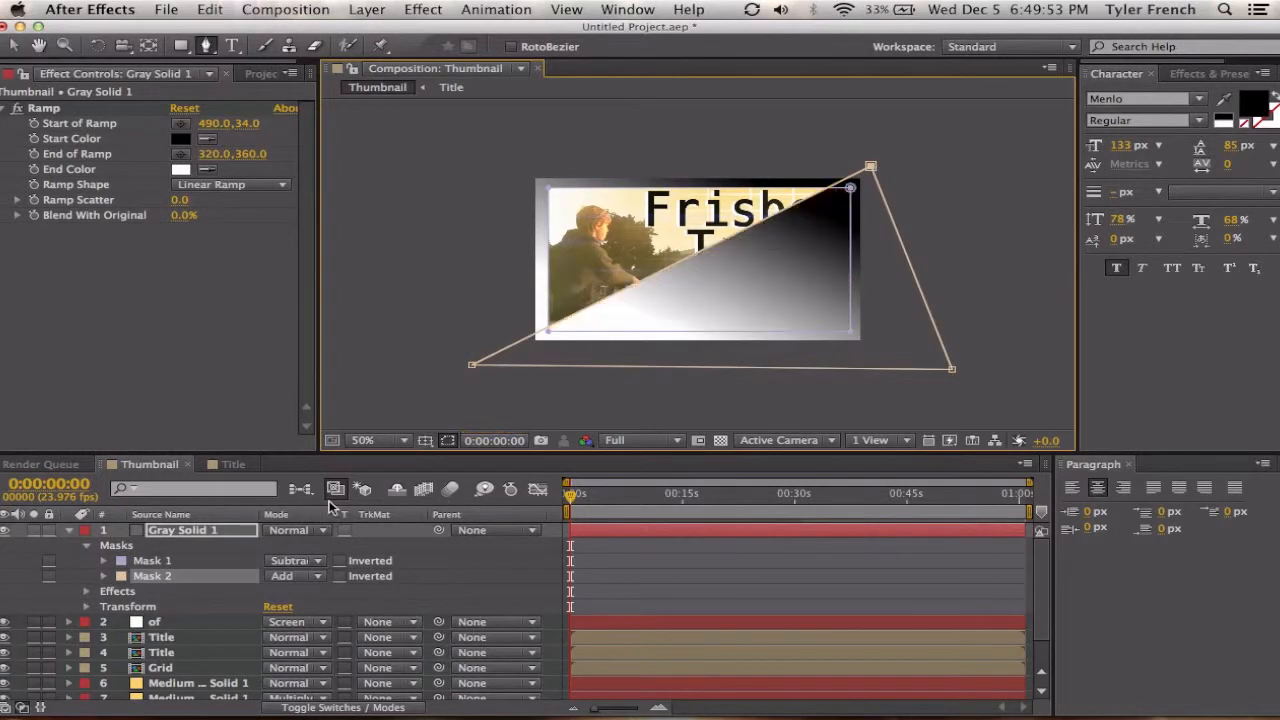
{"action": "left_click", "coordinate": [296, 576]}
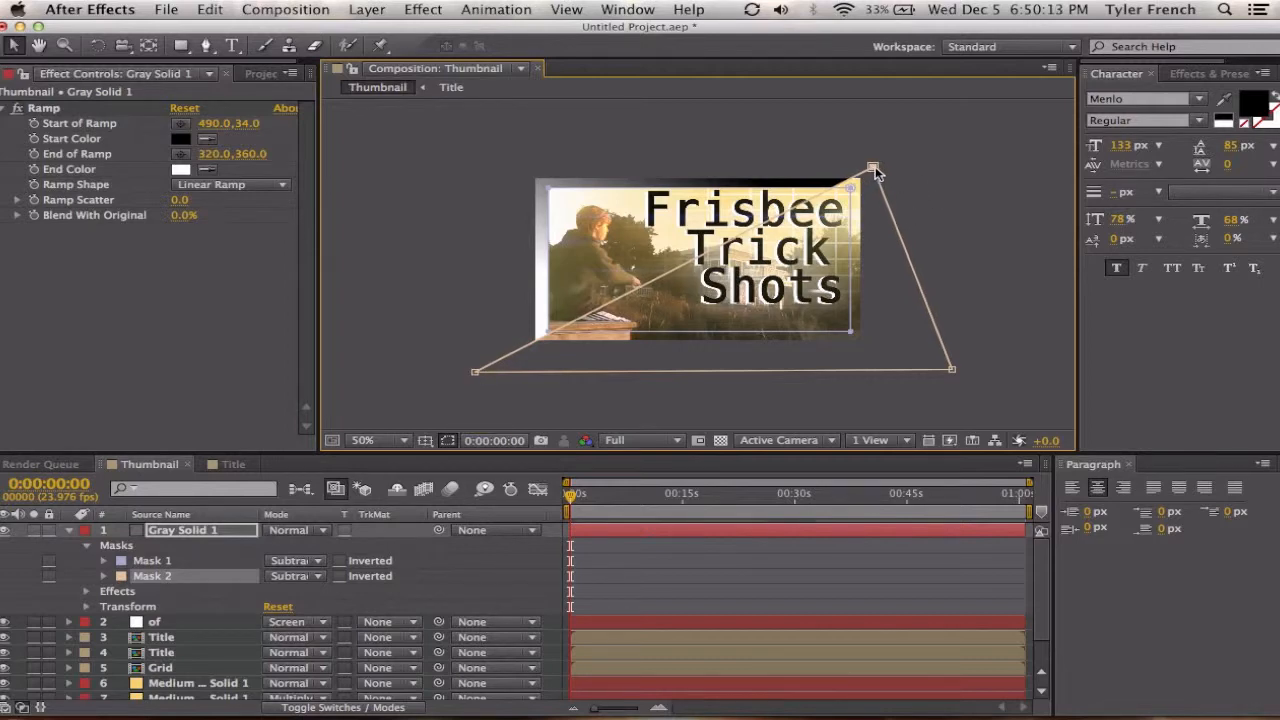
{"action": "left_click_drag", "start_coordinate": [872, 166], "coordinate": [878, 172]}
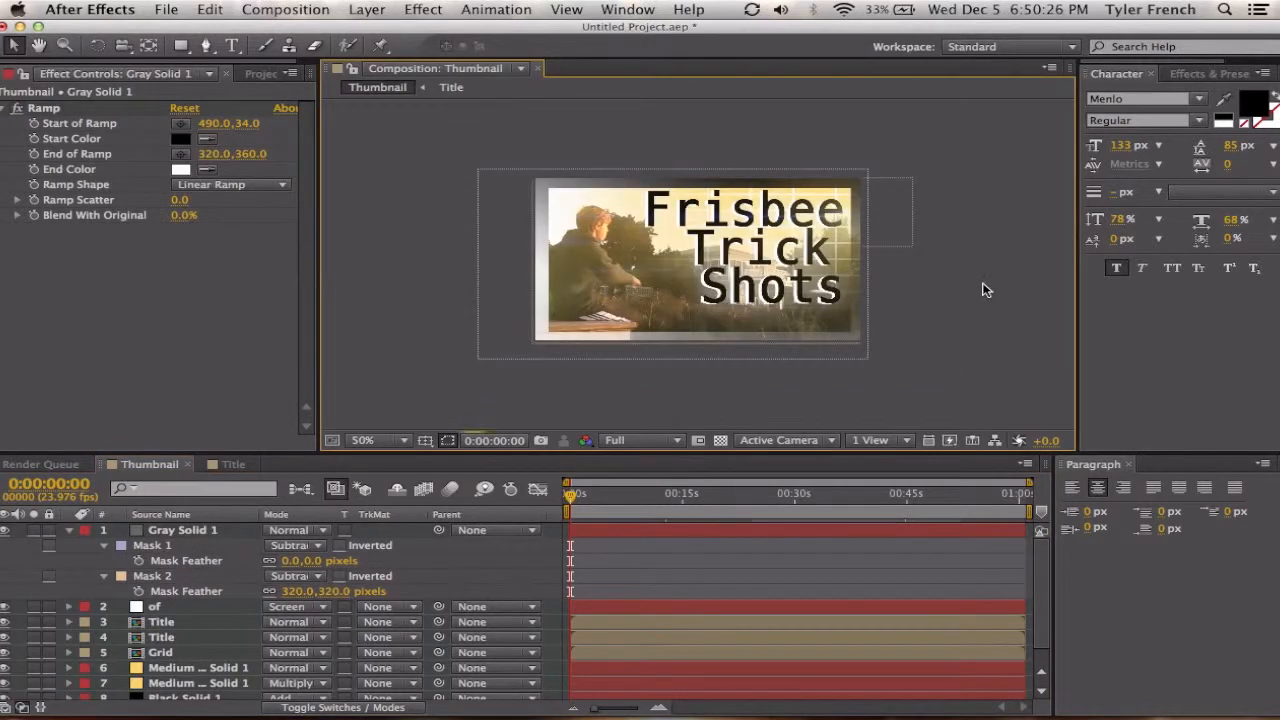
{"action": "left_click", "coordinate": [362, 440]}
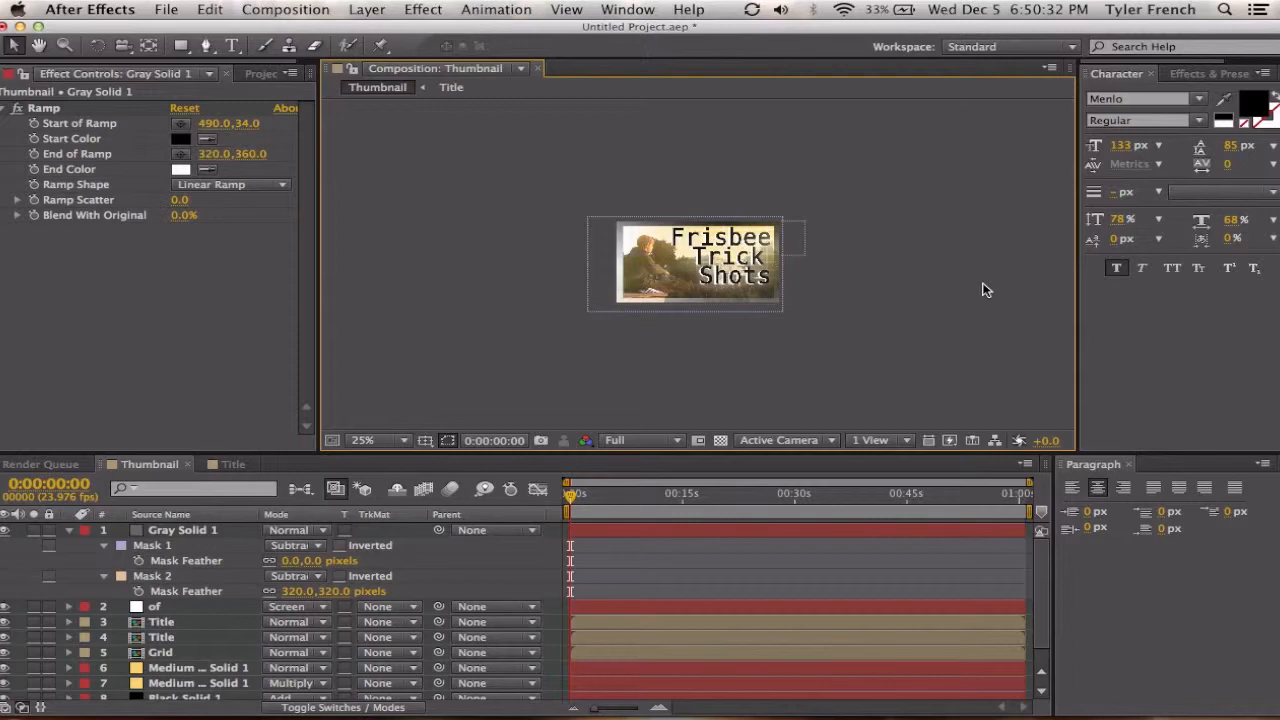
{"action": "mouse_move", "coordinate": [808, 198]}
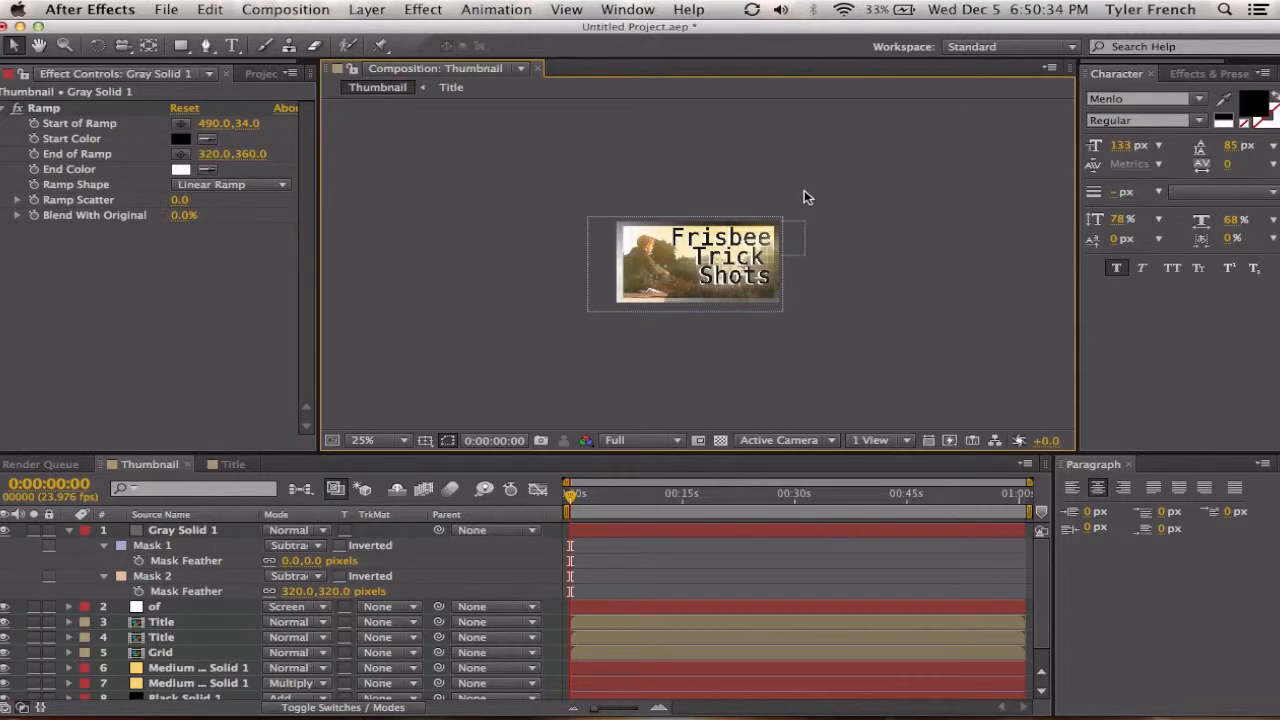